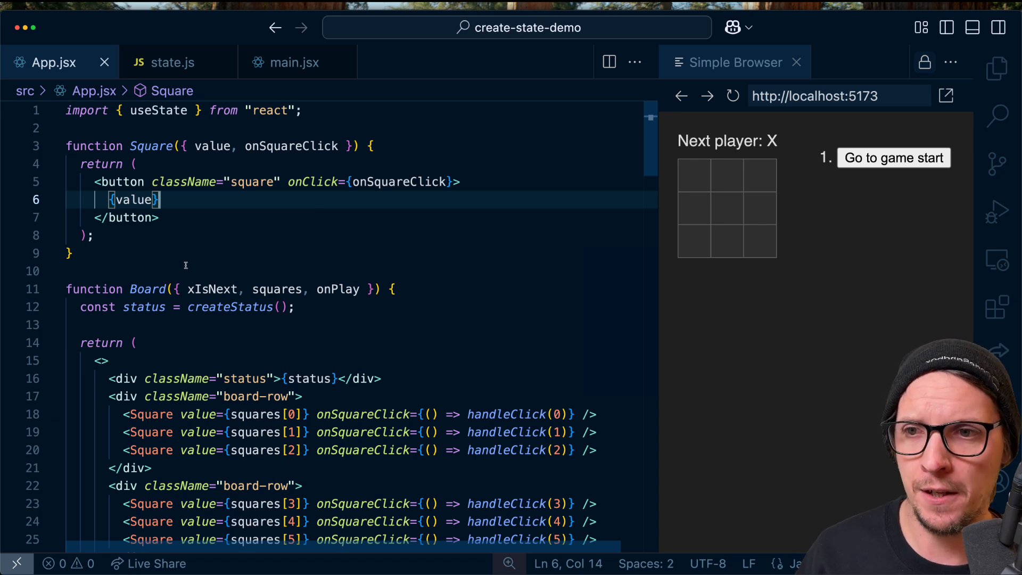
Scroll down through the App.jsx code from blank line 10.
click(189, 270)
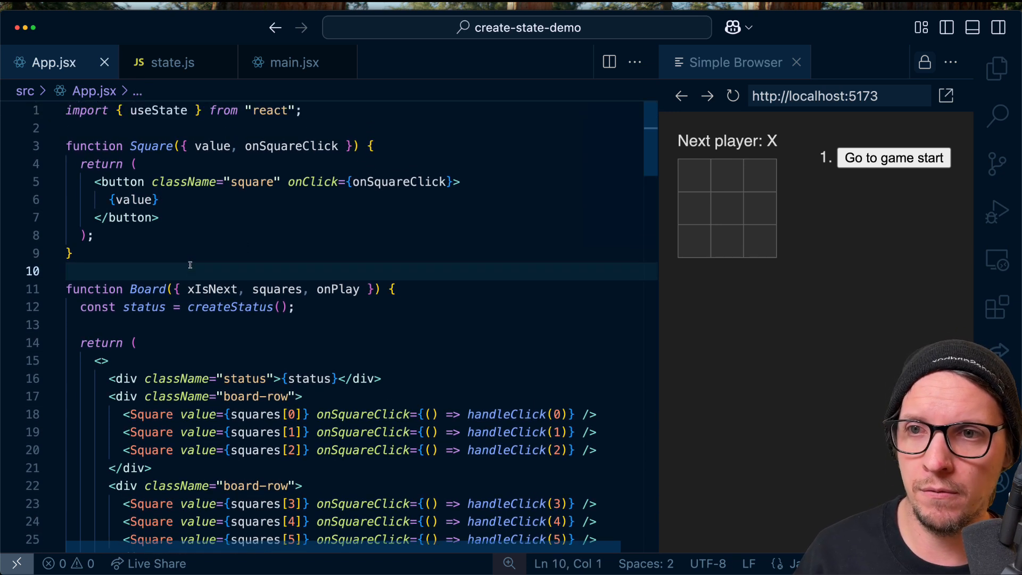
mouse_move(192, 247)
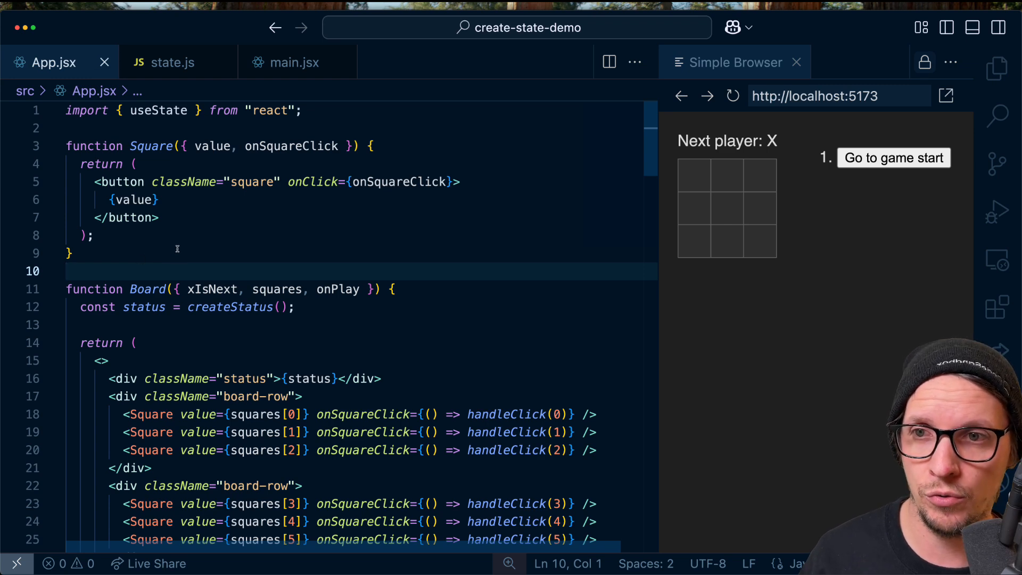
scroll(down, 3)
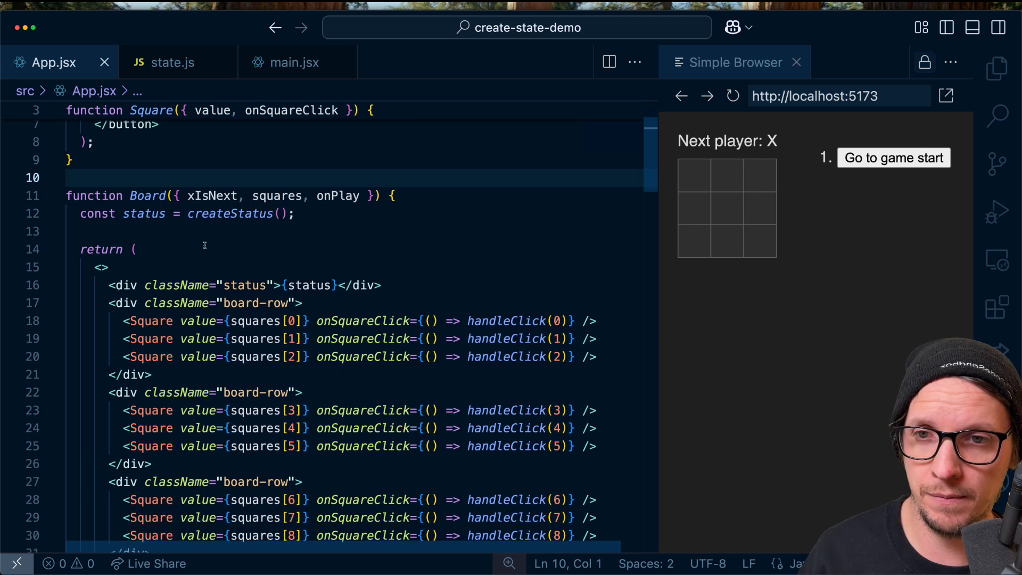
scroll(down, 3)
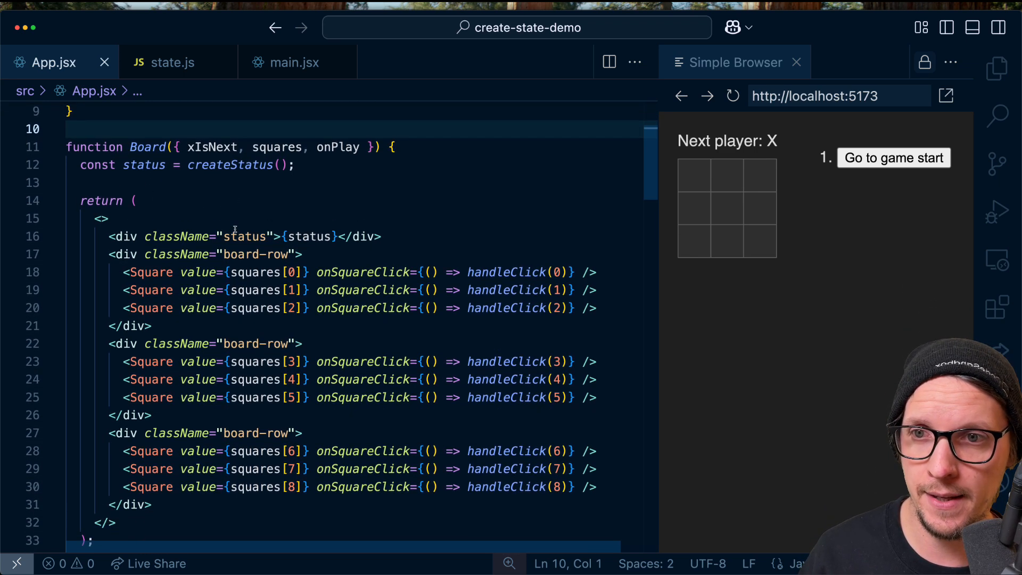
scroll(down, 3)
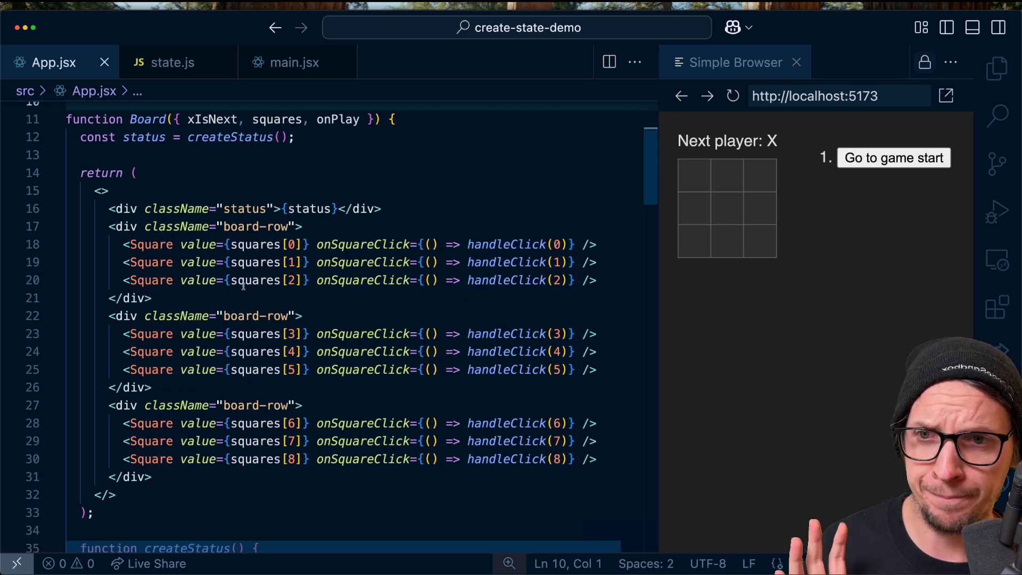
scroll(down, 3)
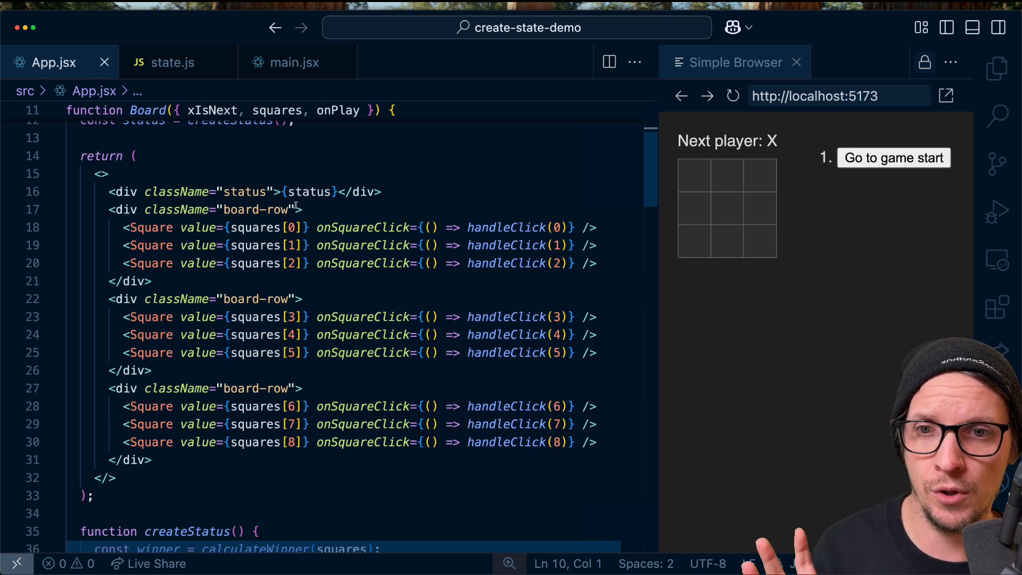
scroll(down, 3)
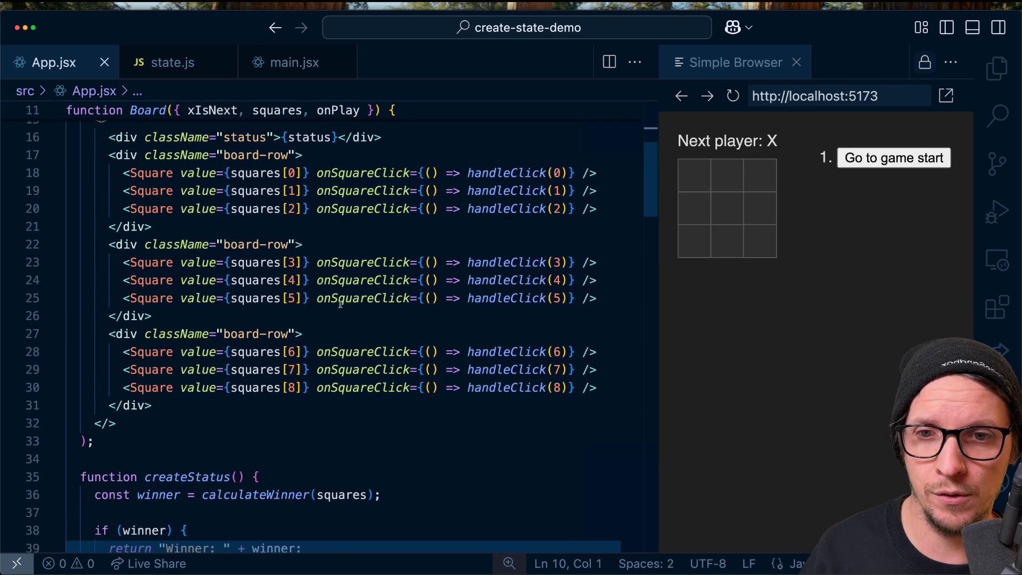
scroll(down, 3)
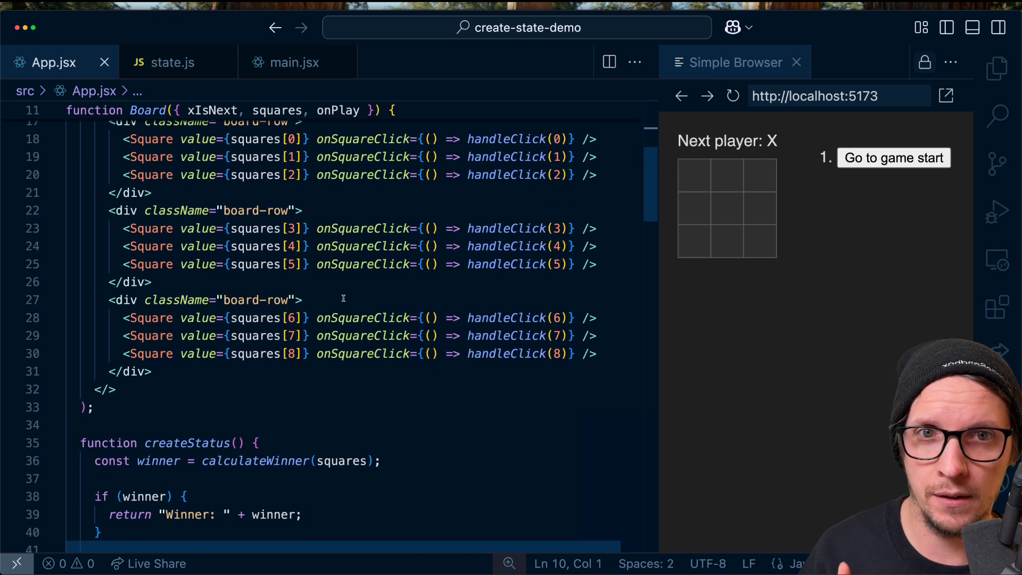
scroll(down, 3)
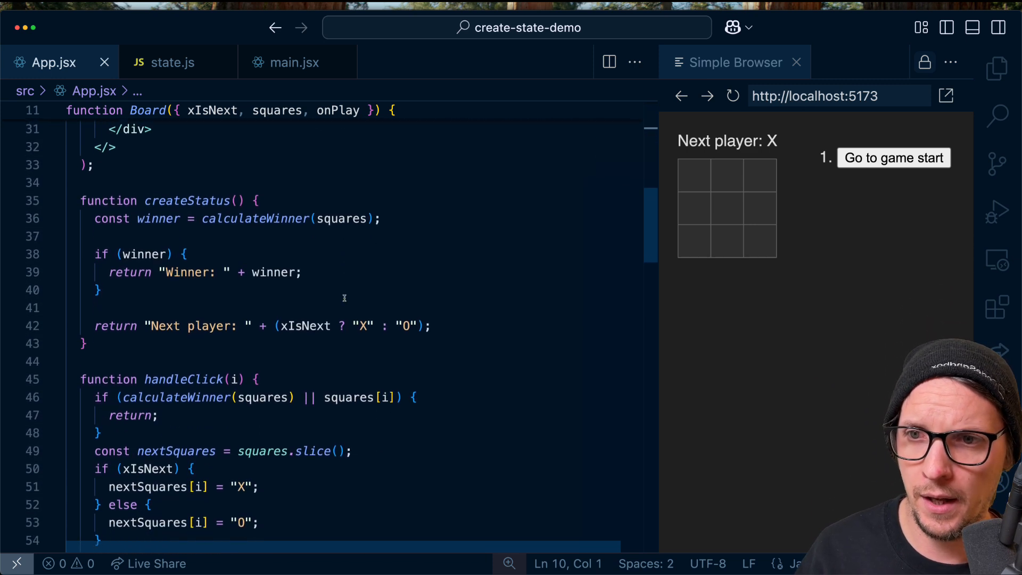
scroll(down, 3)
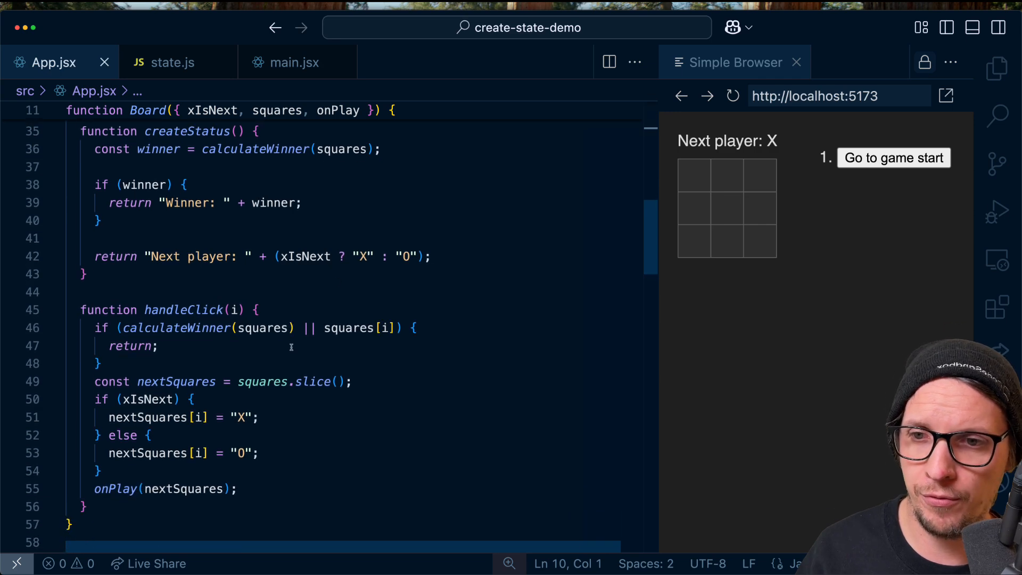
scroll(down, 3)
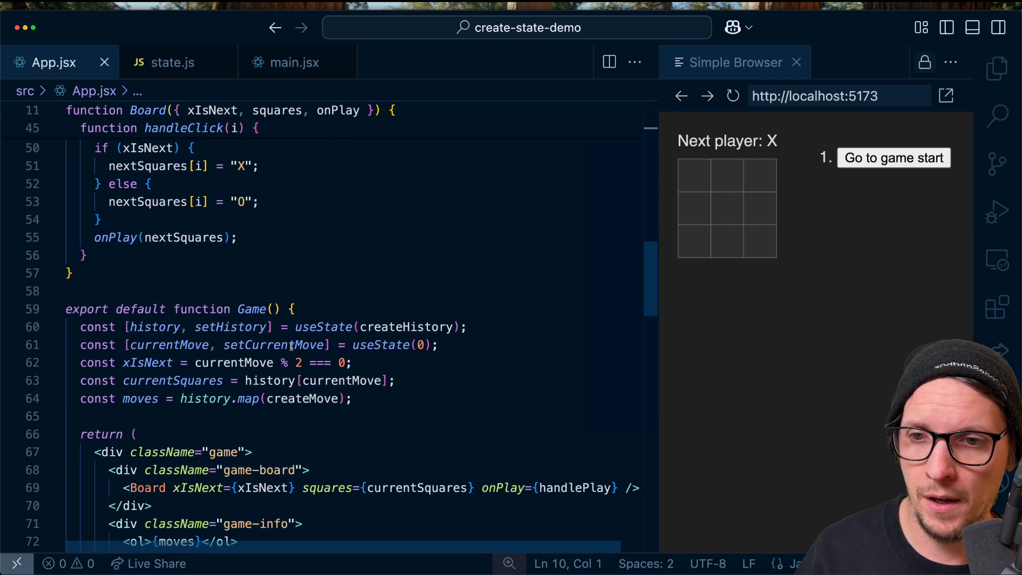
scroll(down, 3)
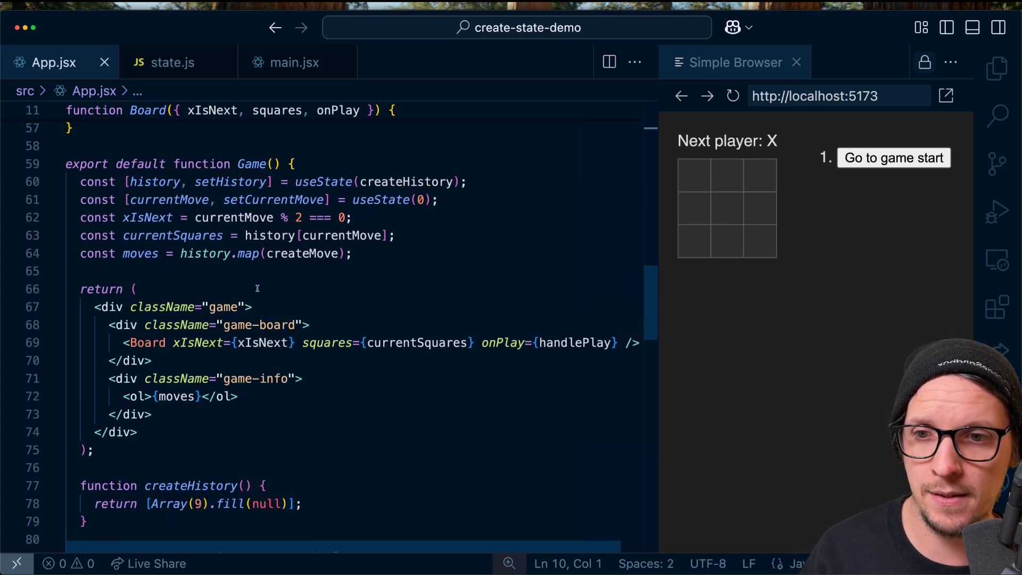
scroll(down, 3)
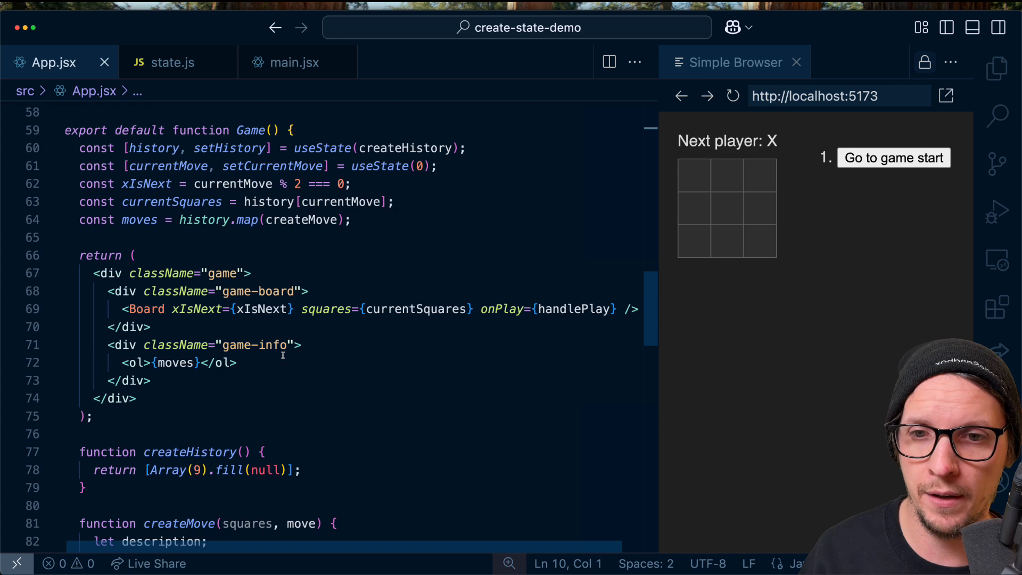
scroll(down, 3)
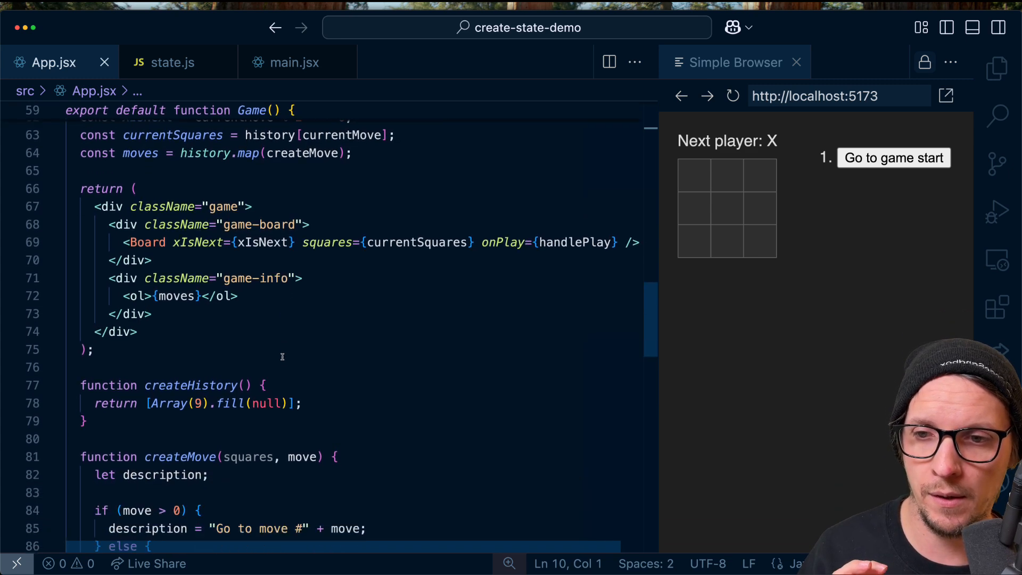
scroll(down, 3)
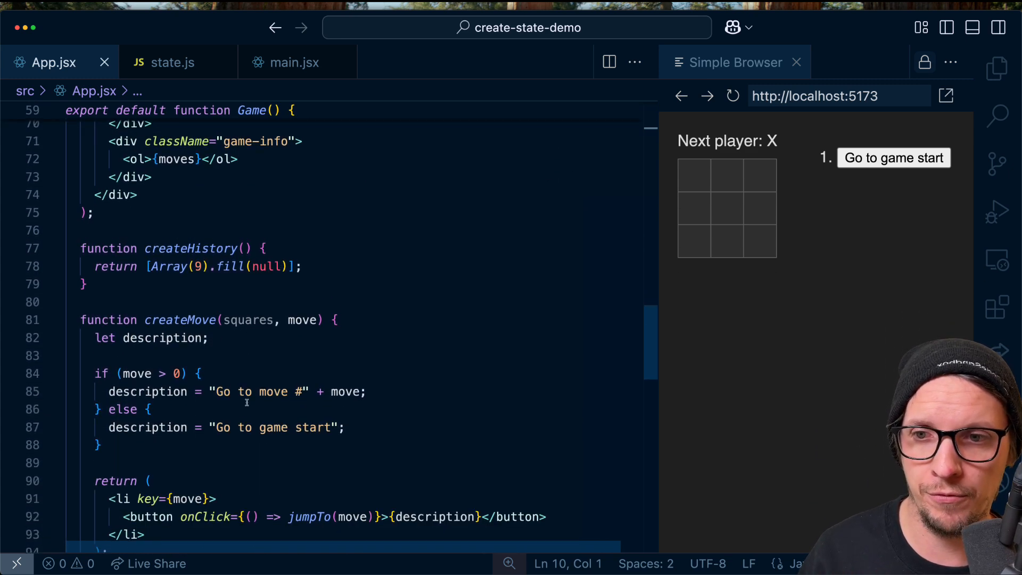
scroll(up, 3)
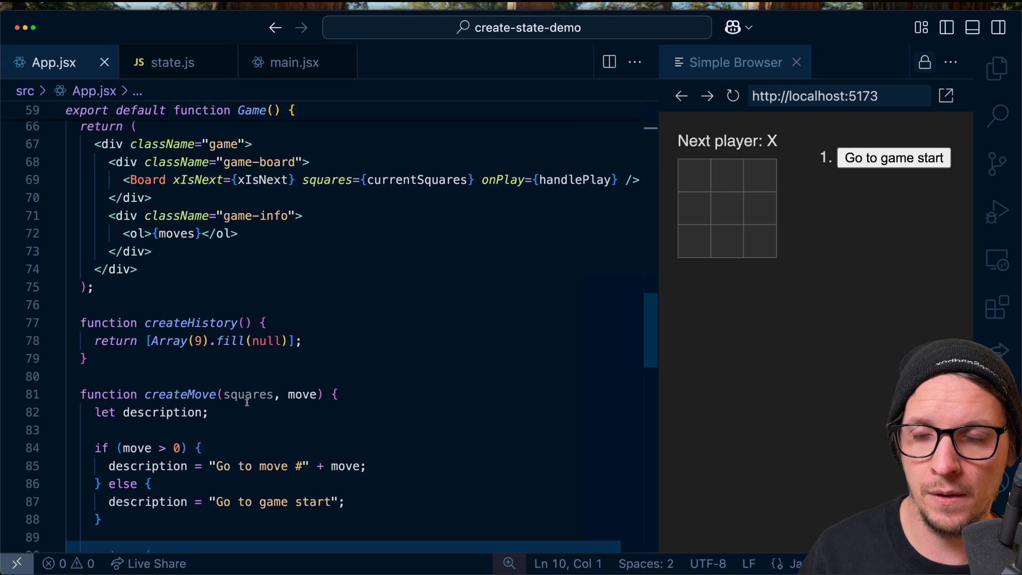
scroll(down, 3)
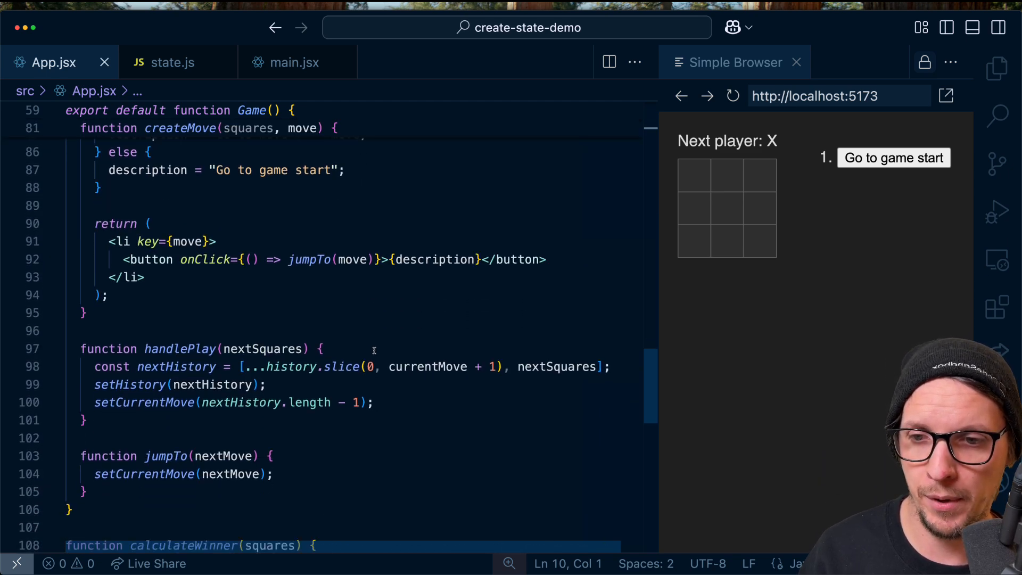
scroll(down, 3)
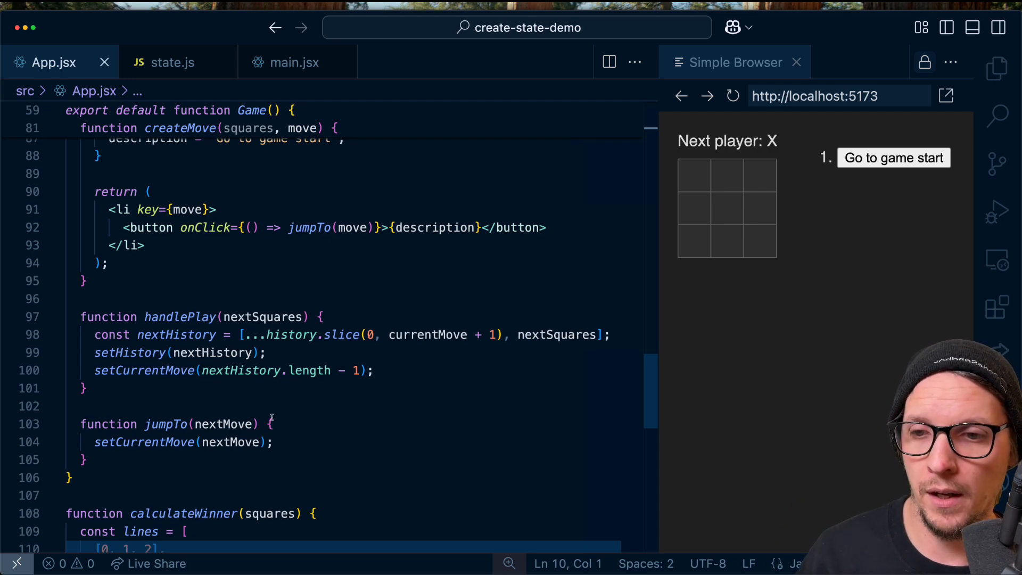
scroll(down, 3)
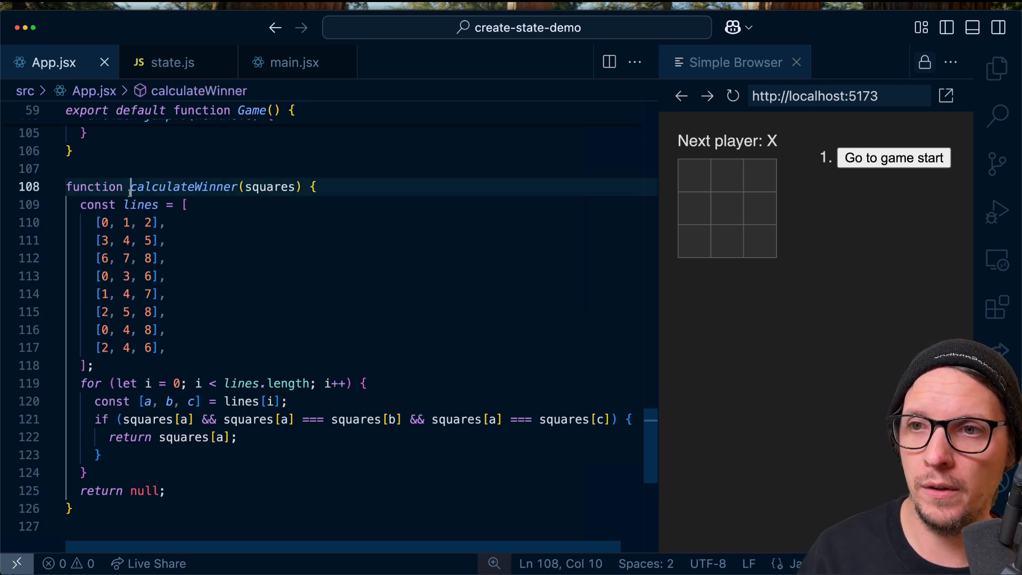
Write an exported createState in state.js returning an empty observable({}).
click(173, 62)
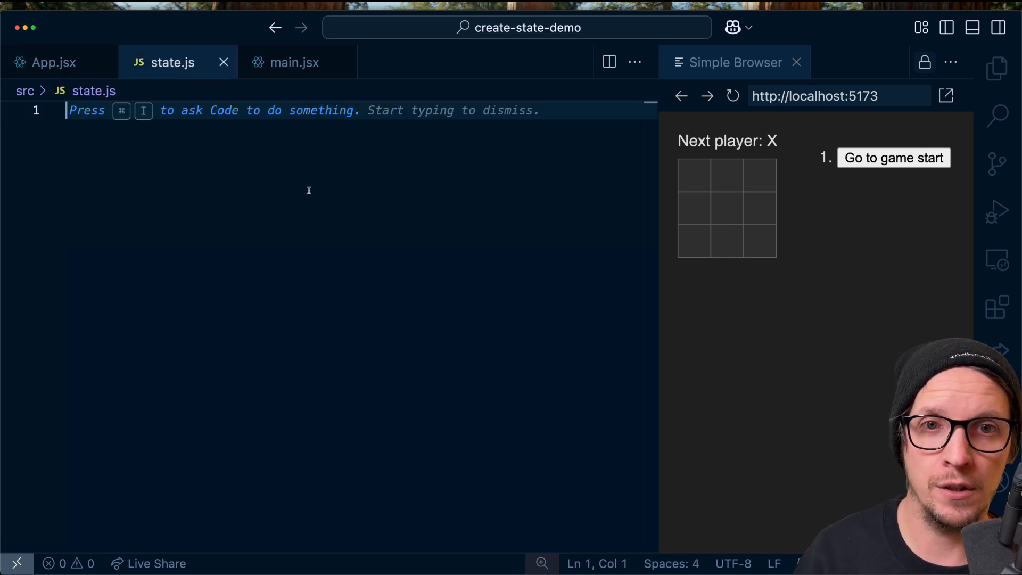
text(export function createState() {)
text(const)
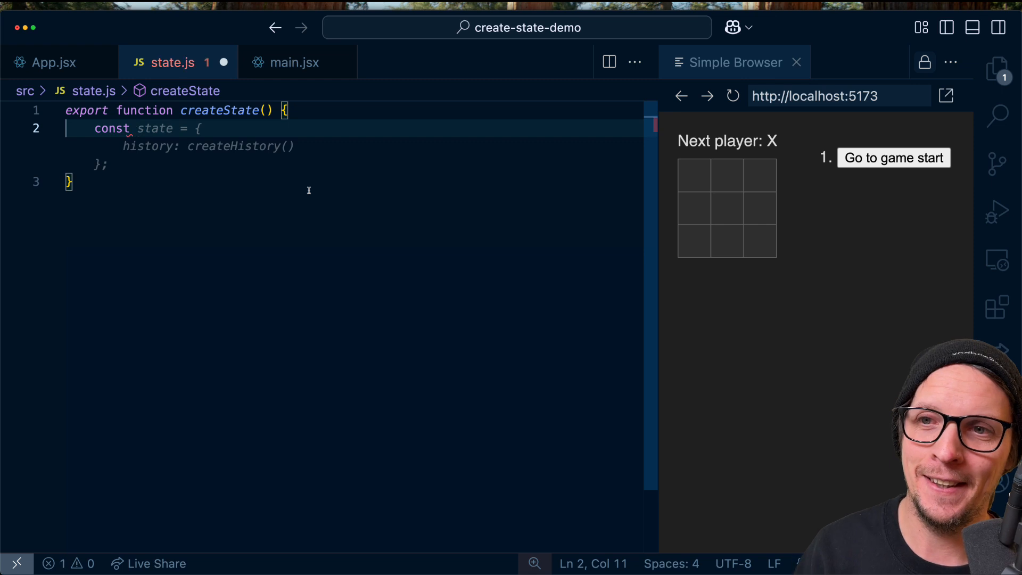
text(observable({});)
text(return state;)
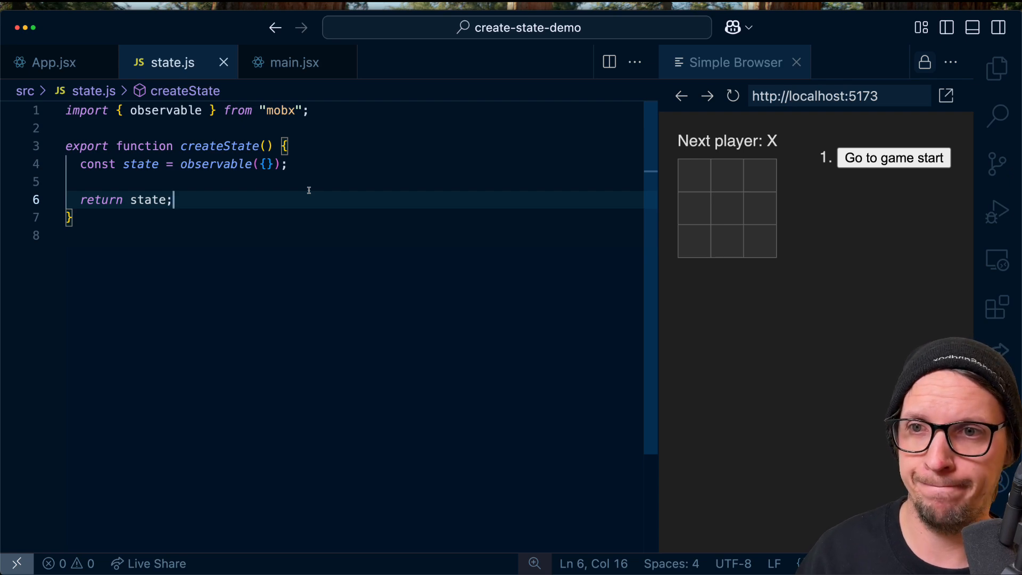
click(50, 62)
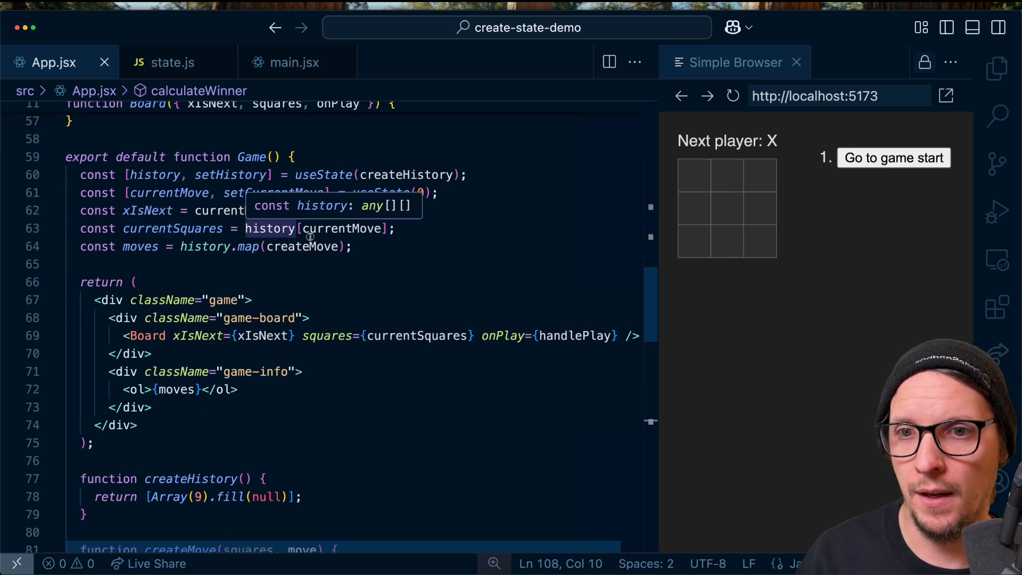
Add createHistory to state.js and give the observable history: createHistory().
scroll(down, 3)
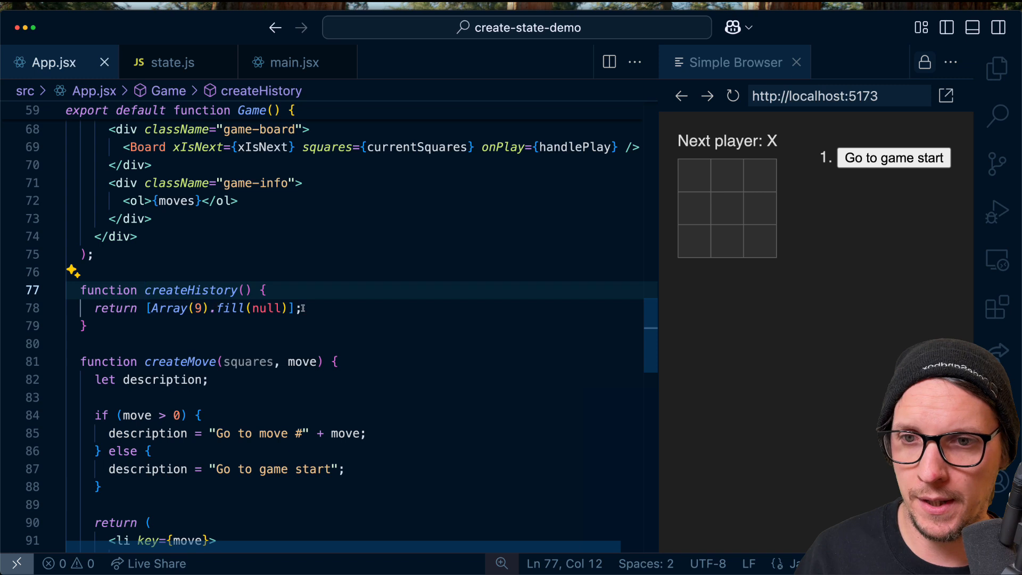
drag(151, 307, 292, 308)
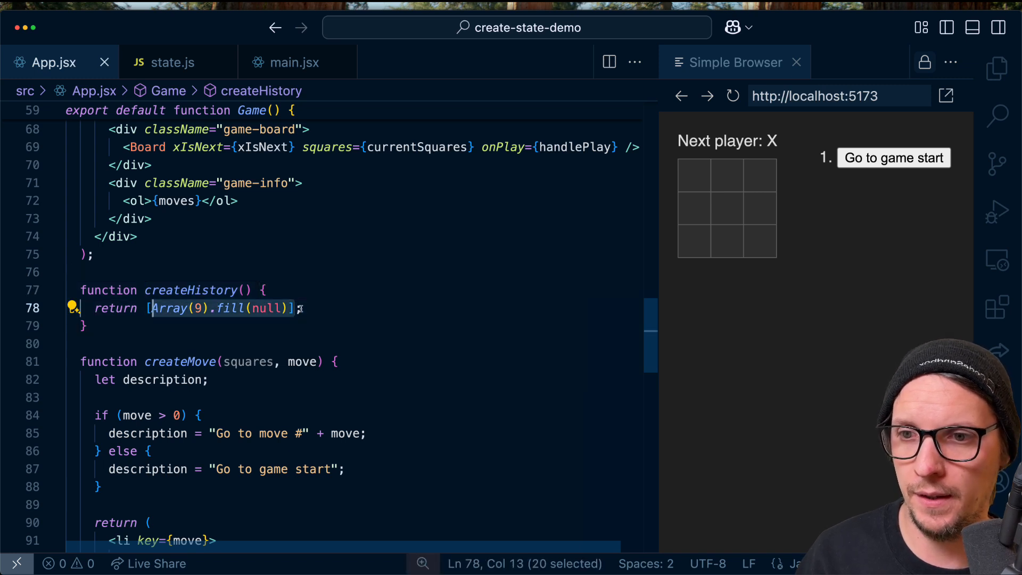
click(171, 62)
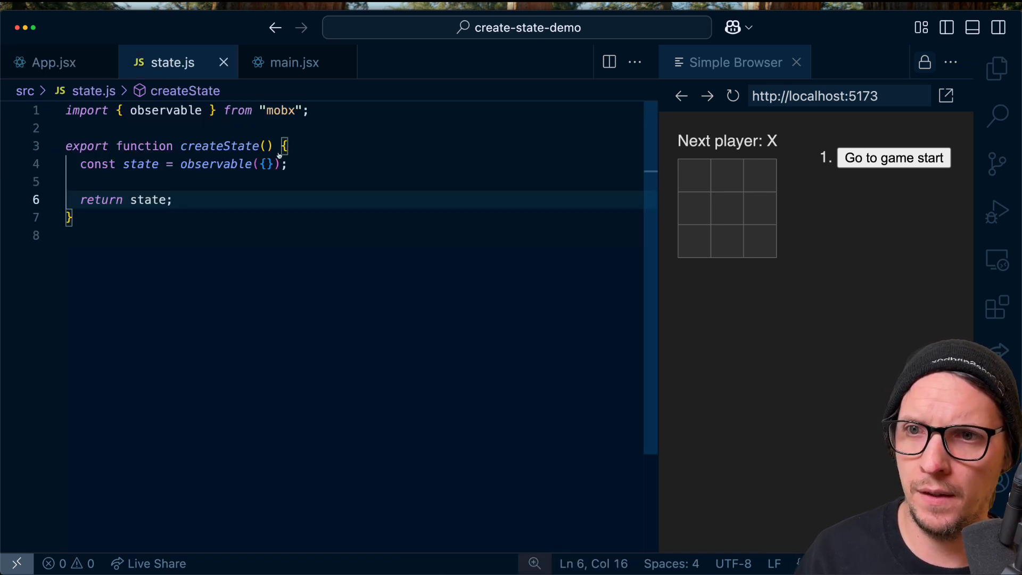
text(hsi)
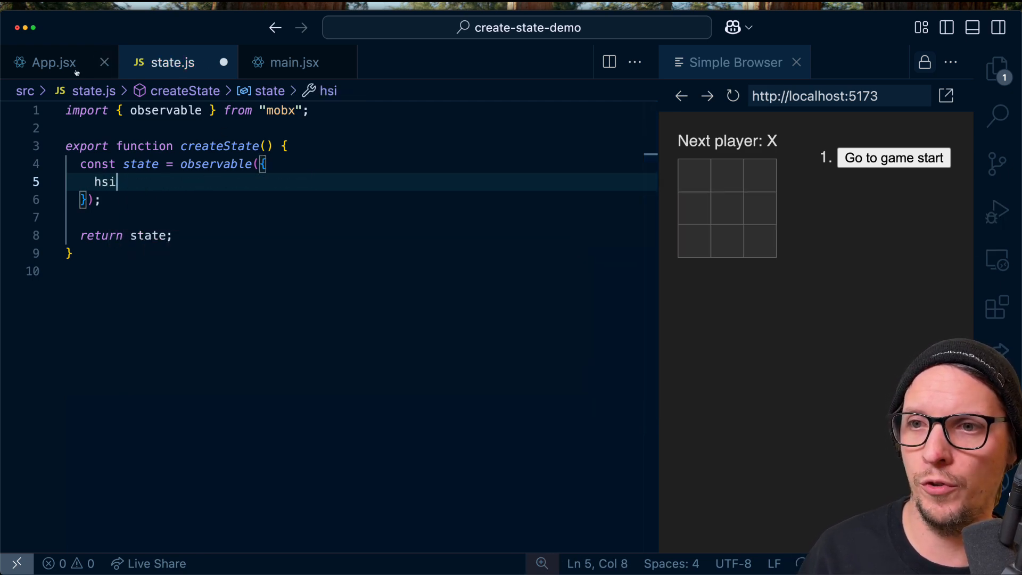
click(48, 63)
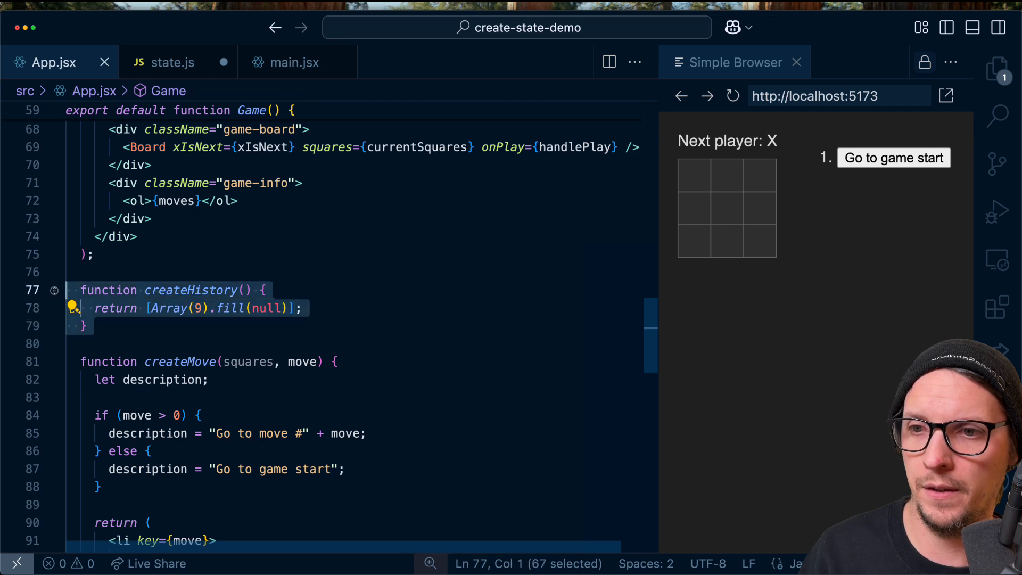
click(171, 62)
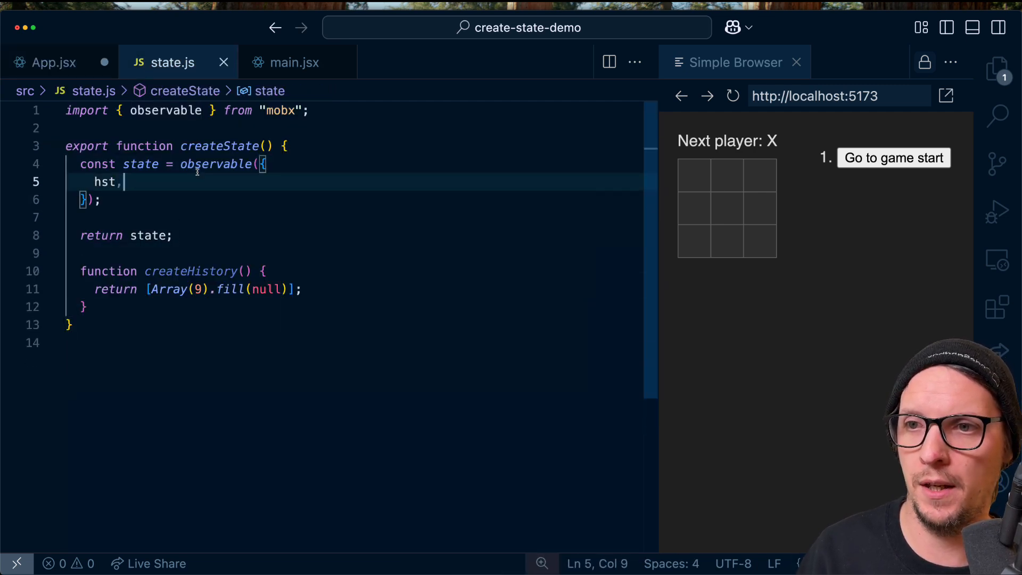
text(history: createHistory)
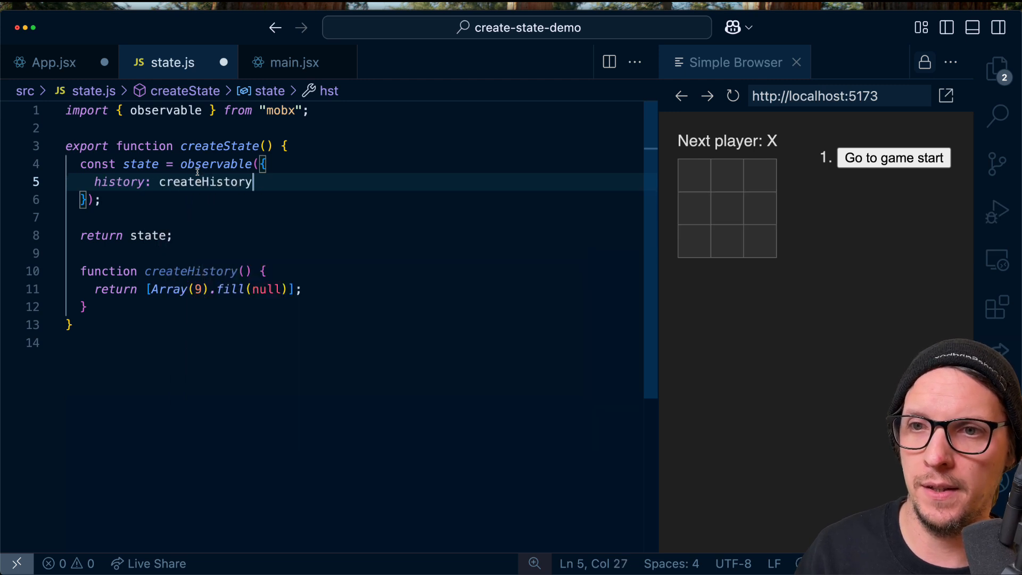
text((),)
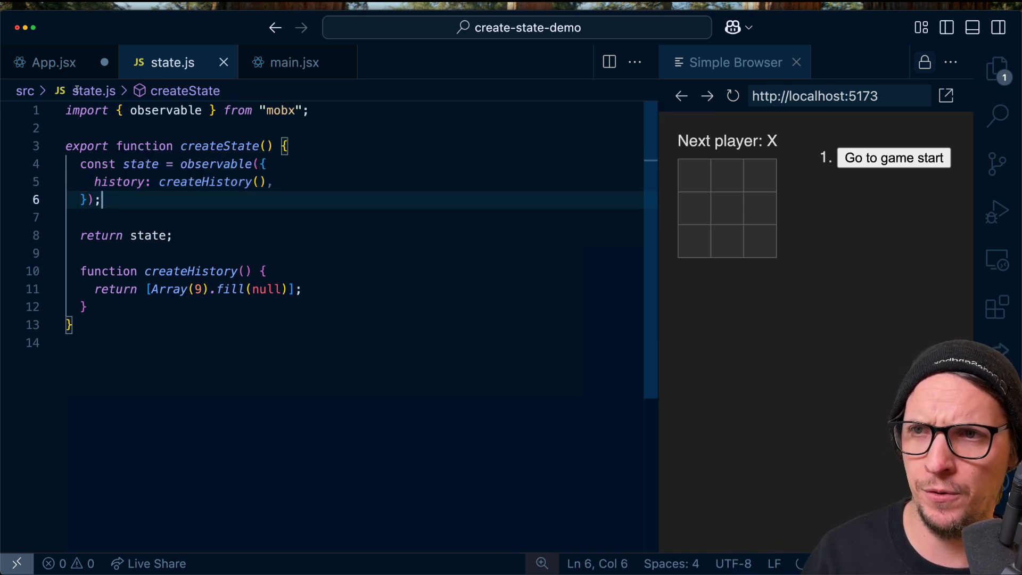
Add currentMove: 0 to the observable state in state.js.
click(48, 63)
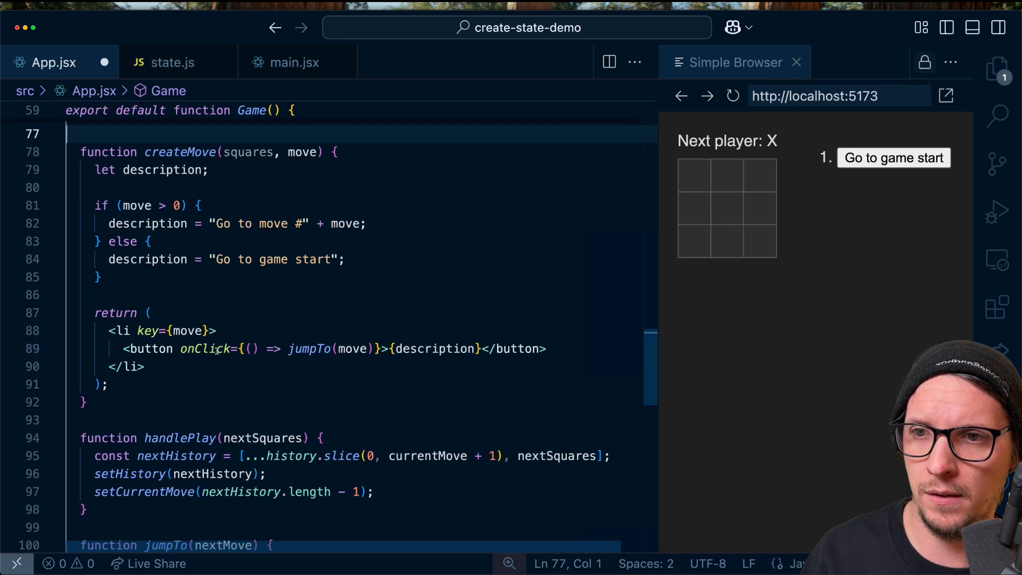
scroll(up, 3)
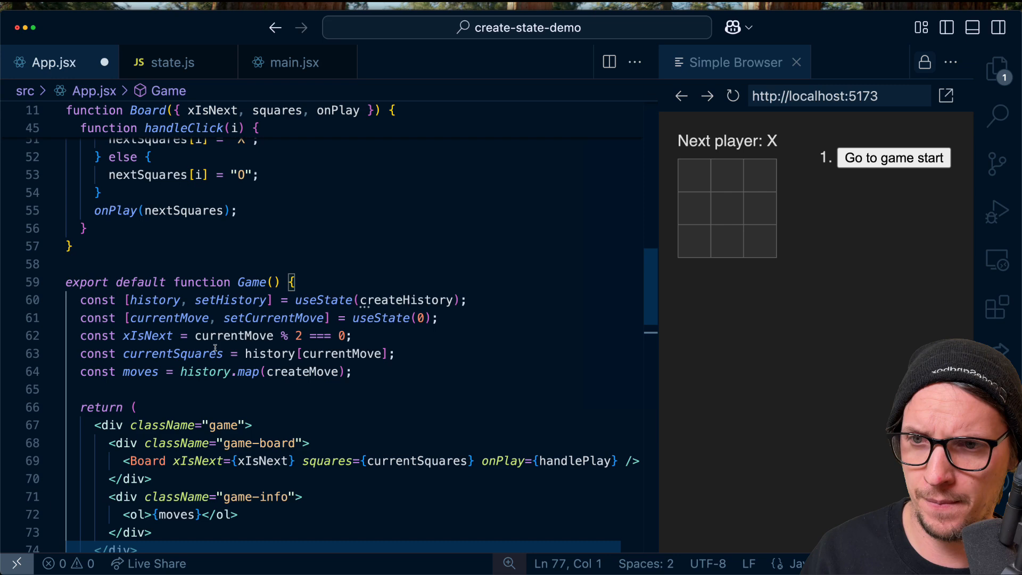
click(171, 62)
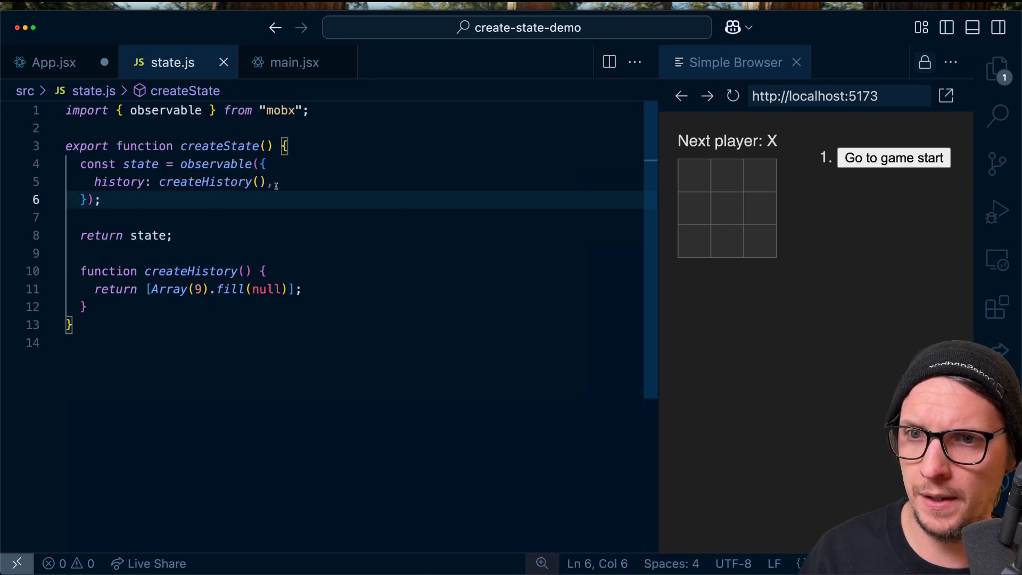
text(currentMove: 0,)
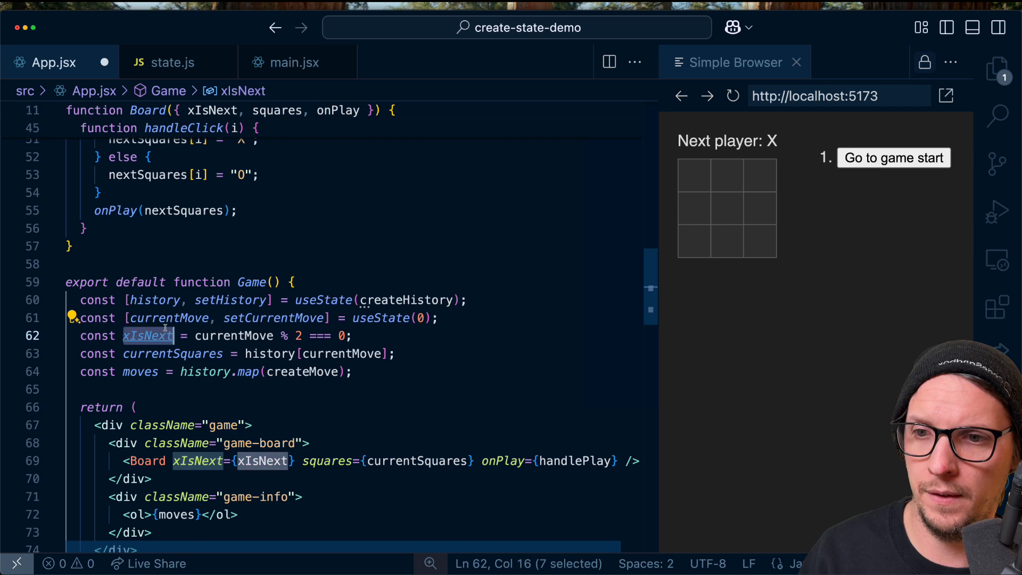
Add xIsNext and currentSquares getters, the latter returning state.history[state.currentMove].
click(174, 63)
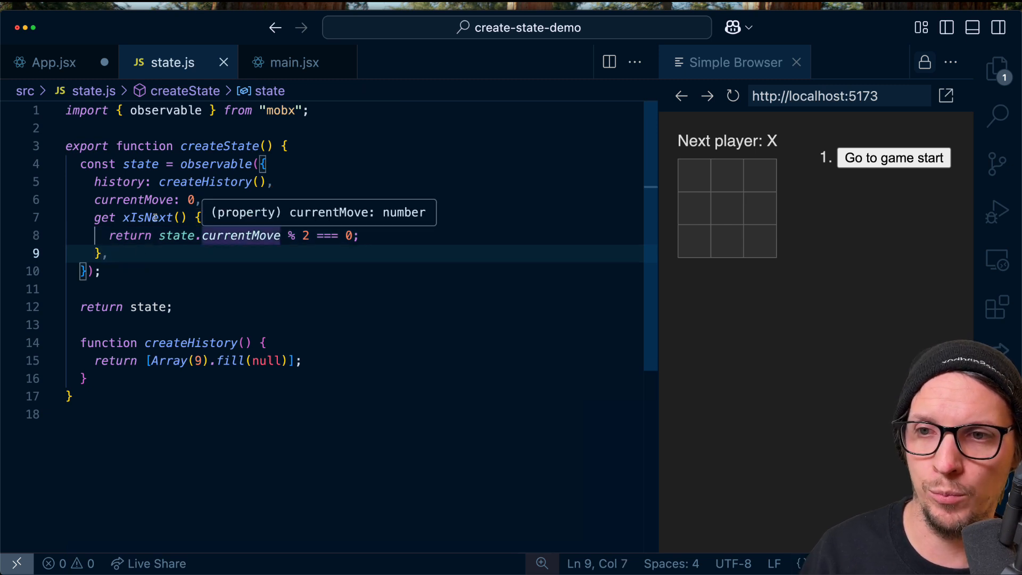
click(48, 62)
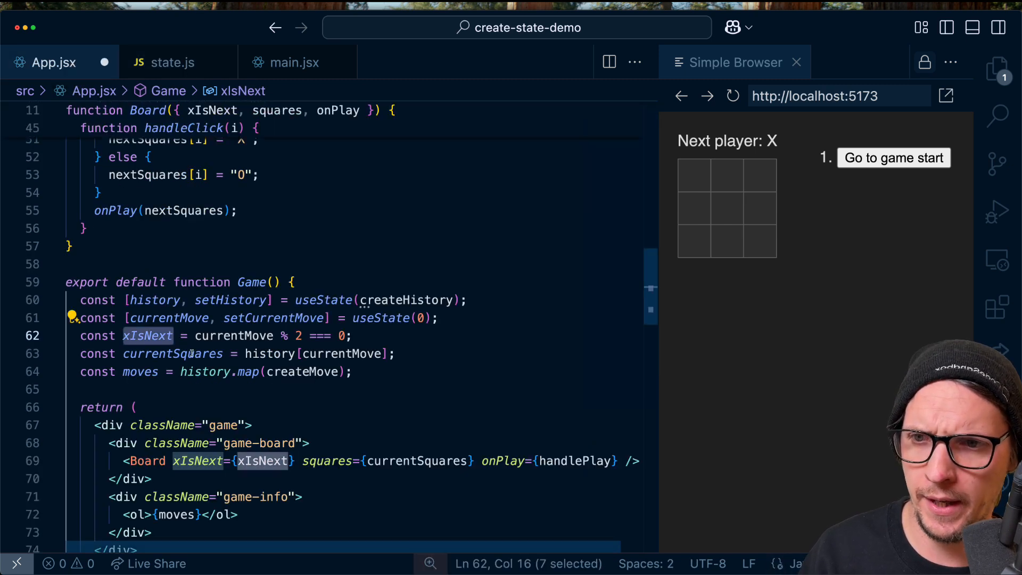
click(174, 62)
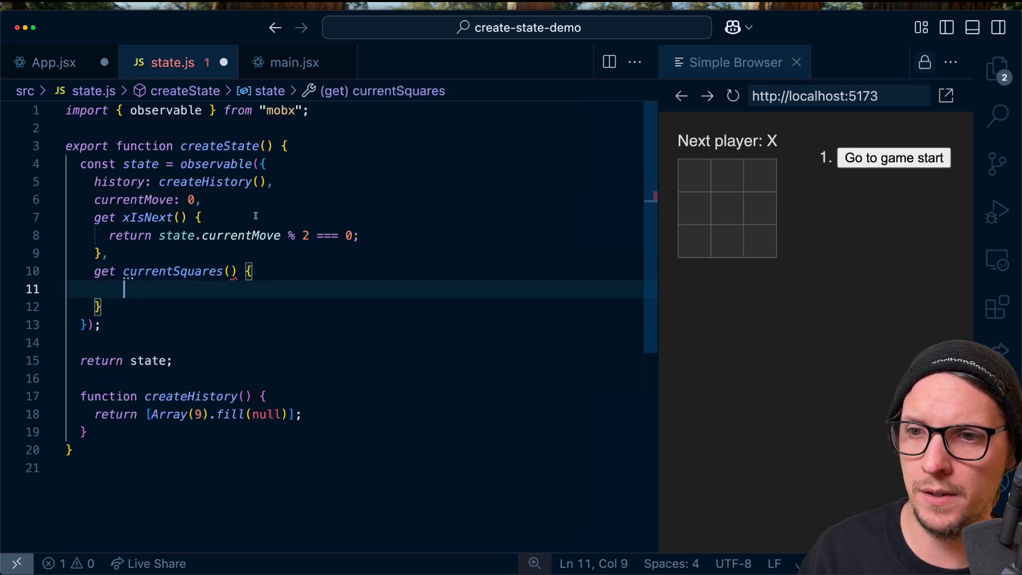
text(return state.history[state.currentMove];)
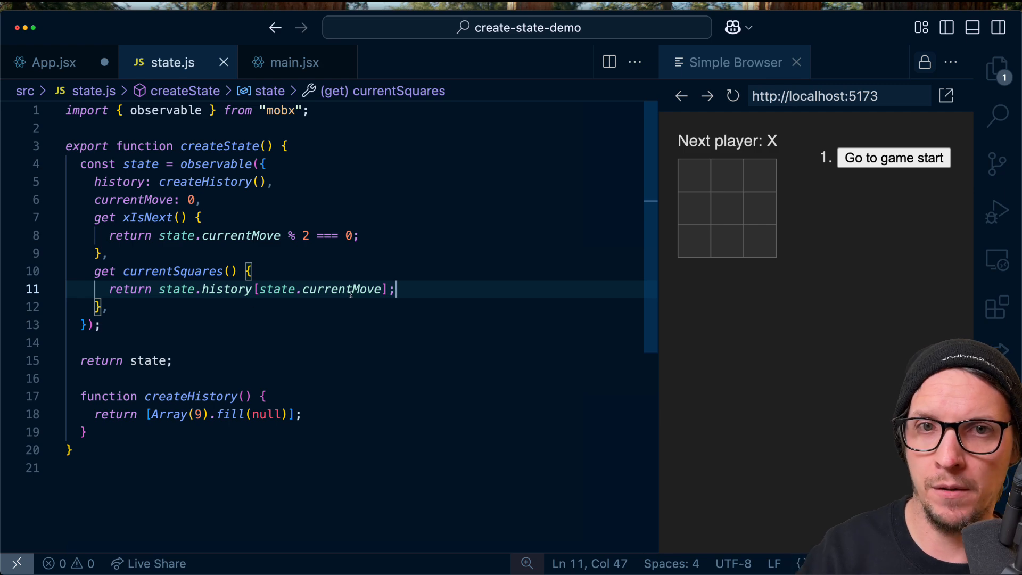
click(48, 63)
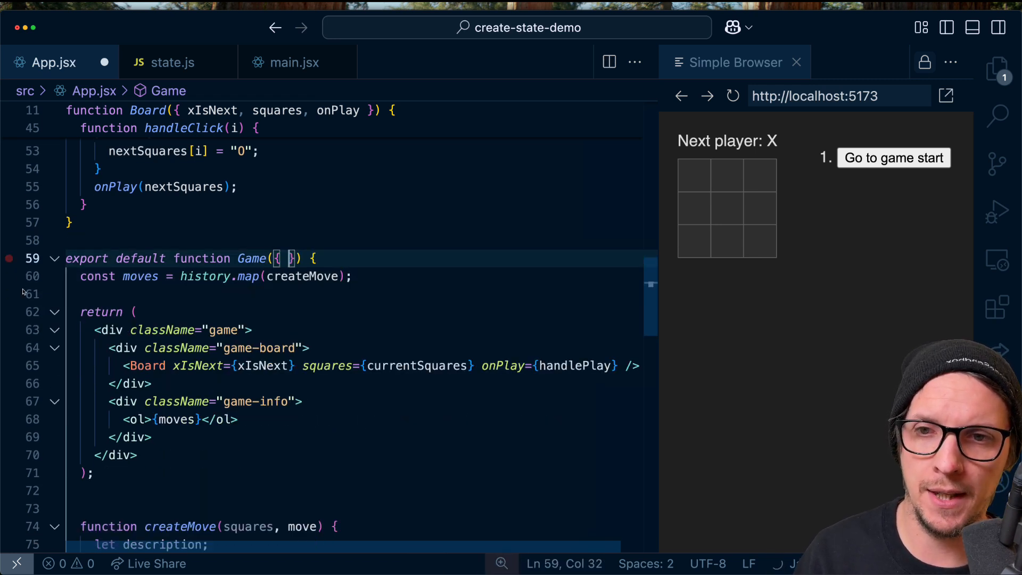
Change Game to Game({ state }) and prefix its values with state.
text(state)
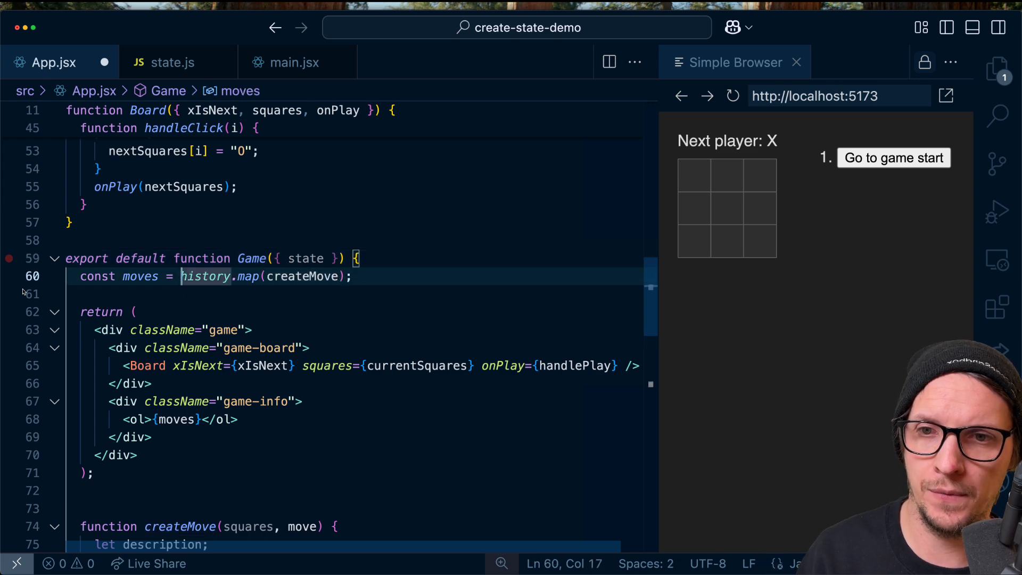
text(state.handlePlay})
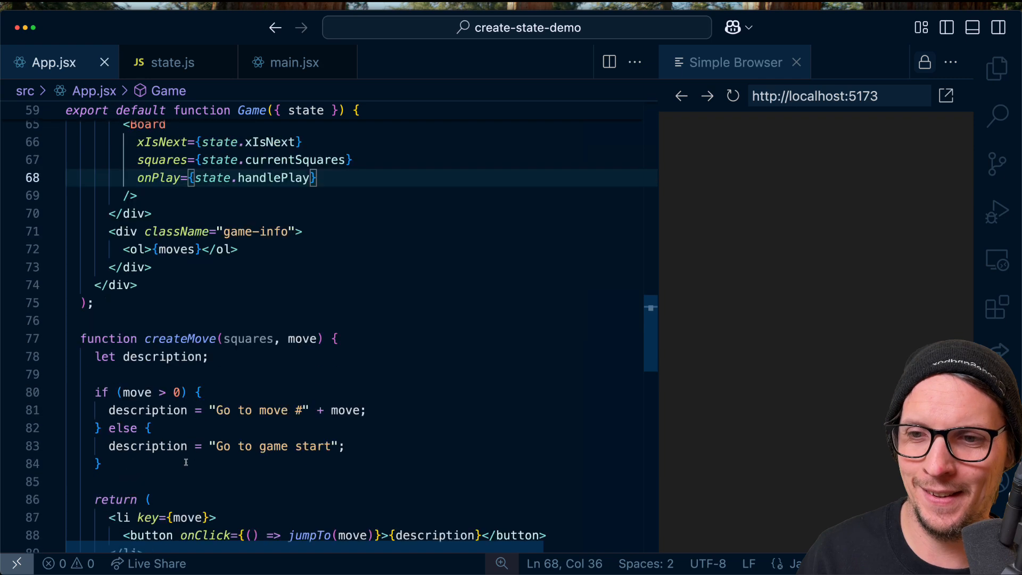
scroll(down, 3)
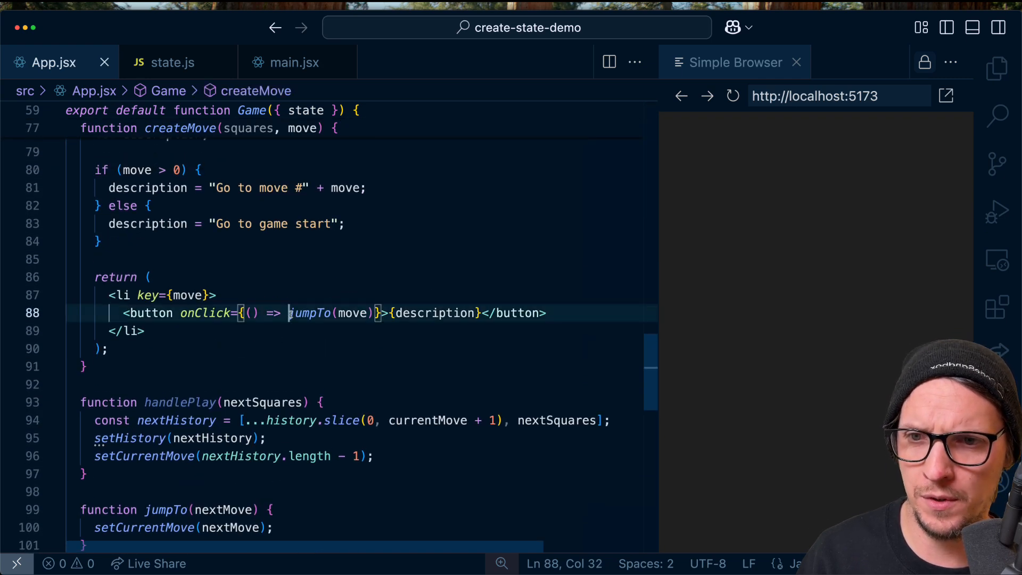
text(state.)
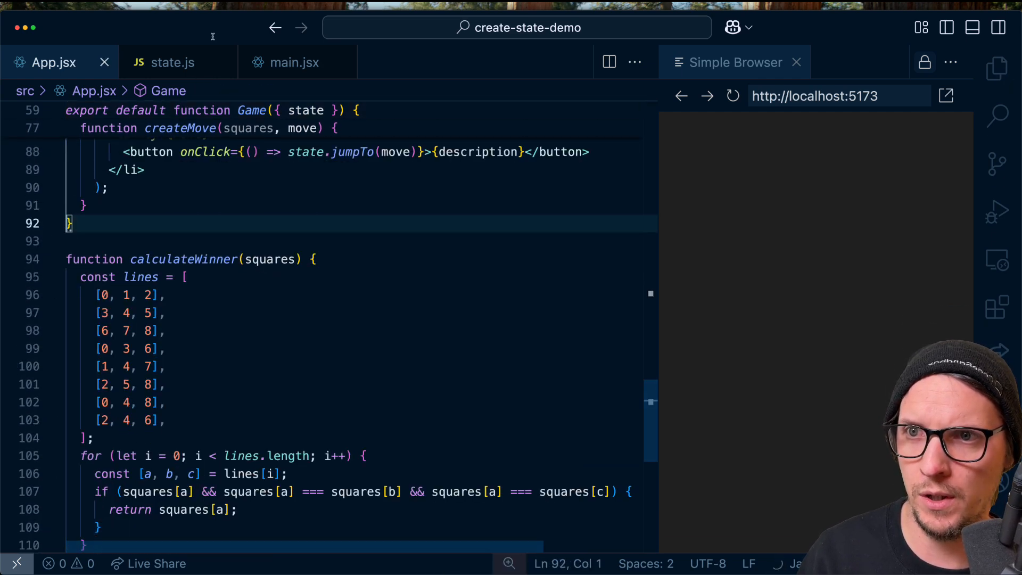
click(173, 63)
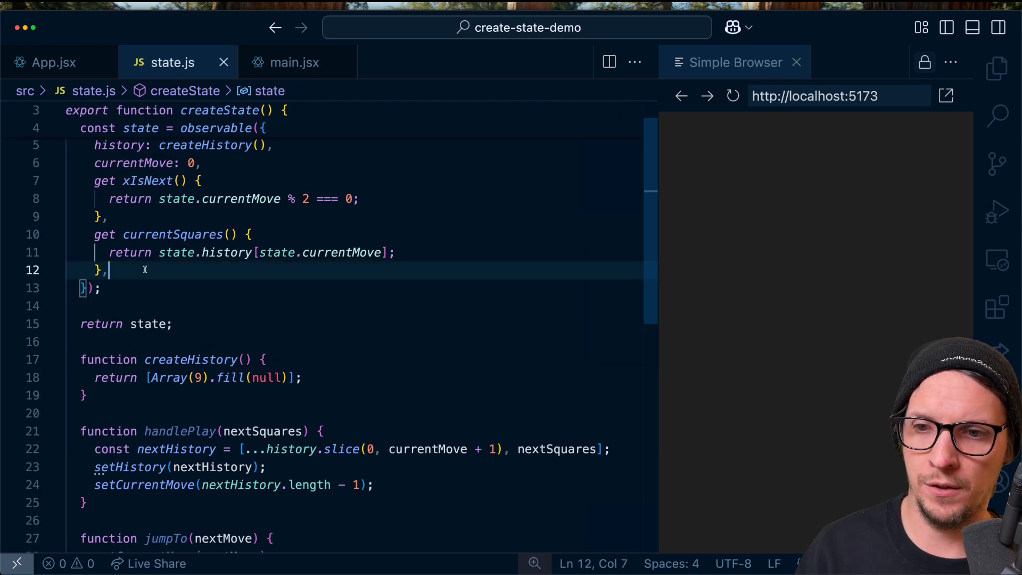
Add handlePlay and jumpTo to the observable, assigning state.history and state.currentMove directly.
text(handle)
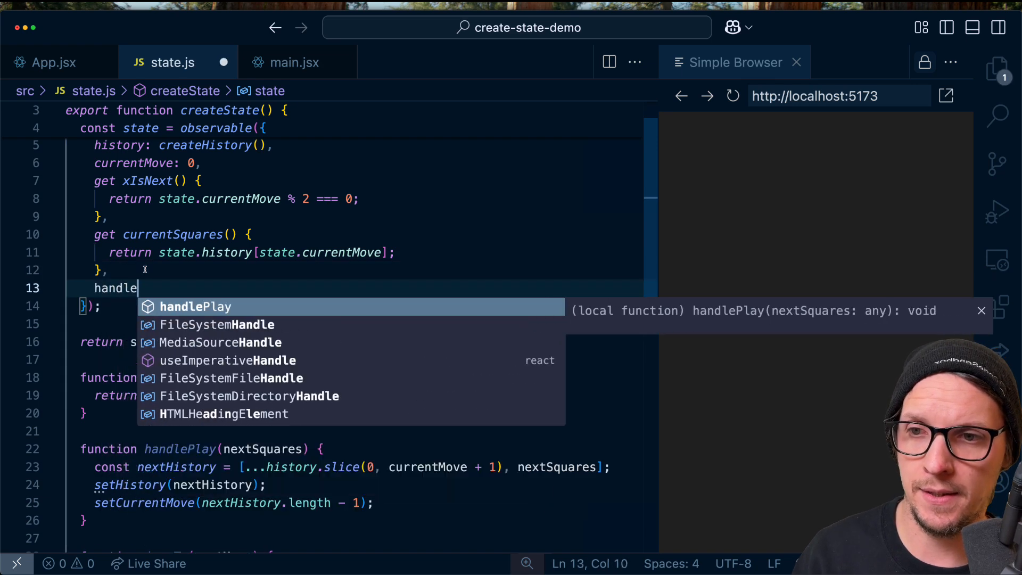
text(Play,)
text(jumpTo,)
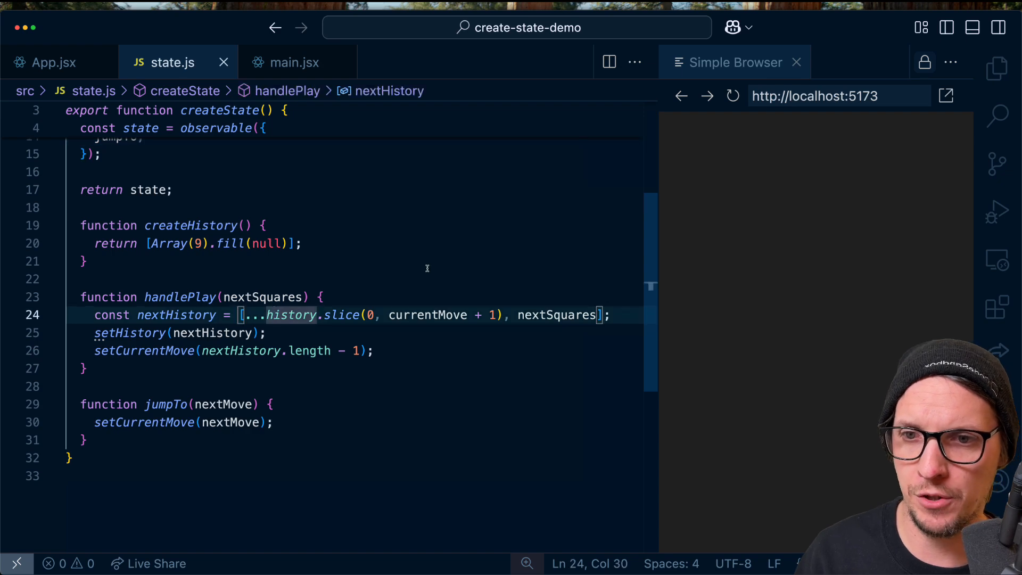
text(state.)
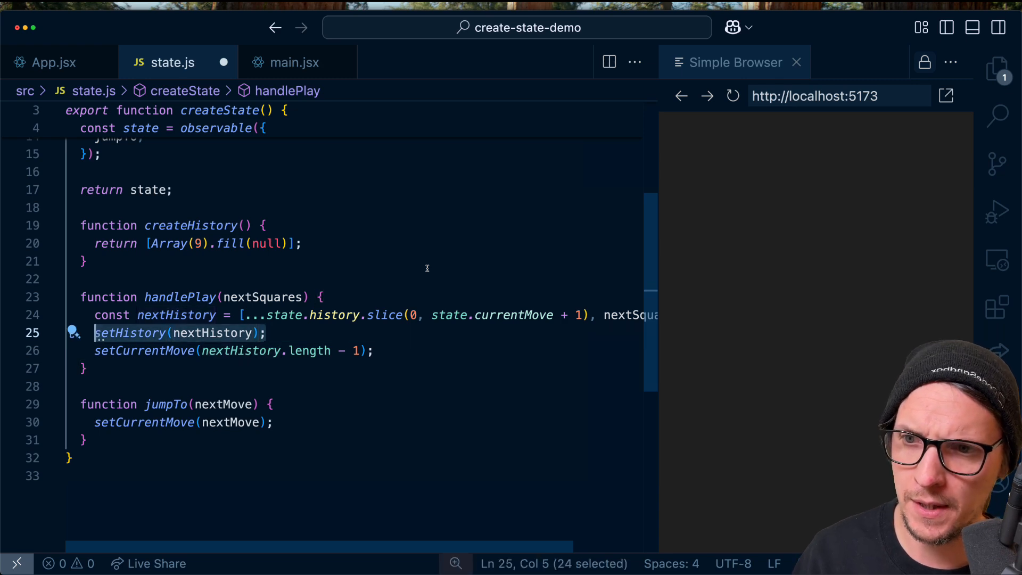
text(state.history)
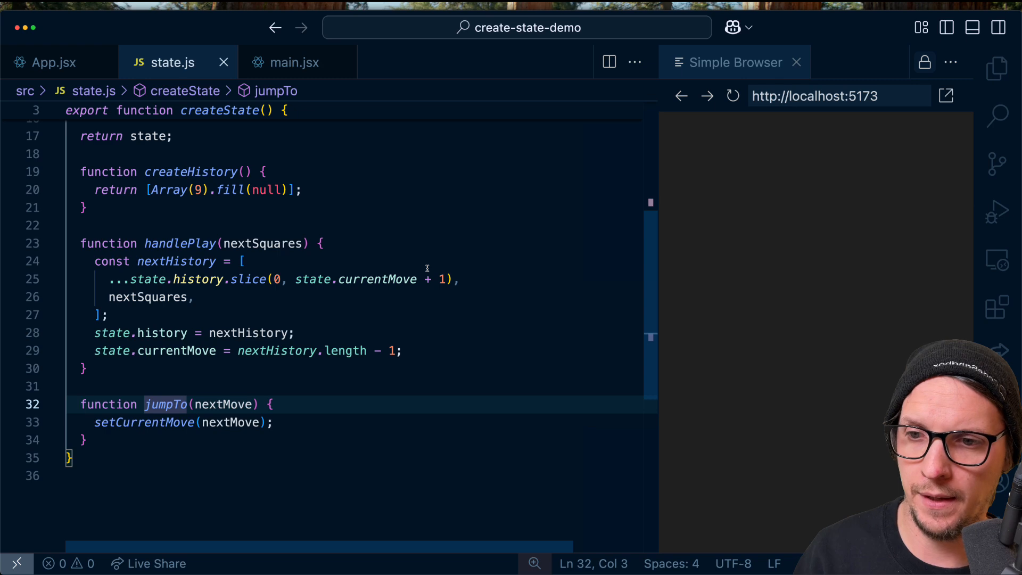
text(state.history[state.currentMove];)
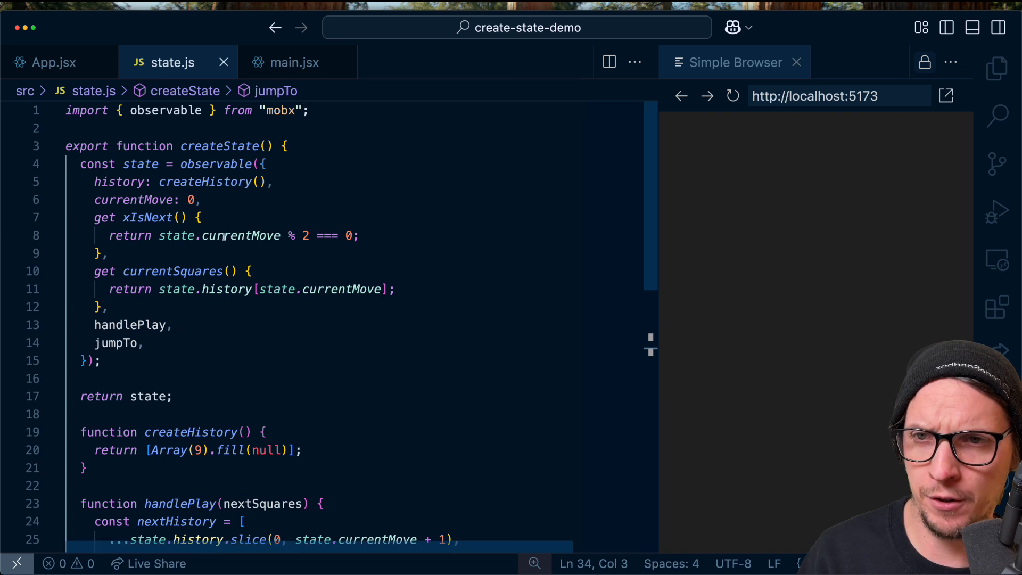
mouse_move(242, 236)
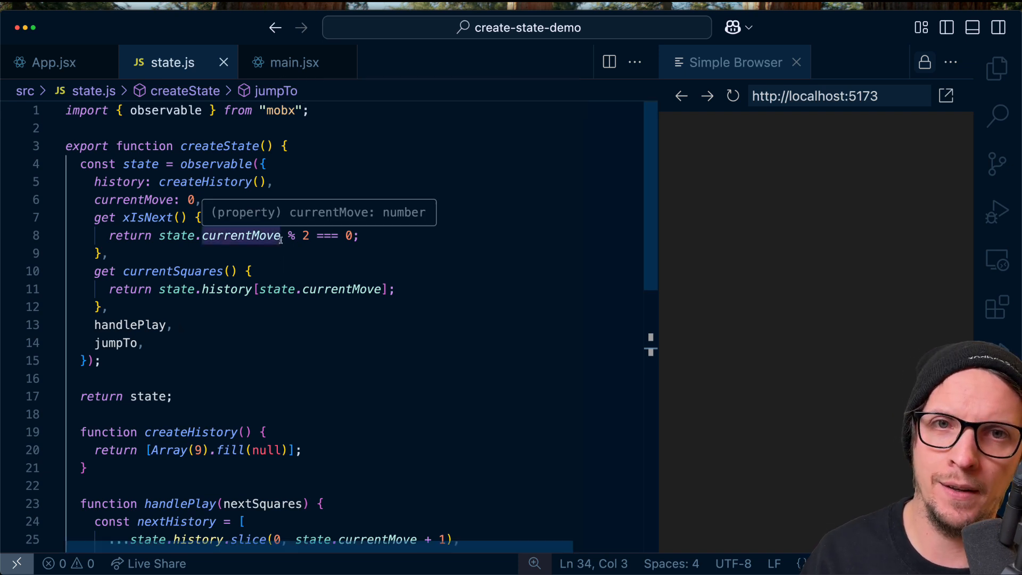
mouse_move(301, 212)
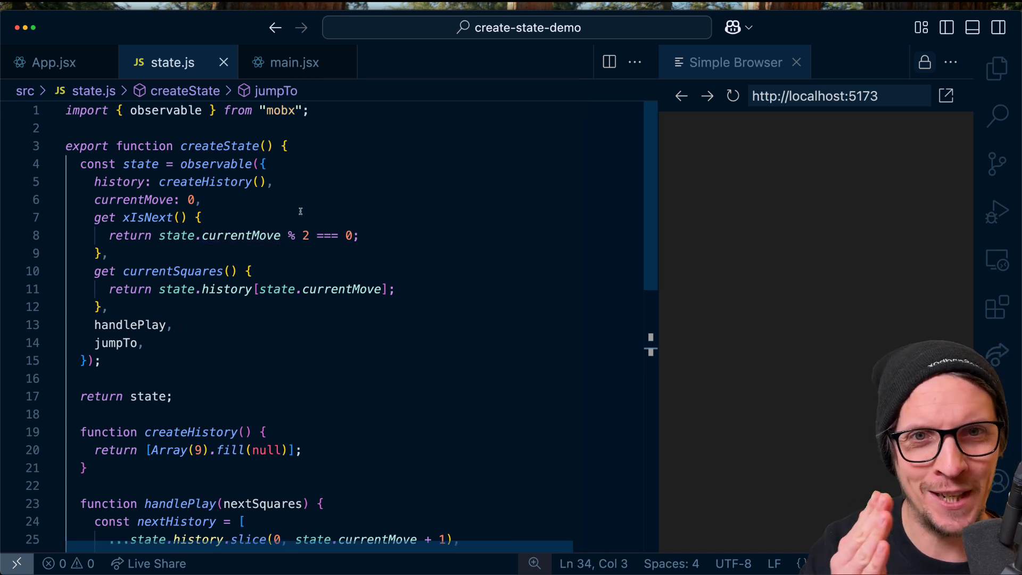
mouse_move(226, 289)
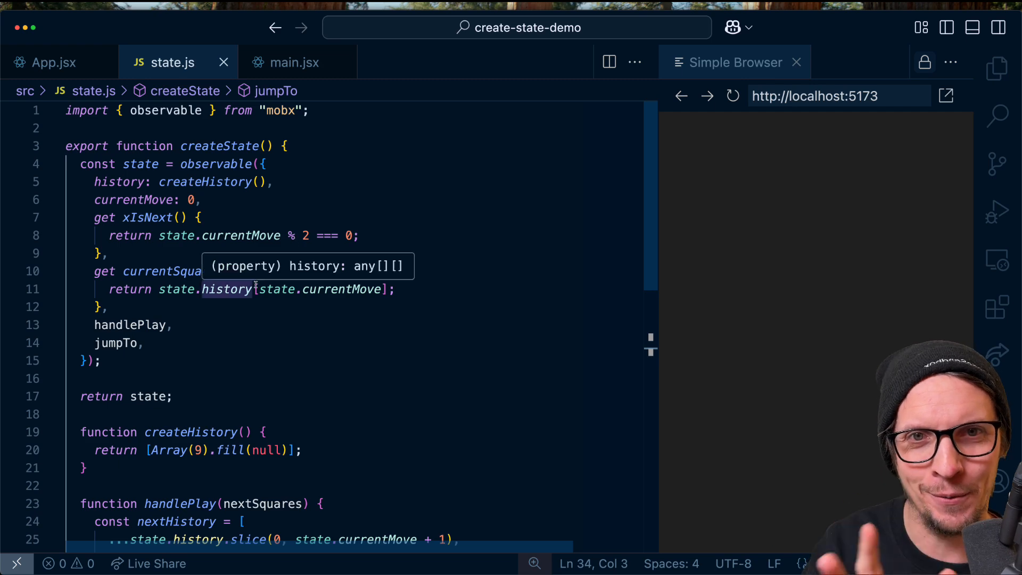
In main.jsx, build const state = createState() and render <App state={state} />.
click(295, 62)
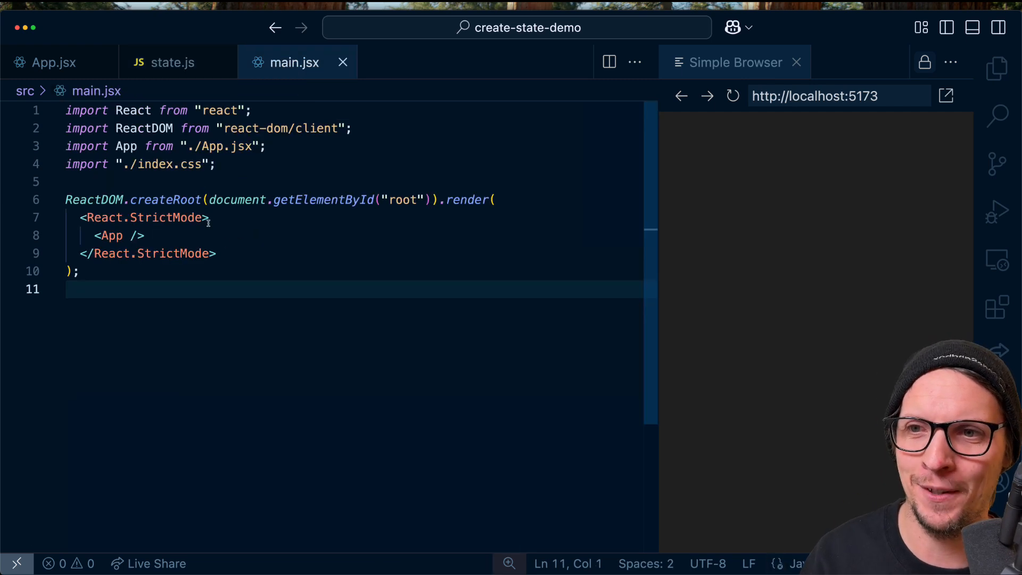
text(const state = createState()
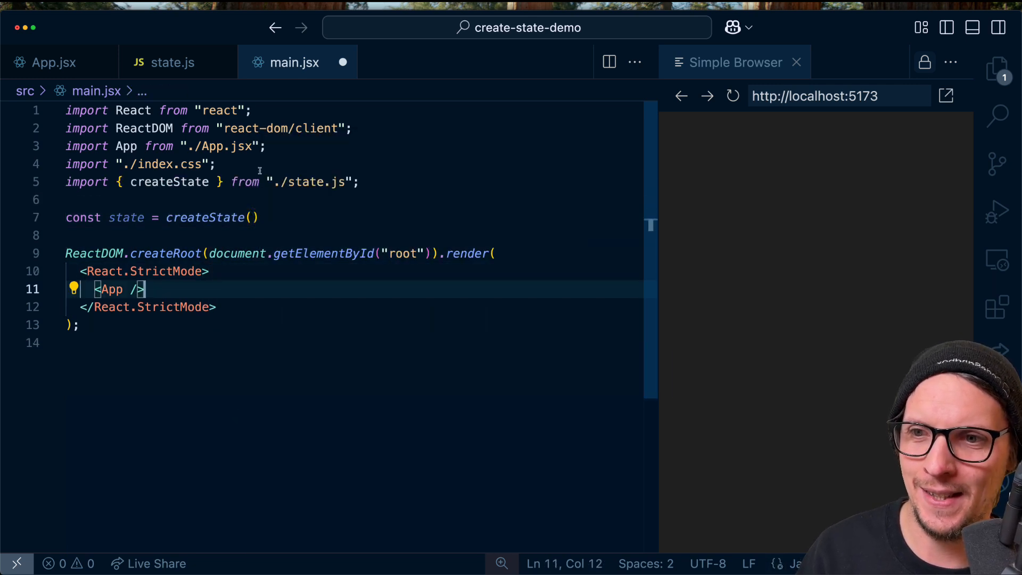
text(state={state)
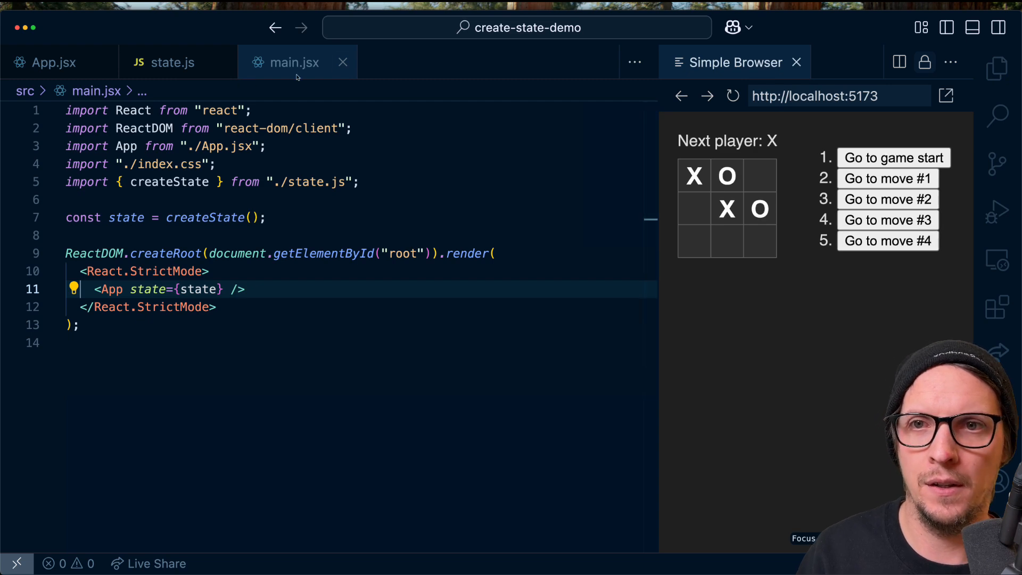
click(51, 62)
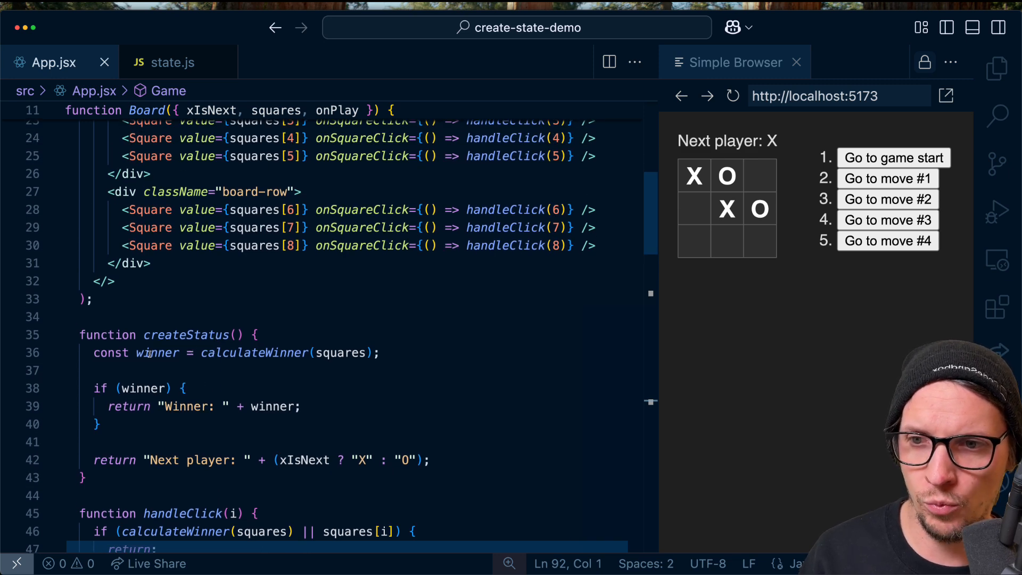
Review Board's handleClick and the calculateWinner function near the end of App.jsx.
scroll(down, 3)
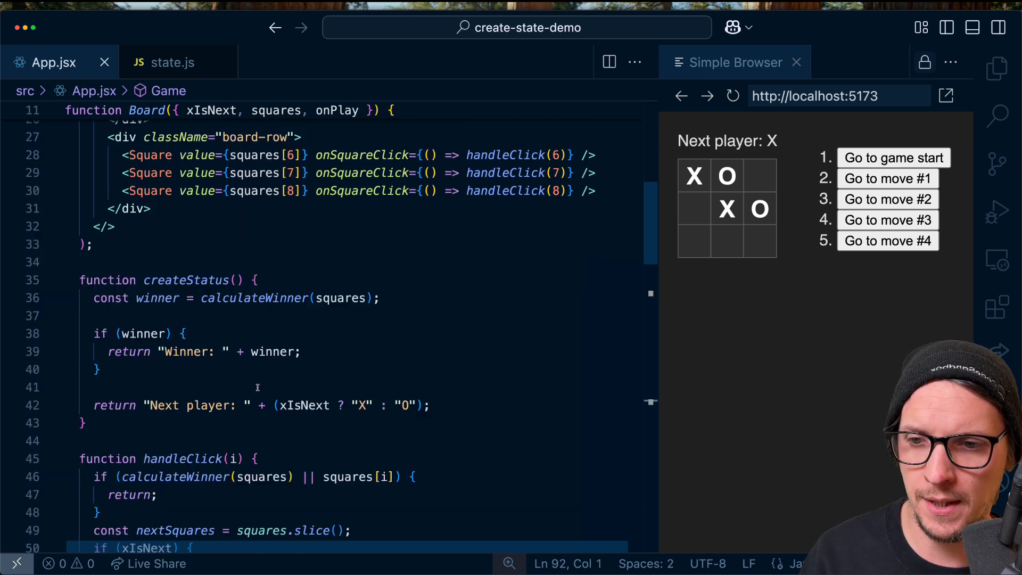
scroll(down, 3)
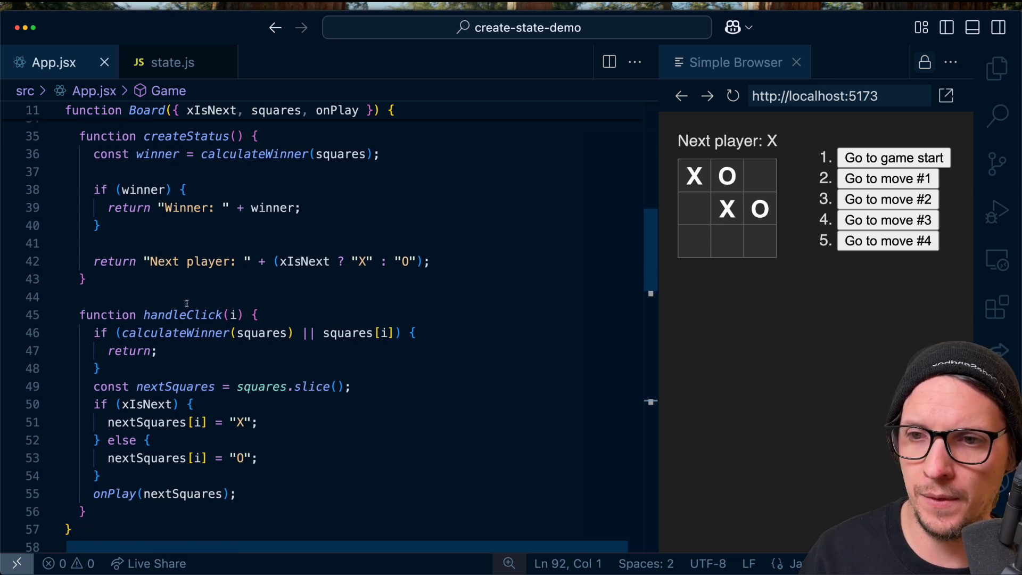
double_click(182, 314)
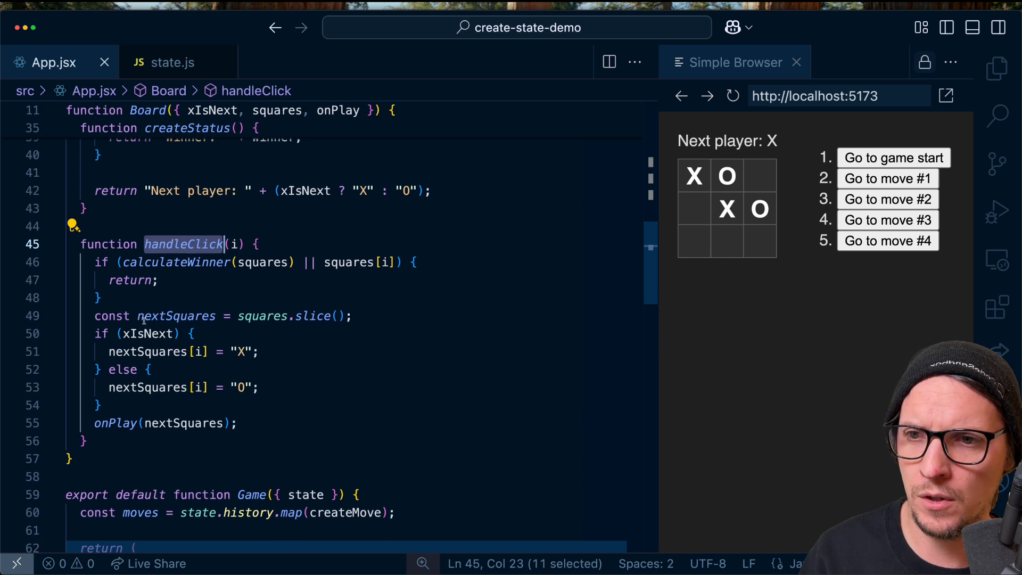
scroll(down, 3)
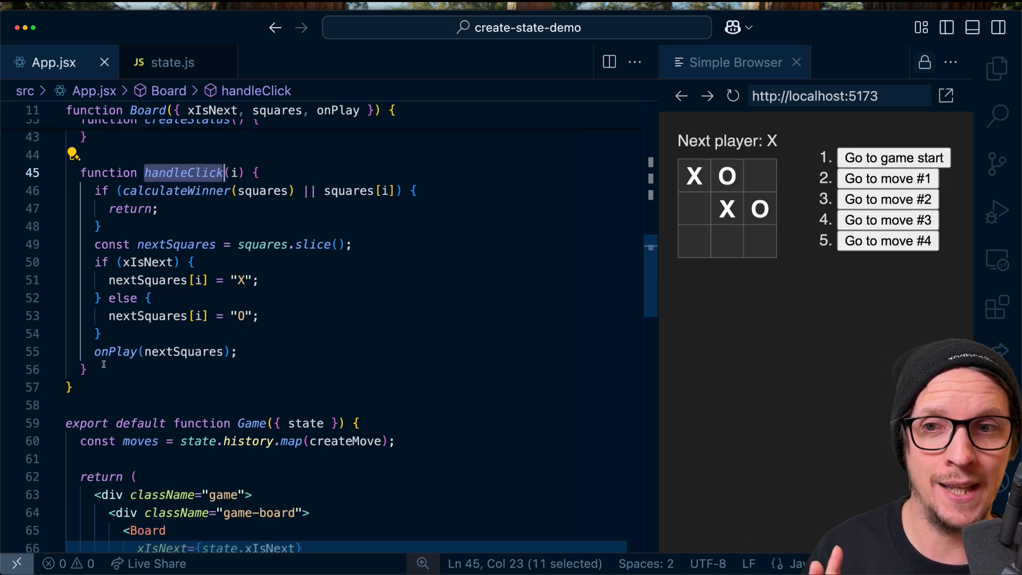
scroll(down, 3)
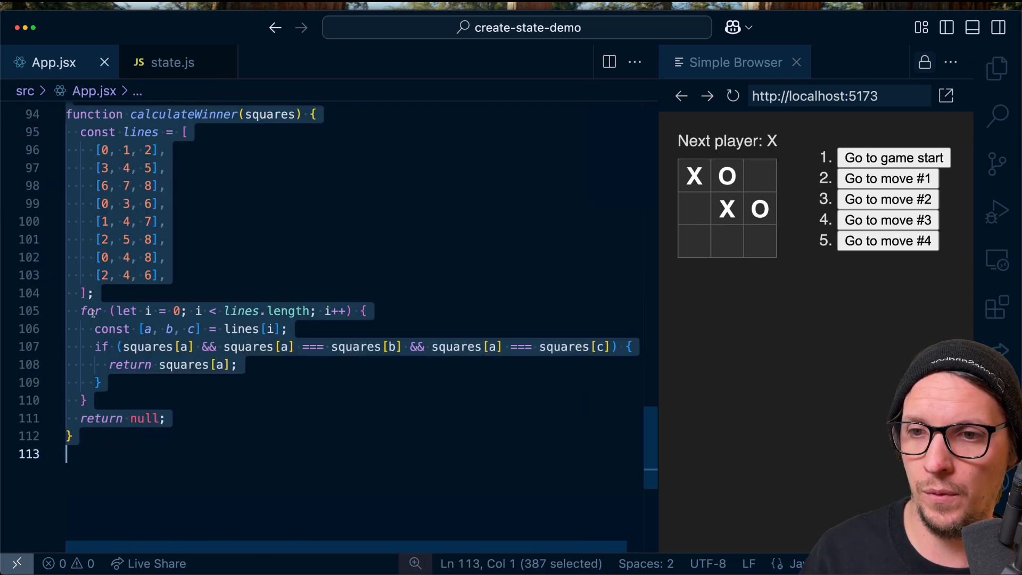
Paste calculateWinner inside createState in state.js, after jumpTo.
click(173, 63)
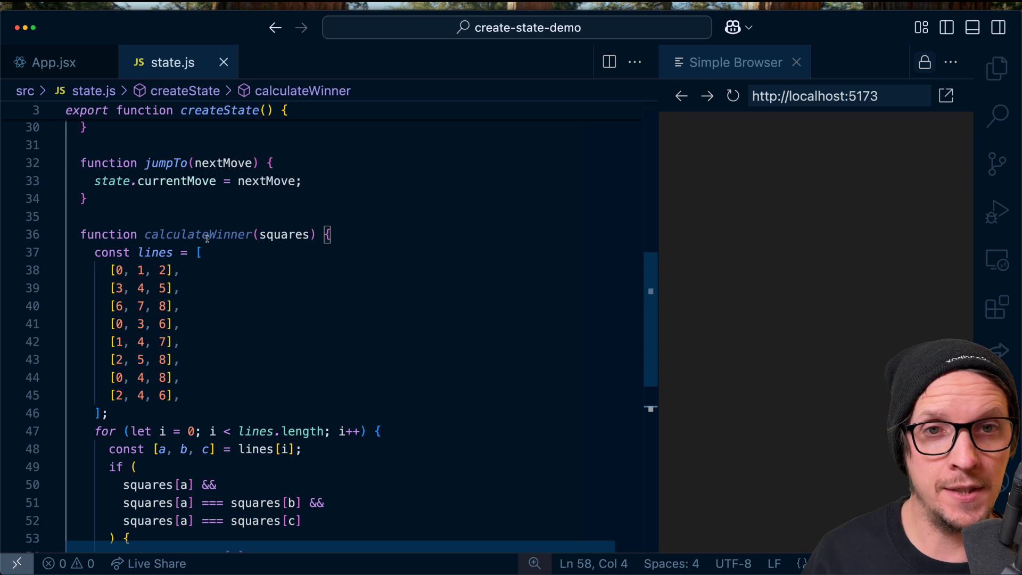
mouse_move(208, 236)
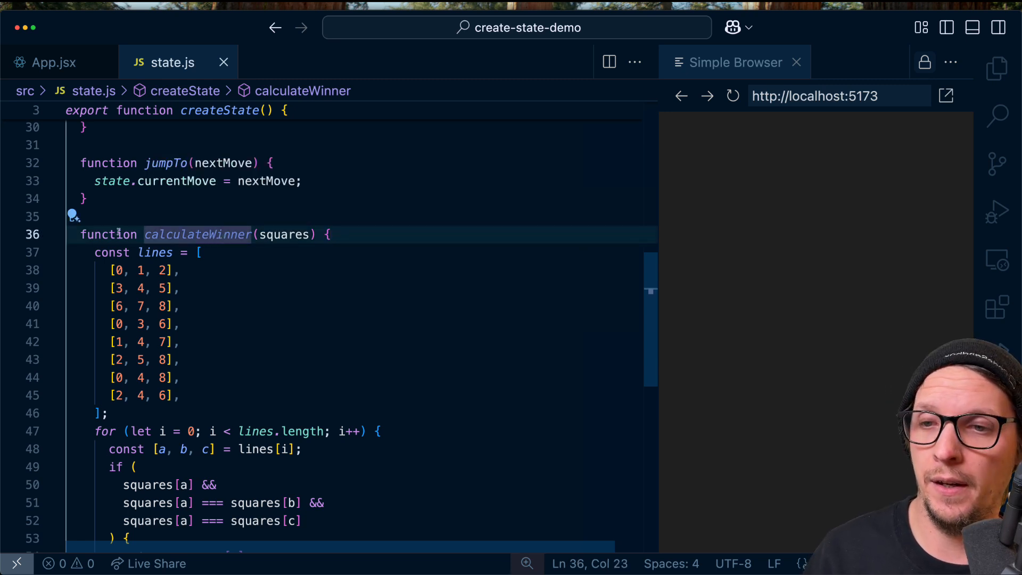
mouse_move(160, 234)
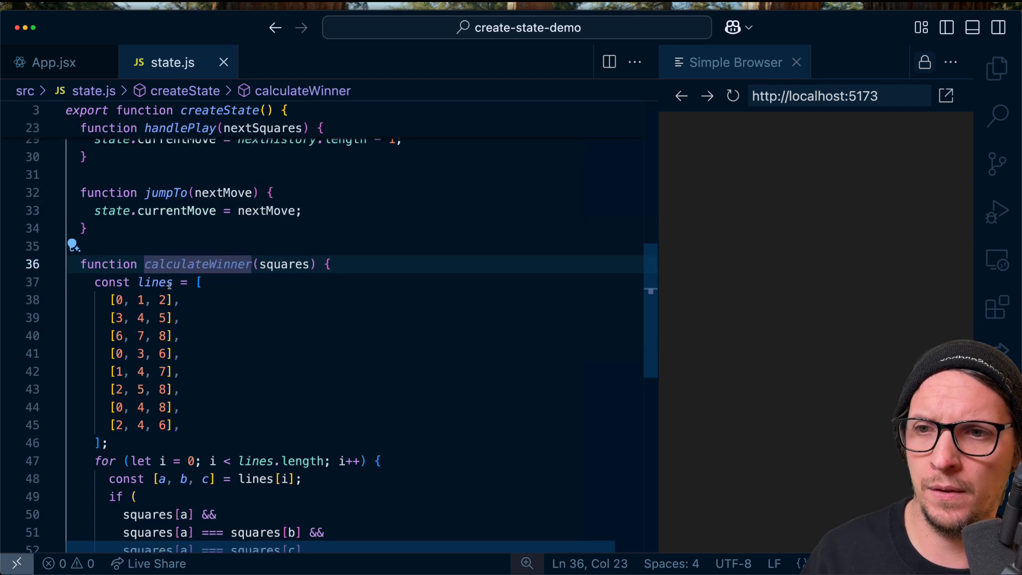
click(52, 62)
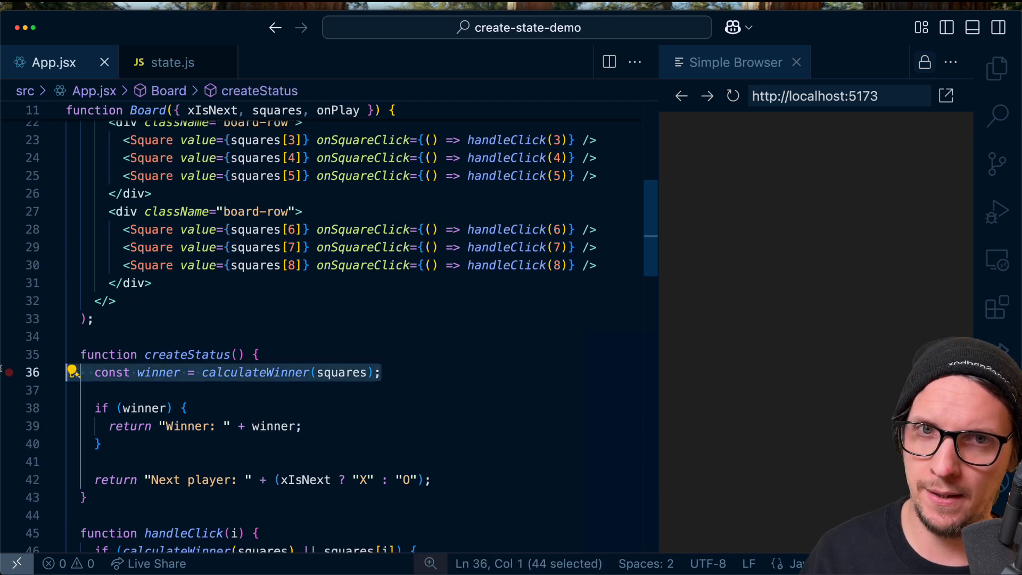
Add get winner() returning calculateWinner(state.currentSquares) to the observable.
click(172, 62)
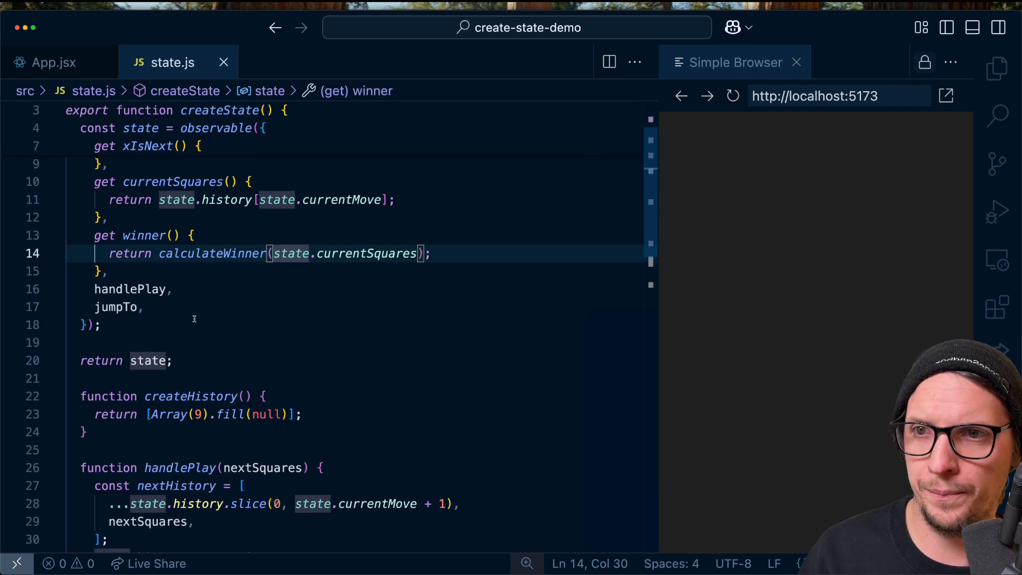
click(51, 62)
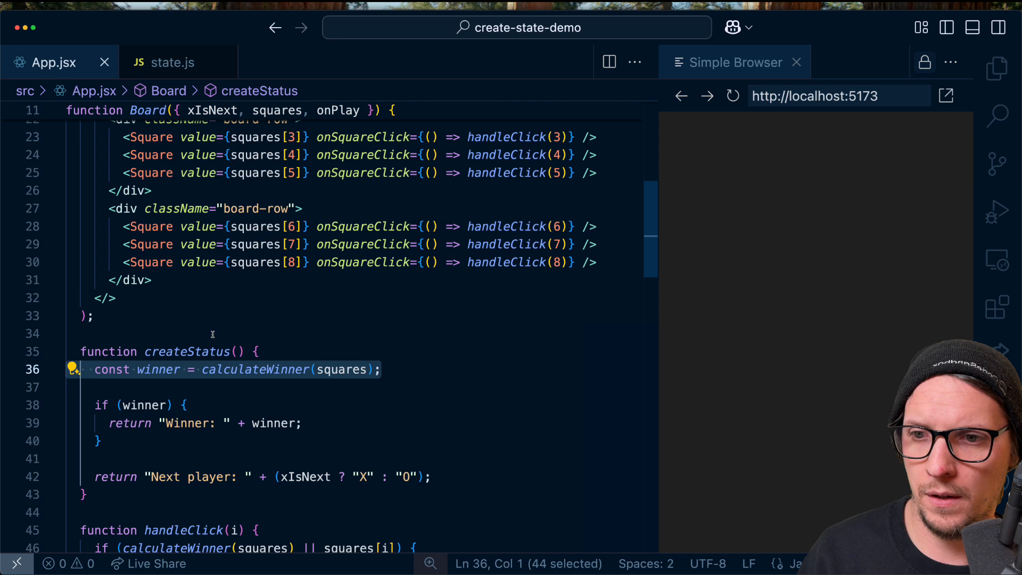
scroll(down, 3)
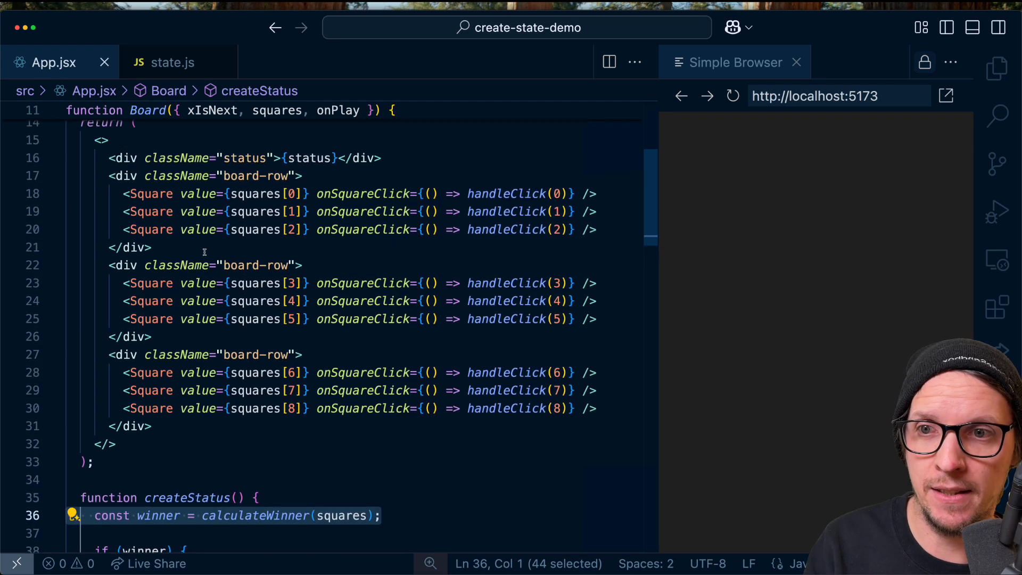
scroll(down, 3)
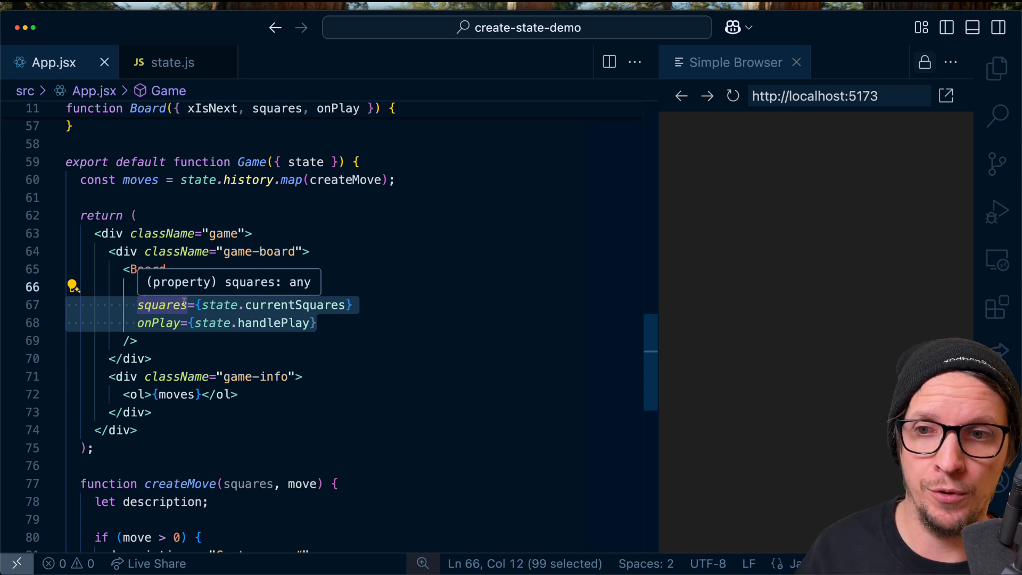
Replace Board's xIsNext, squares and onPlay attributes with state={state}.
text(xIsNext={state.xIsNext})
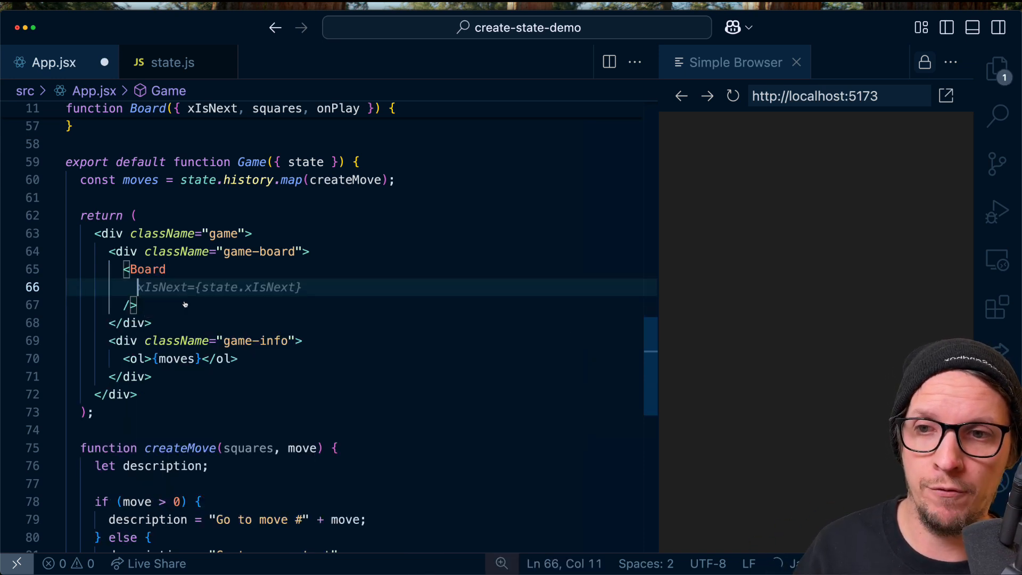
text(state={state} />)
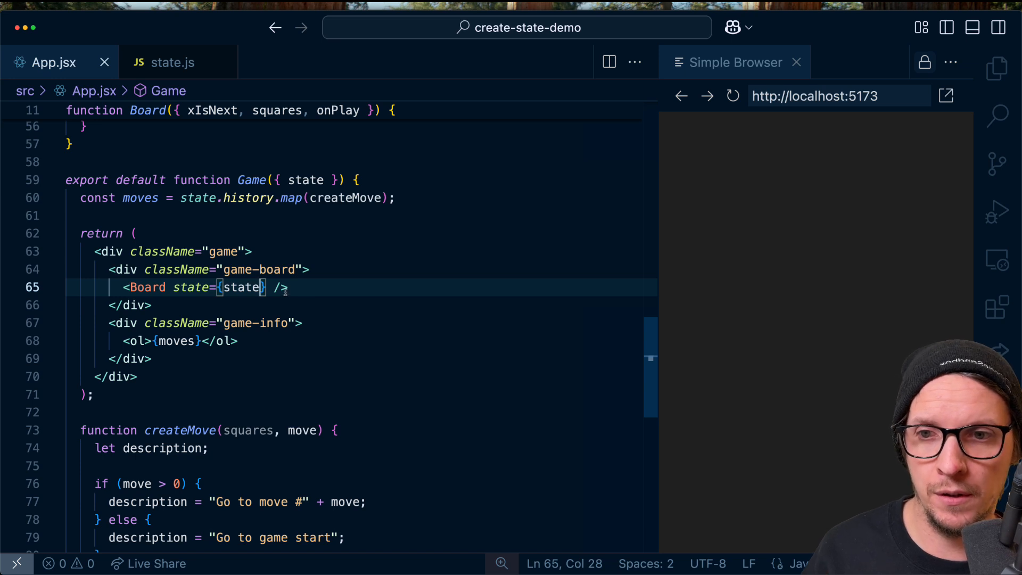
mouse_move(241, 287)
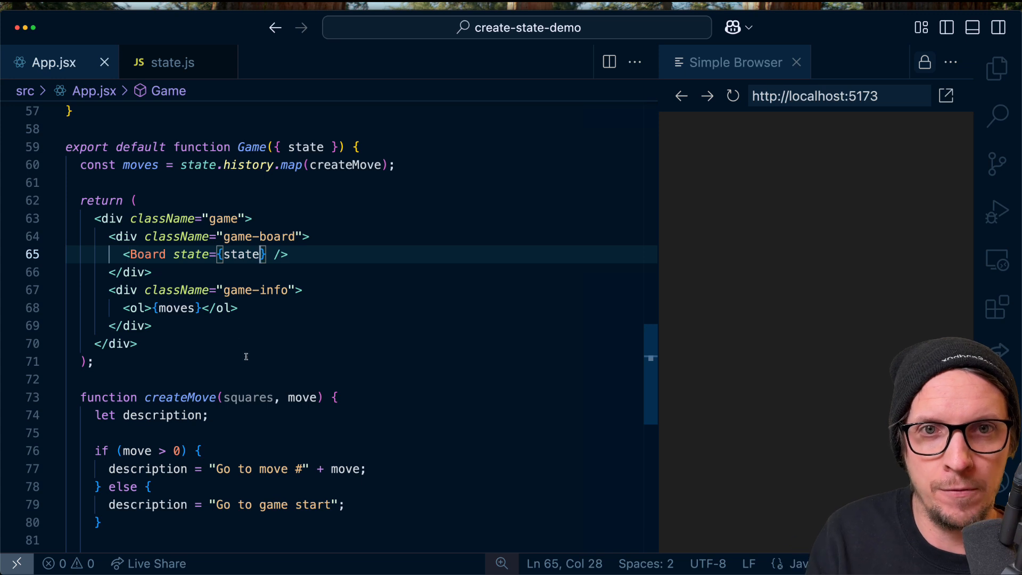
scroll(down, 3)
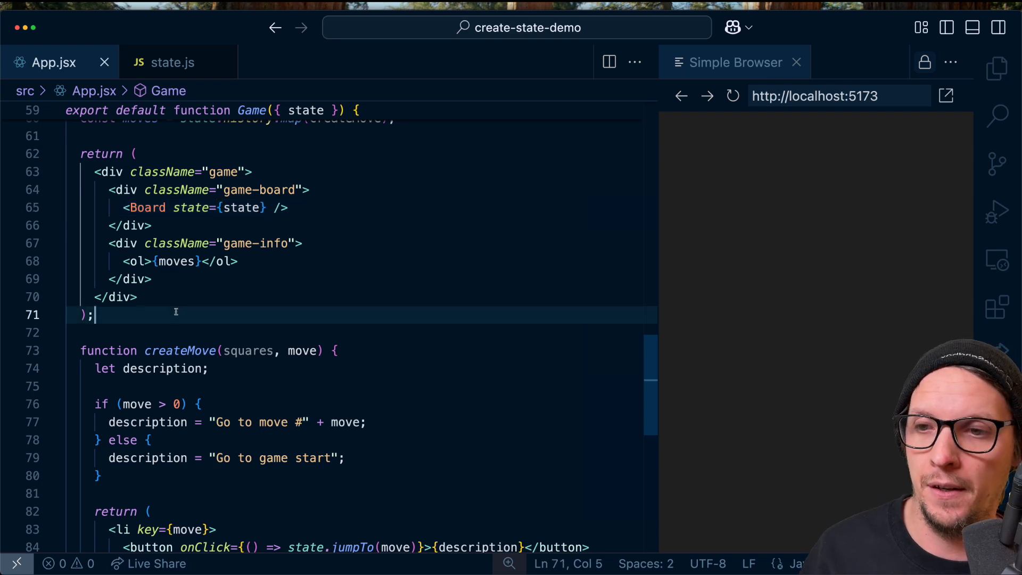
scroll(down, 3)
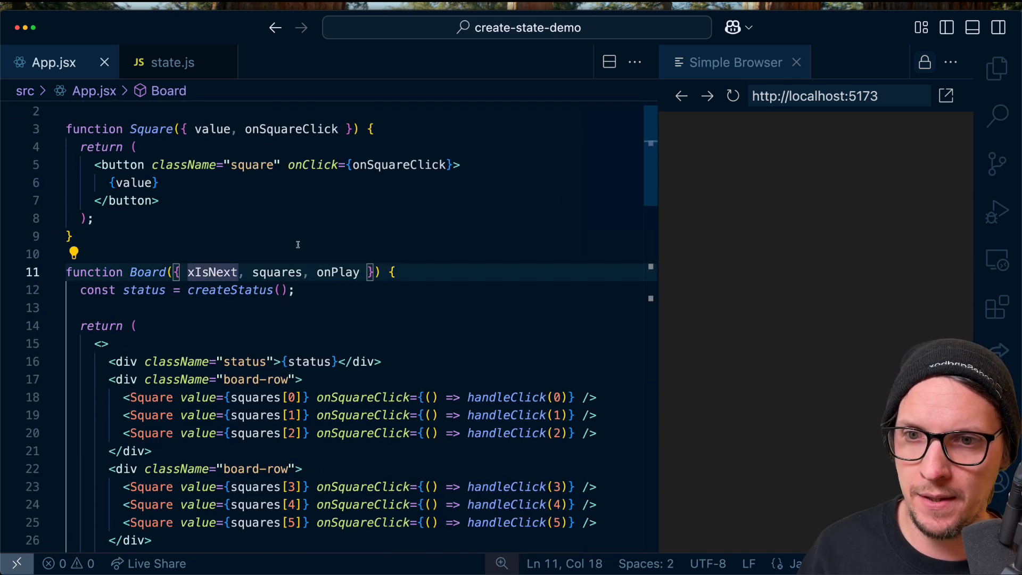
Change Board's props to { state } and read squares and other consts from state.
drag(187, 272, 359, 272)
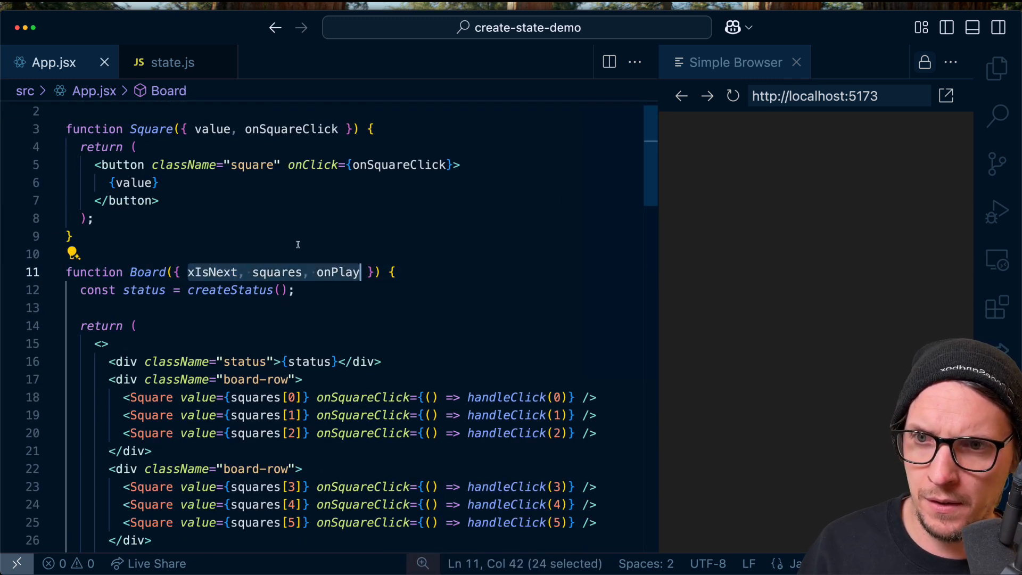
text(state)
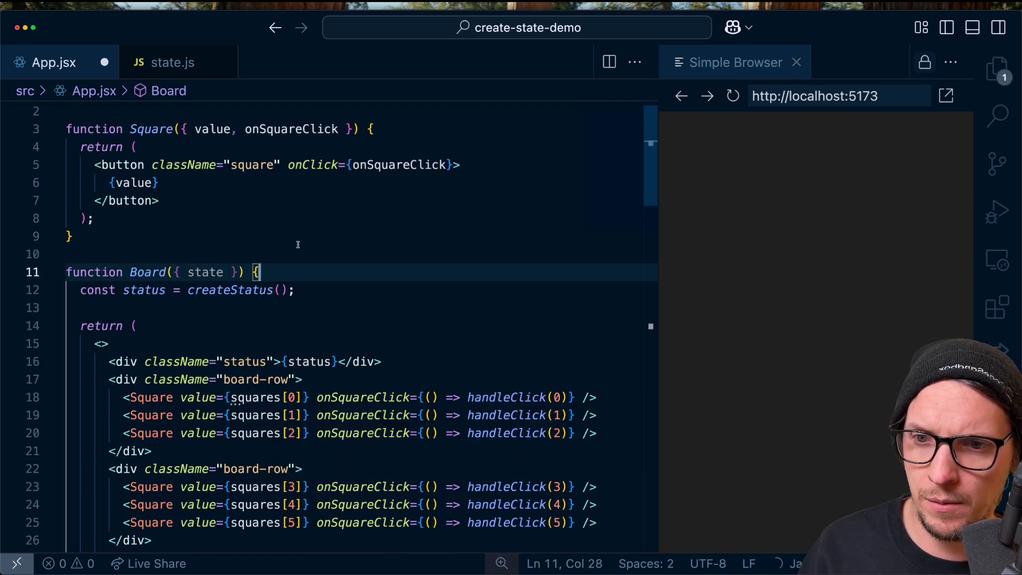
double_click(255, 397)
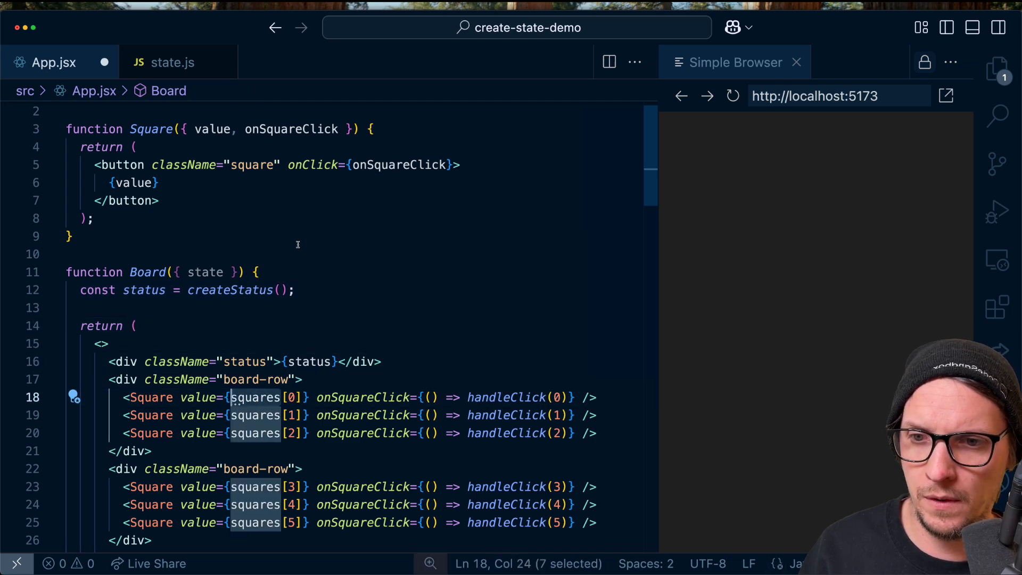
text(state.current)
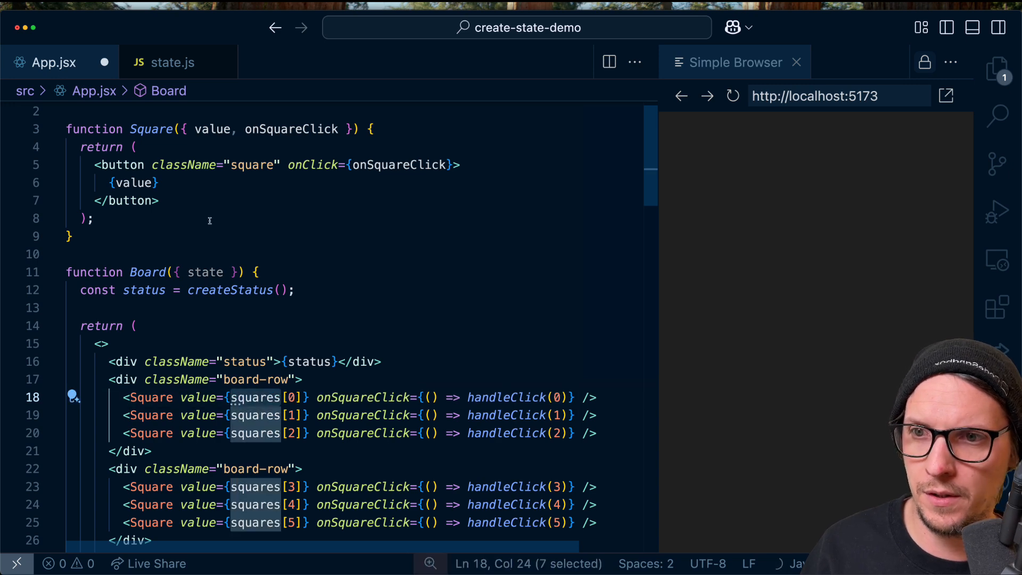
text(const onPlay = state.handlePlay;)
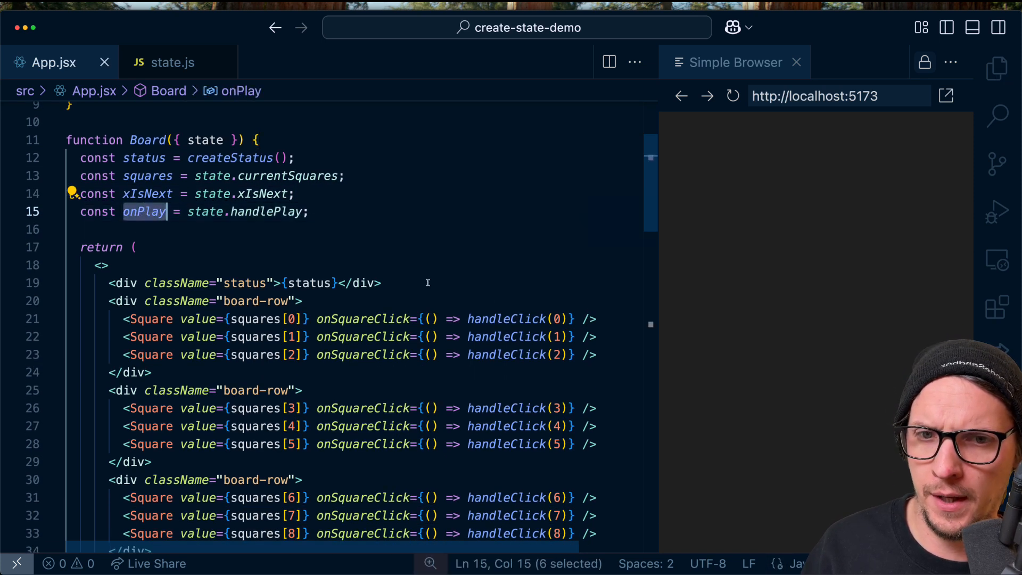
Use state.winner in createStatus and delete Board's handleClick logic.
scroll(down, 3)
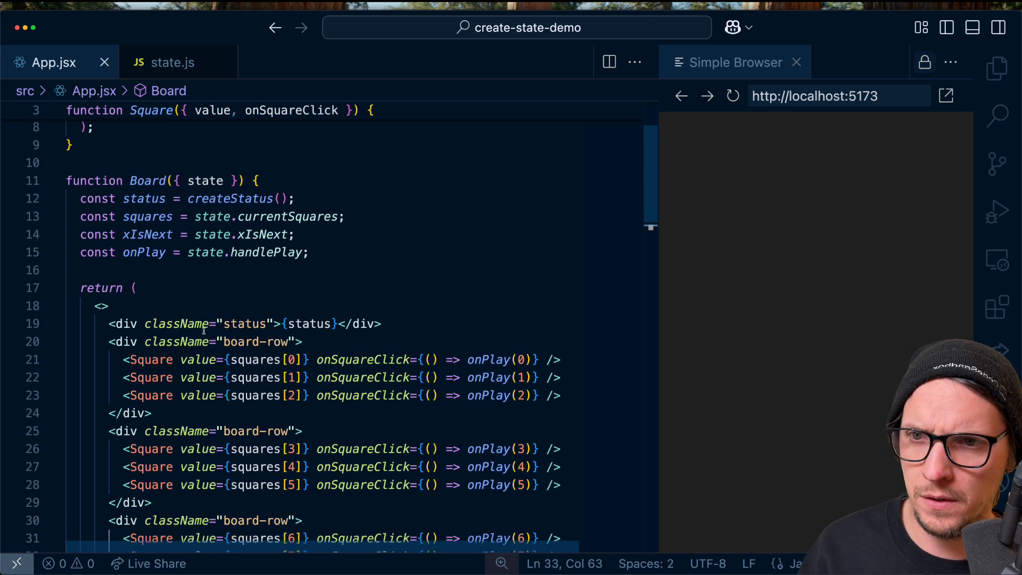
scroll(down, 3)
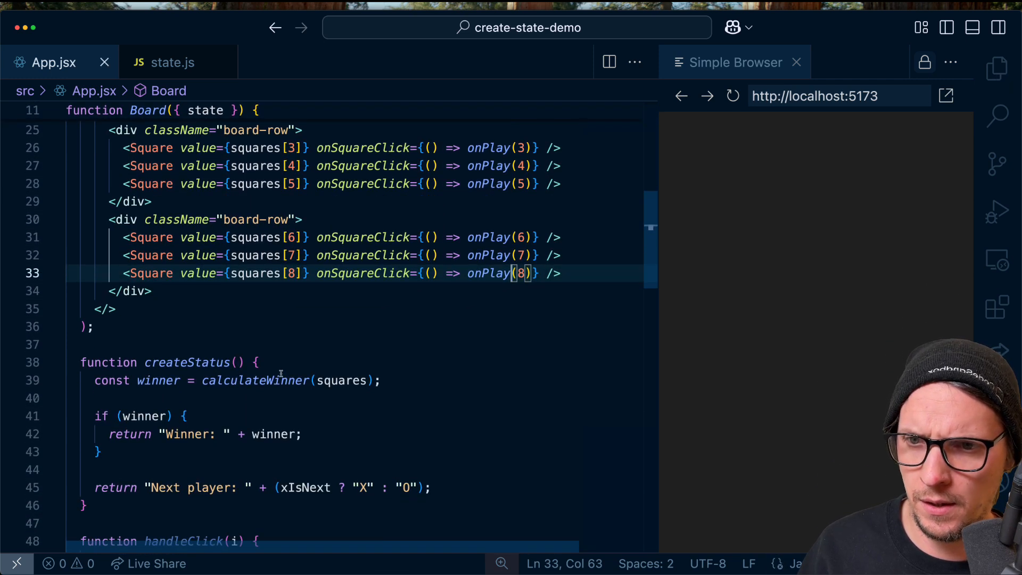
click(201, 380)
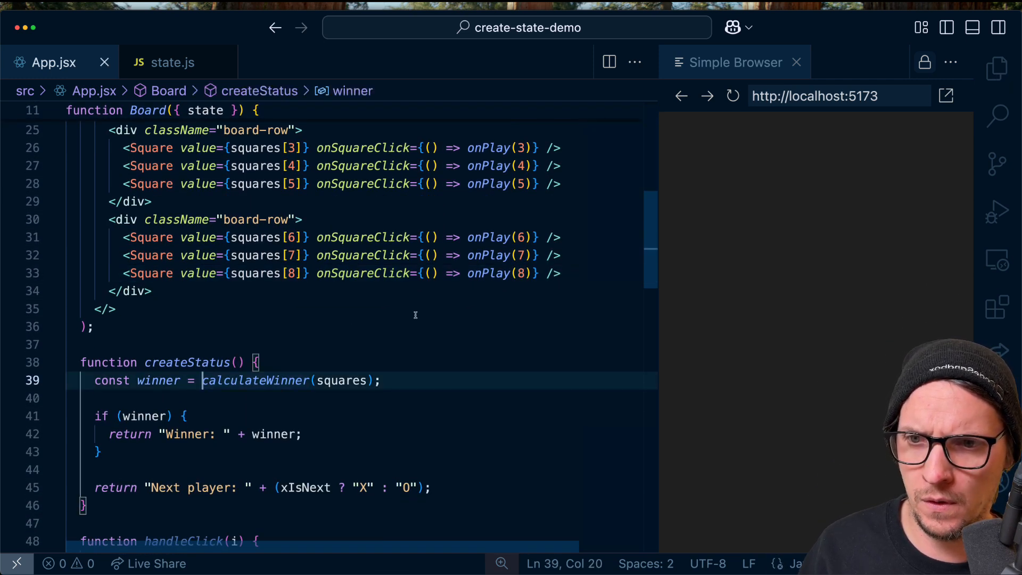
text(state.;)
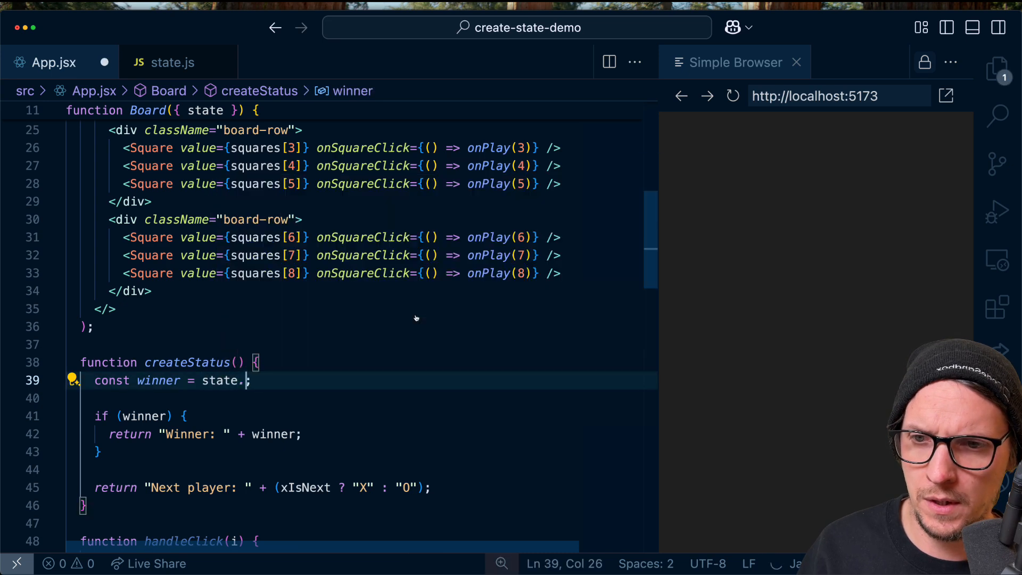
text(winner;)
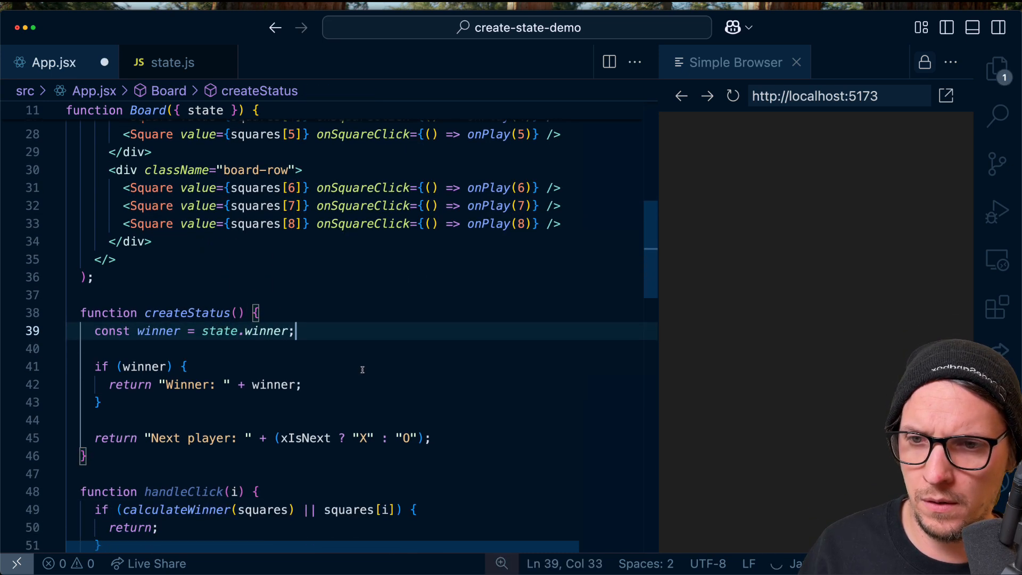
scroll(down, 3)
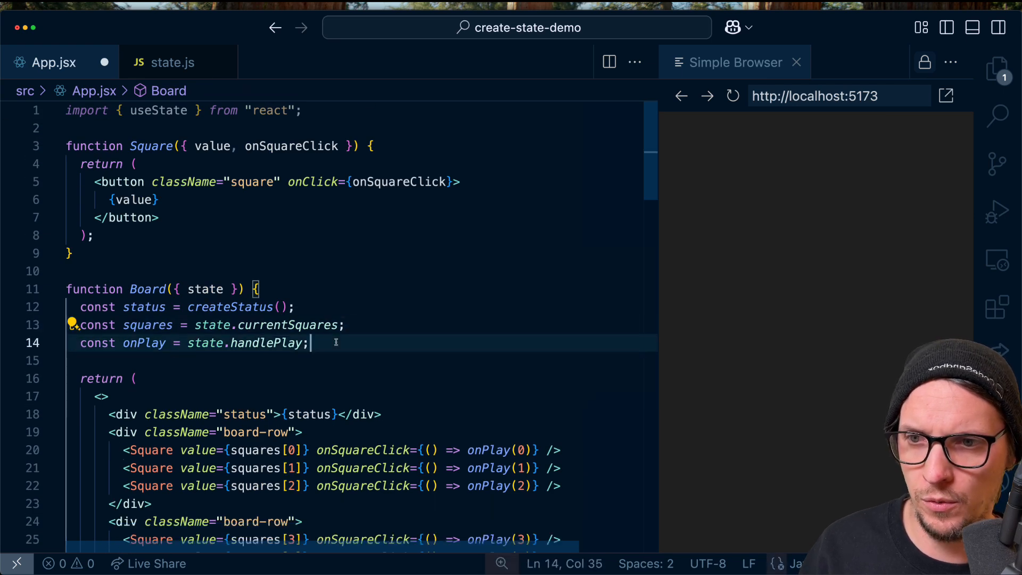
scroll(down, 3)
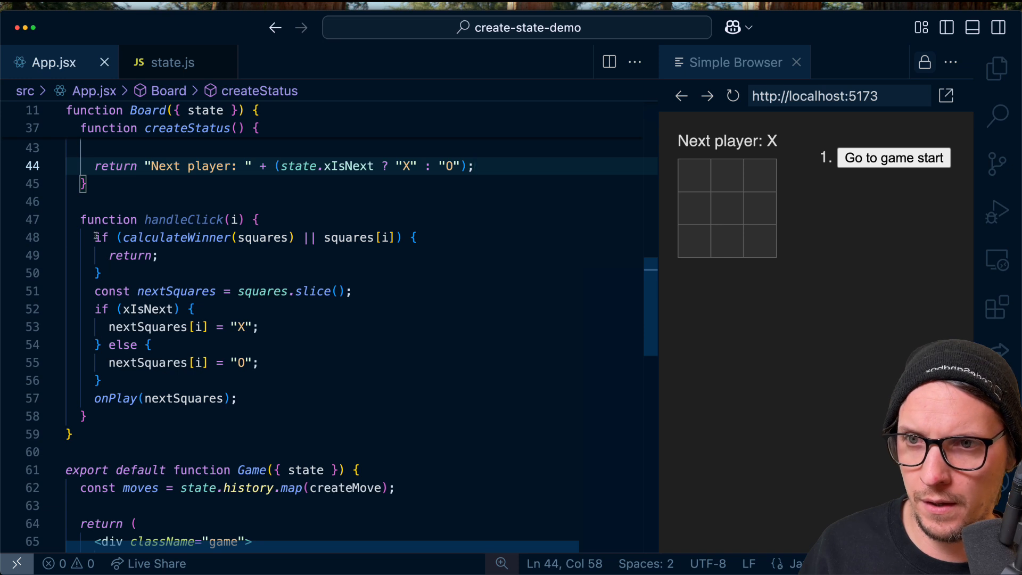
drag(96, 237, 101, 380)
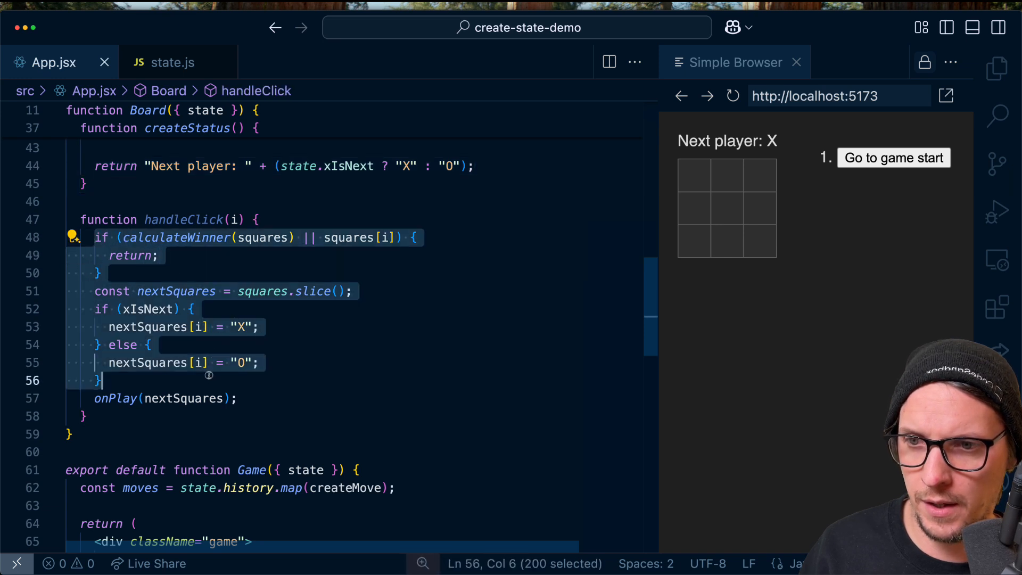
key(Delete)
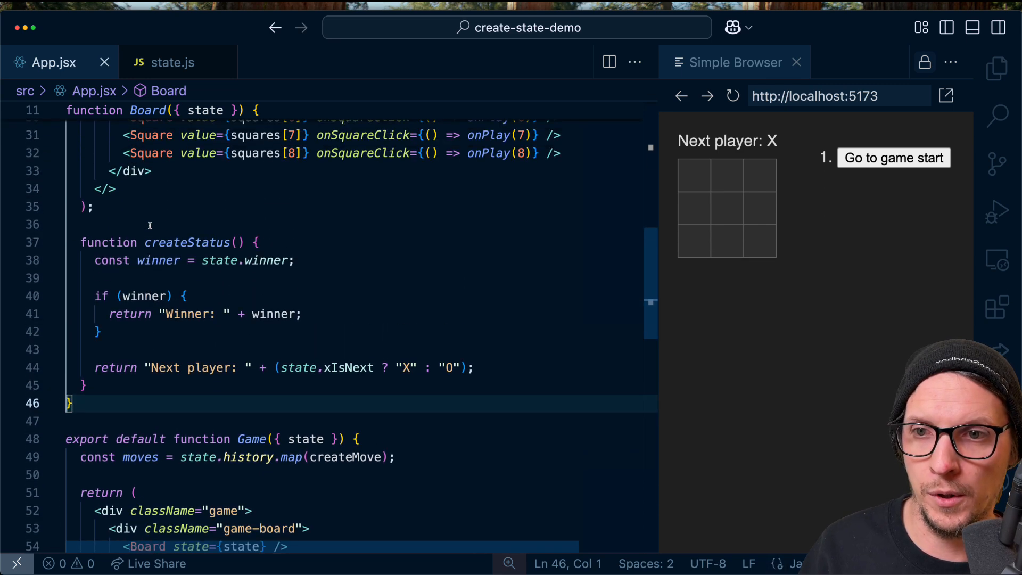
In state.js handlePlay, take index i, check state.winner, and read squares and xIsNext from state.
click(173, 62)
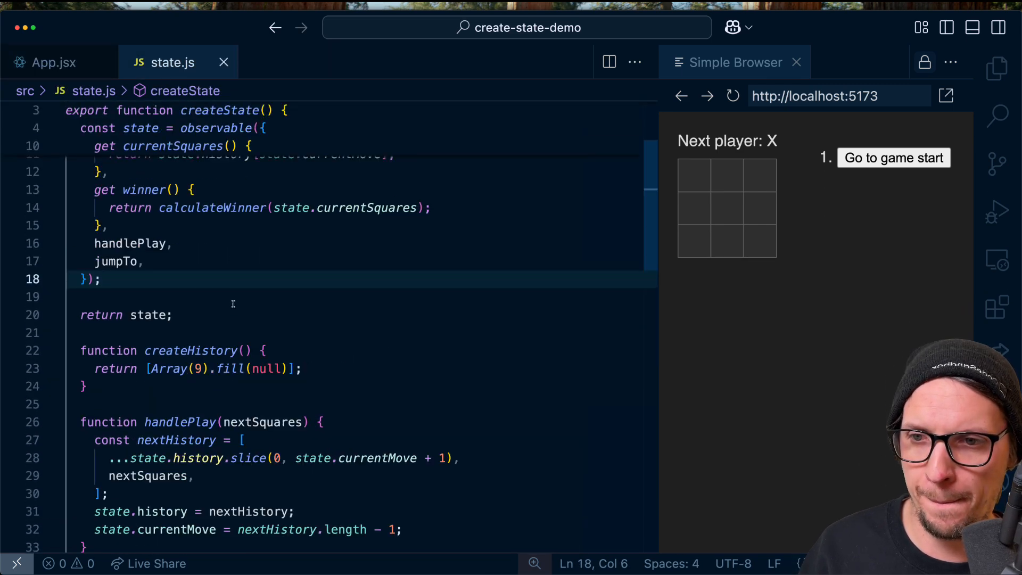
scroll(down, 3)
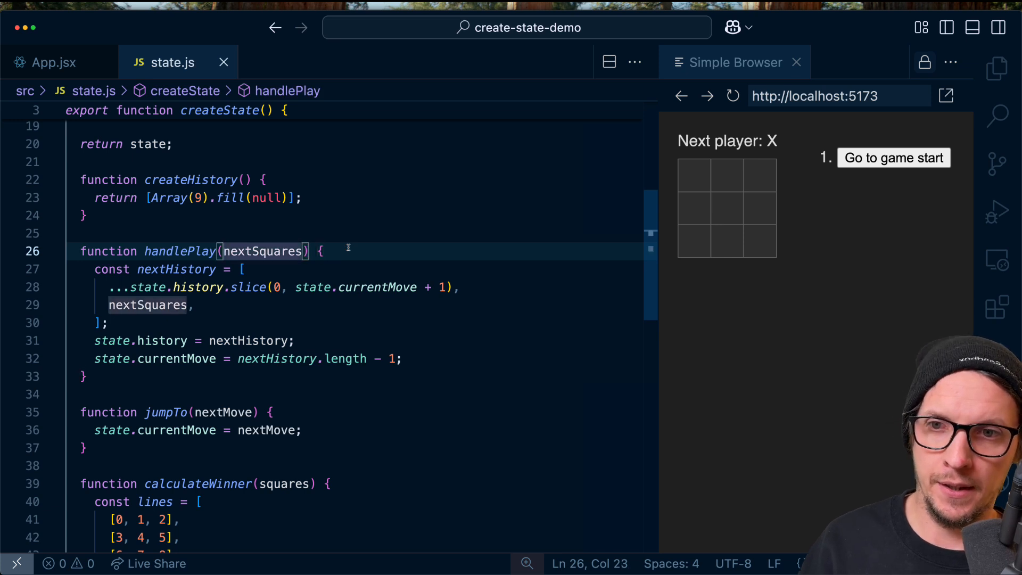
text(i)
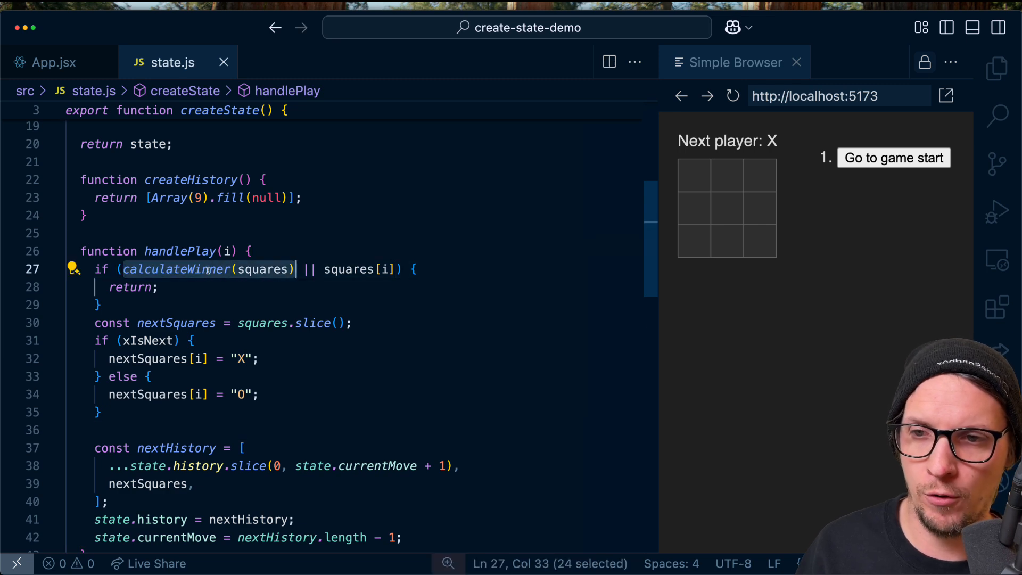
text(state.winner)
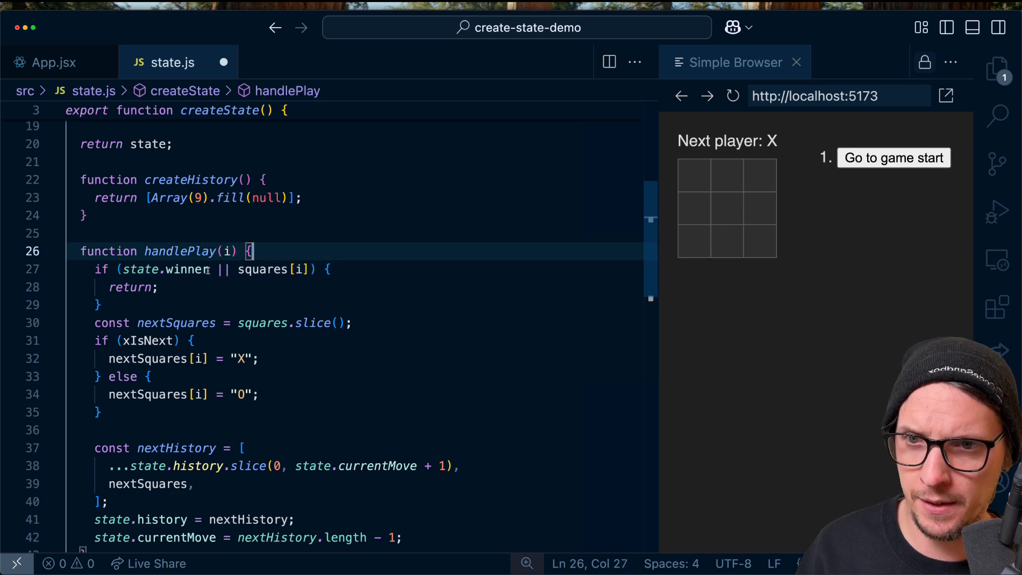
text(const squares = state.currentSquares;)
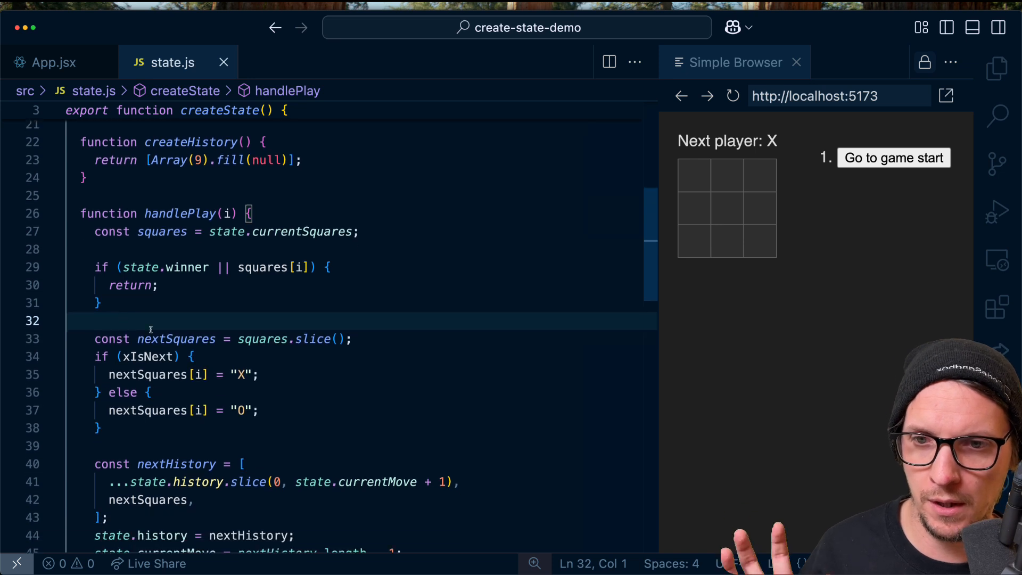
text(const xIsNext = state.xIsNext;)
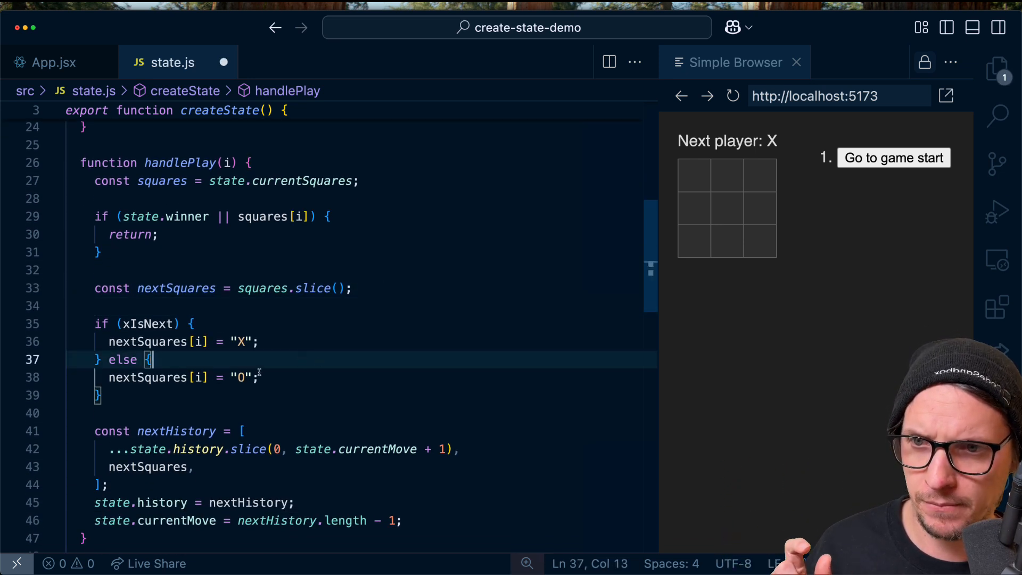
scroll(down, 3)
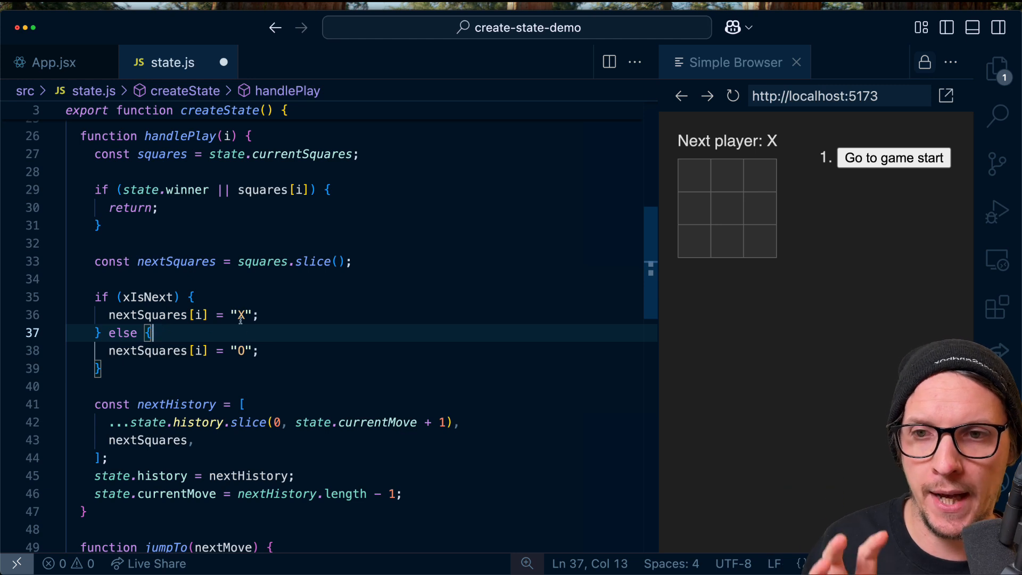
Push nextSquares onto state.history, prefix leftover references with state., and test moves in the preview.
scroll(down, 3)
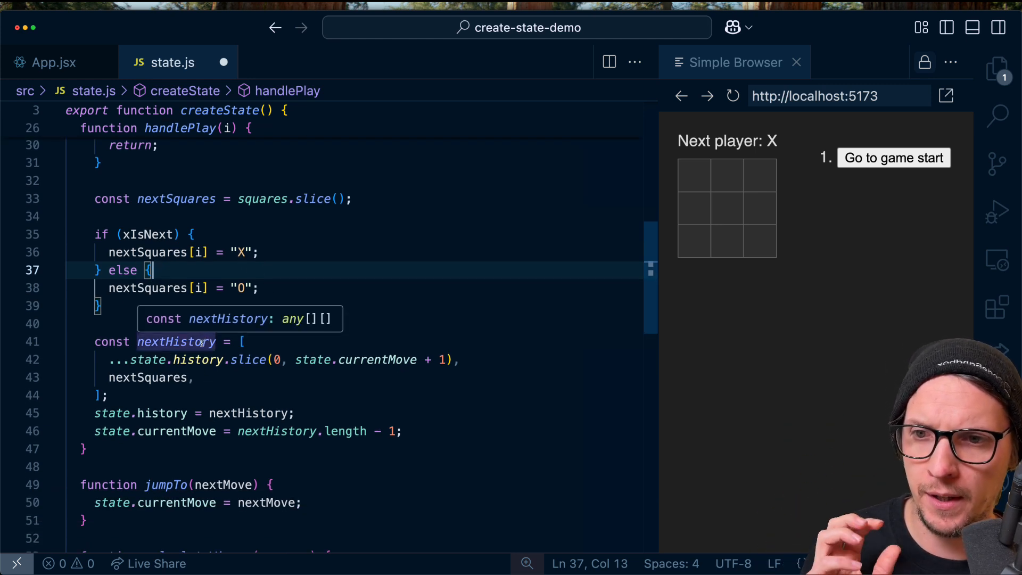
mouse_move(183, 395)
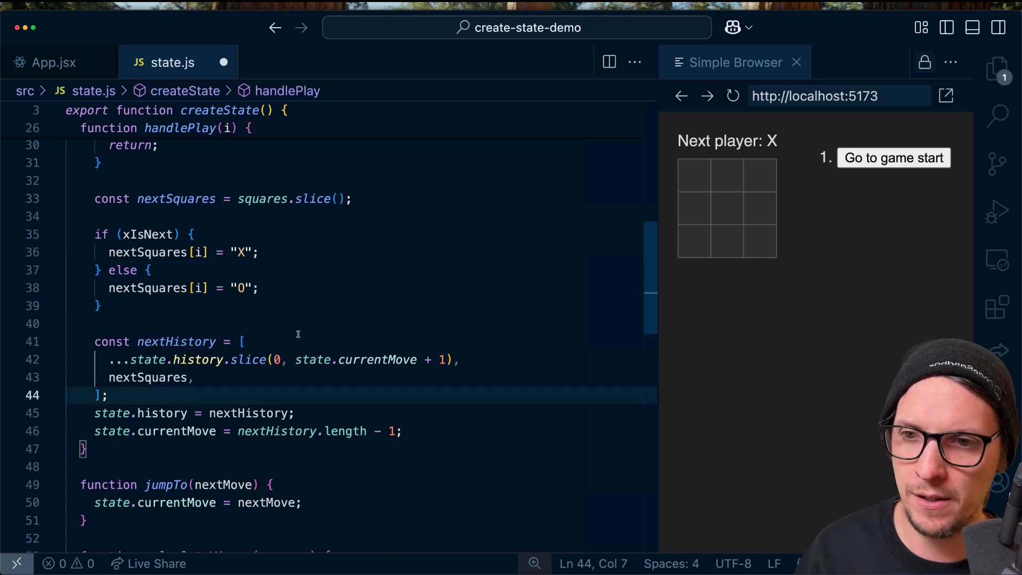
text(state.history.push(nextSquares);)
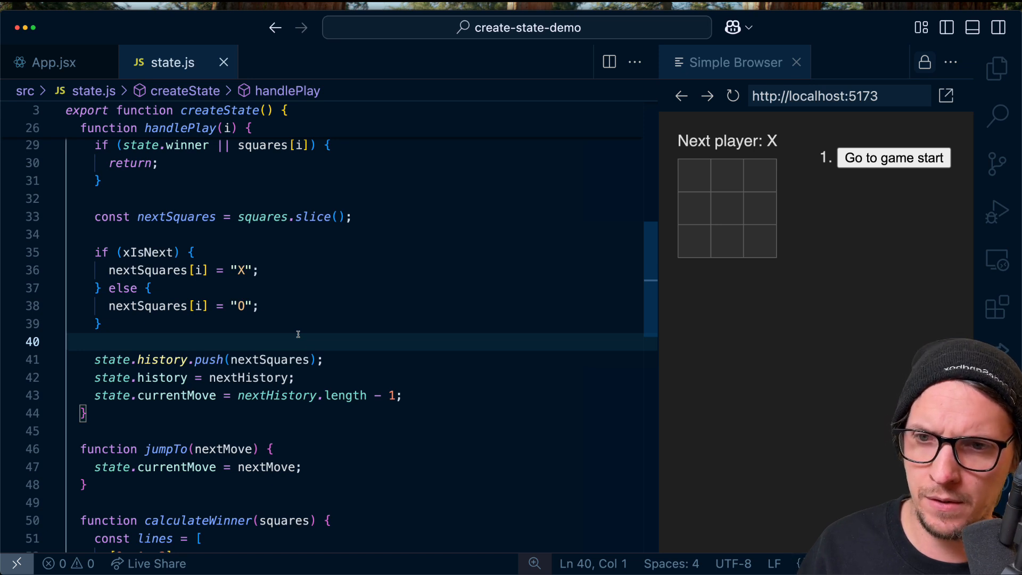
scroll(down, 3)
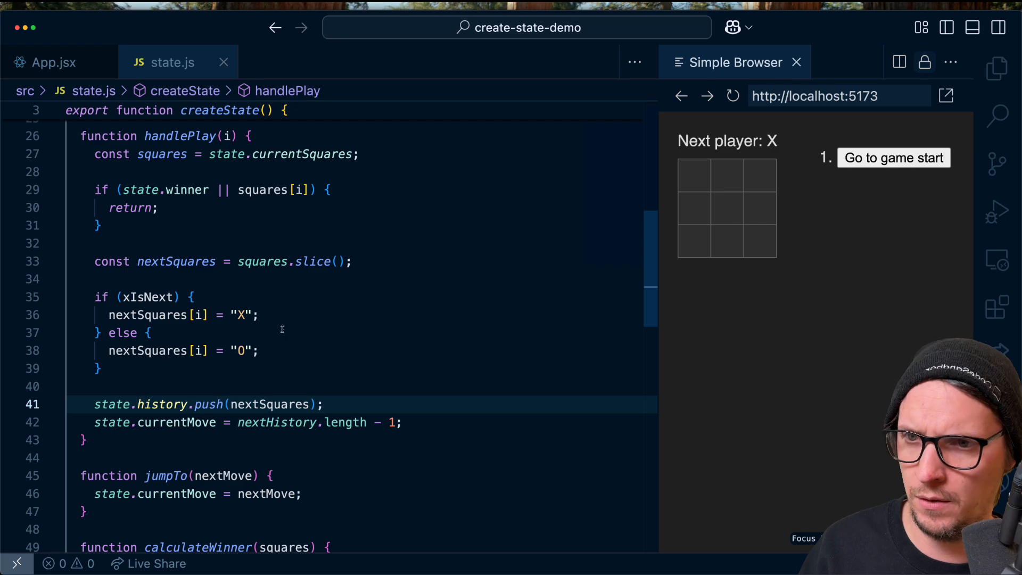
text(state.)
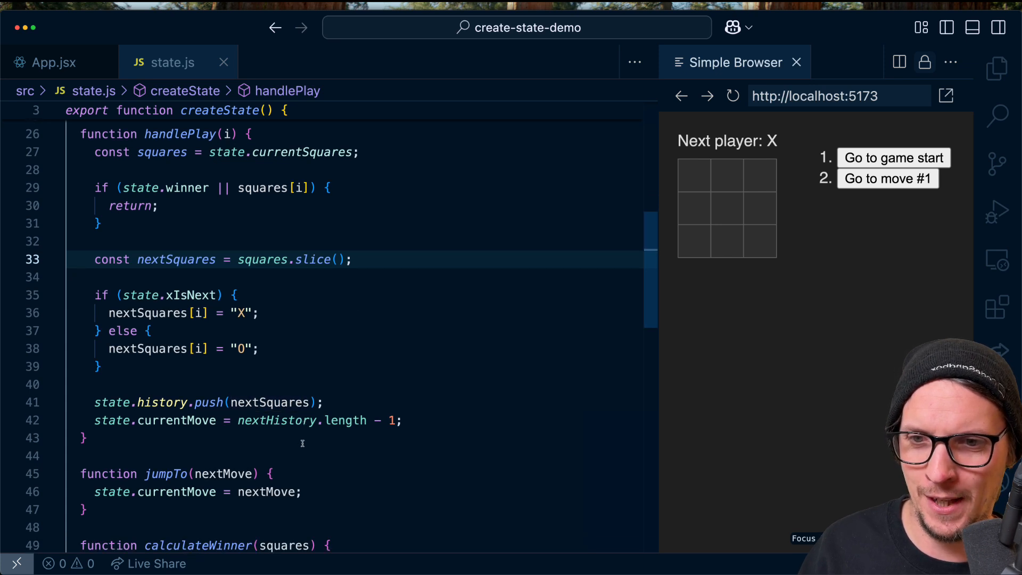
double_click(276, 420)
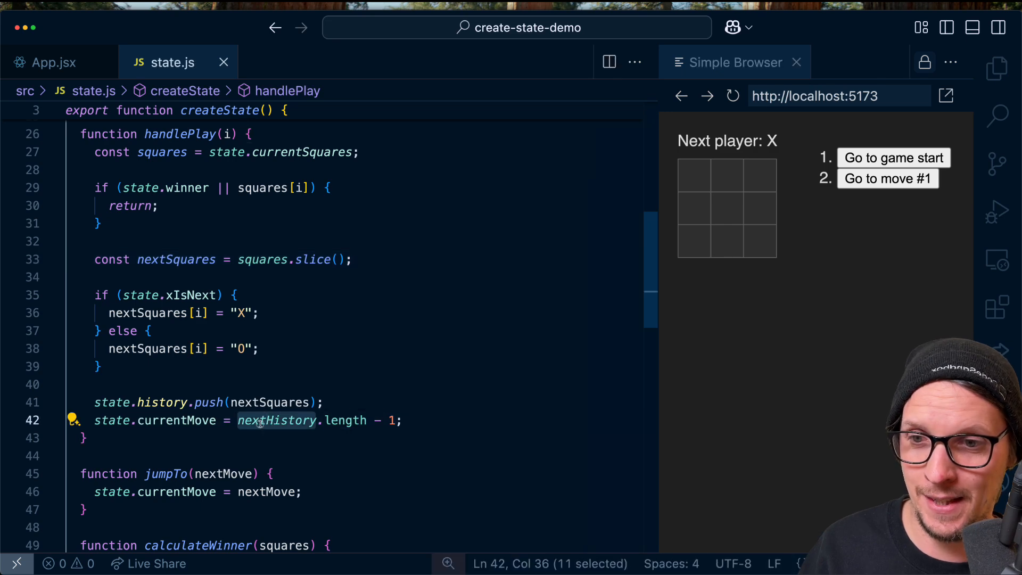
text(state.h)
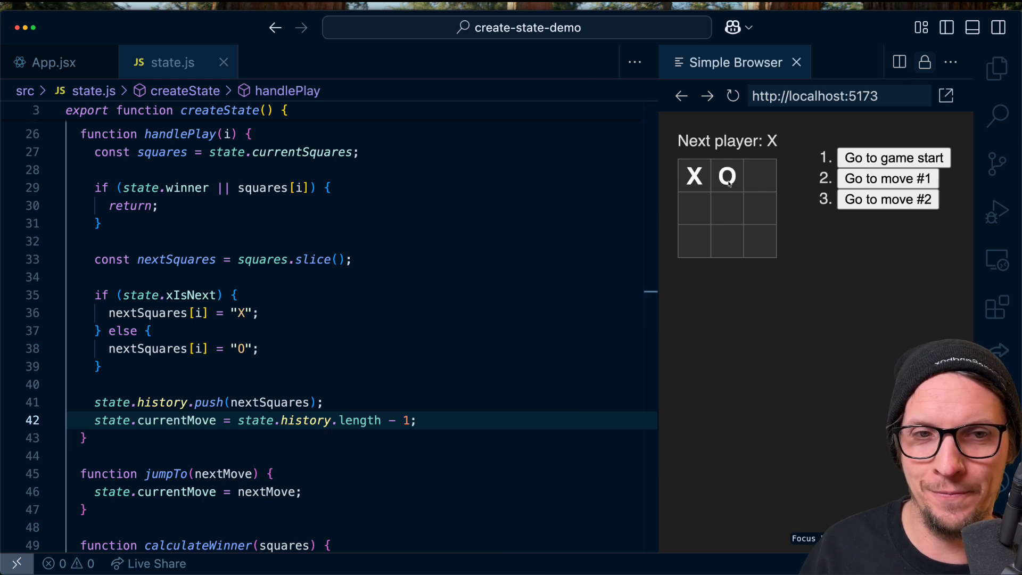
click(726, 208)
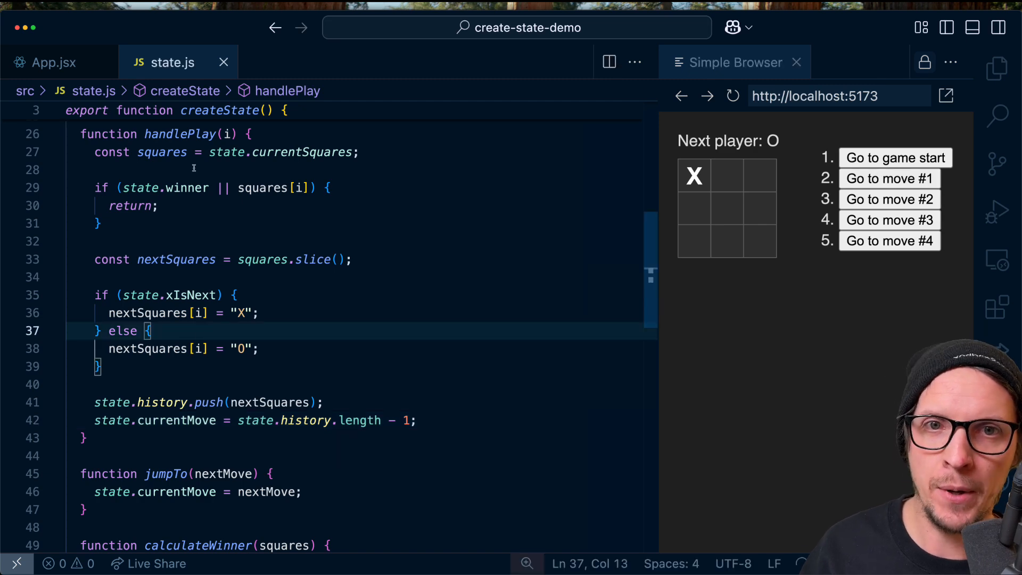
click(48, 62)
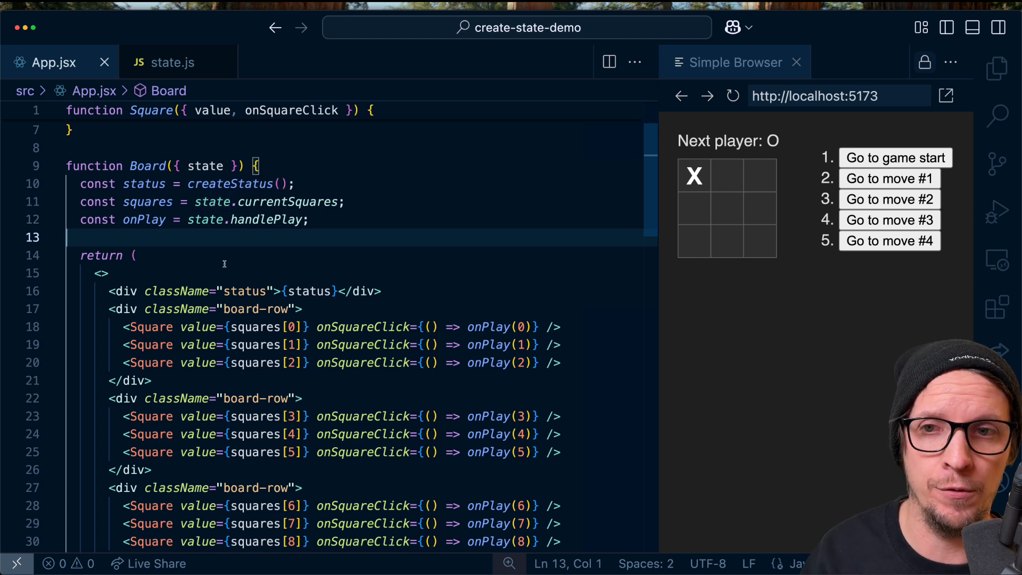
scroll(down, 3)
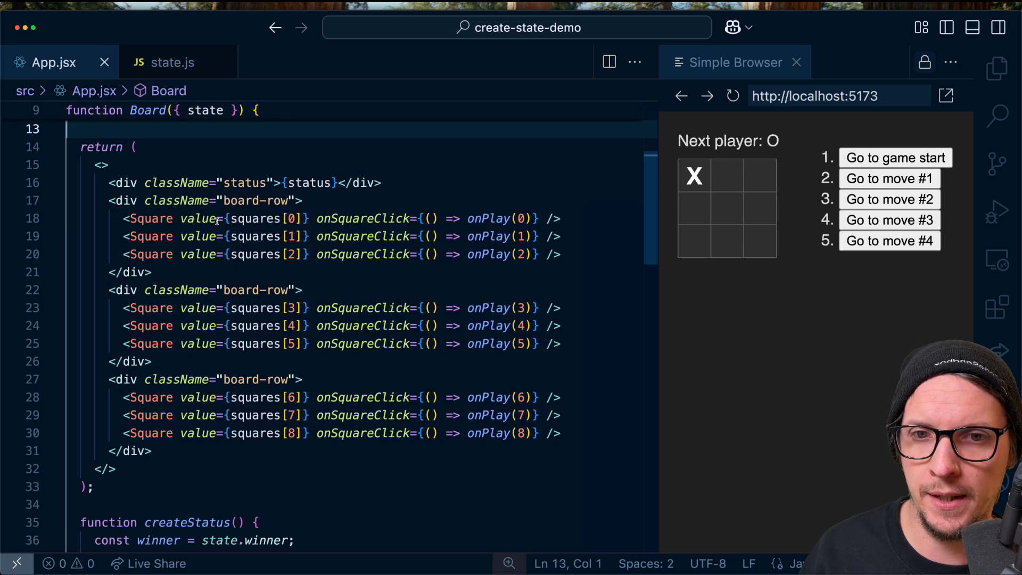
scroll(down, 3)
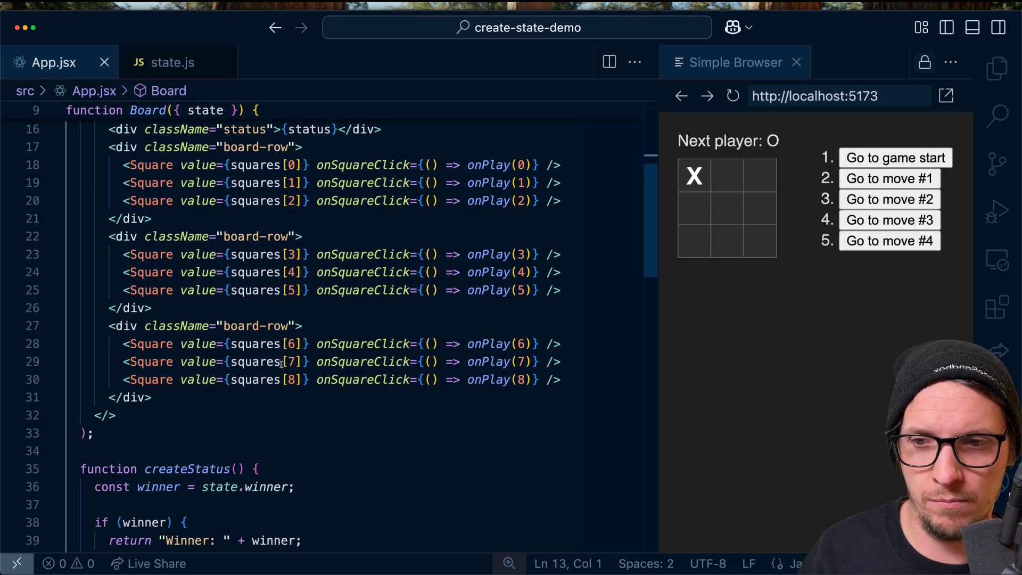
scroll(down, 3)
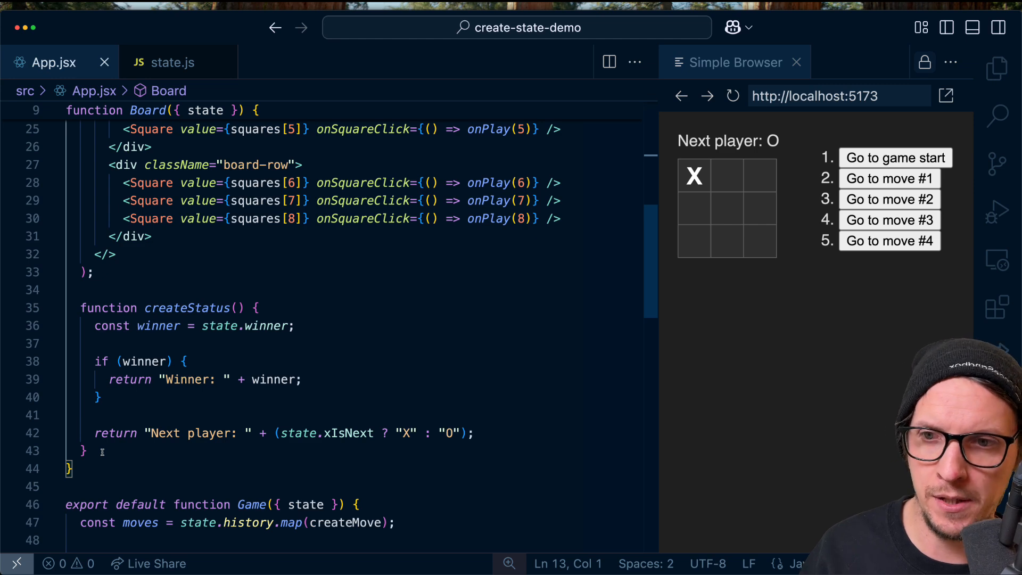
mouse_move(170, 410)
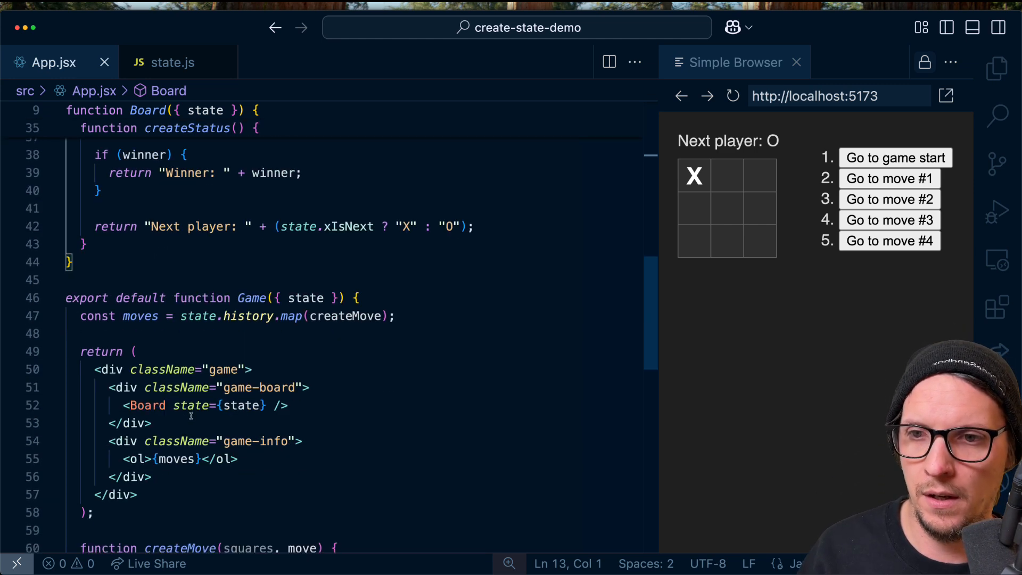
scroll(down, 3)
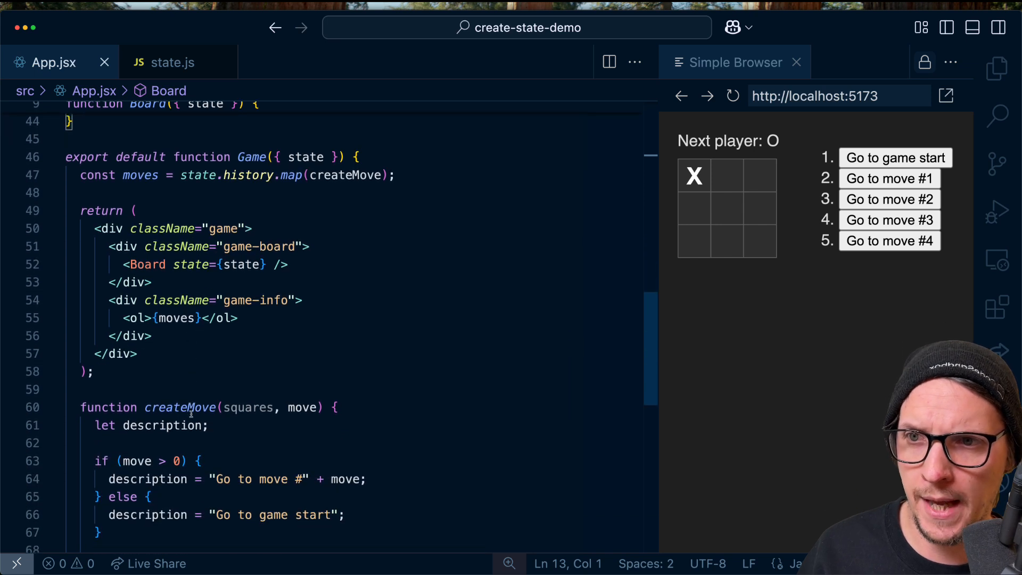
scroll(down, 3)
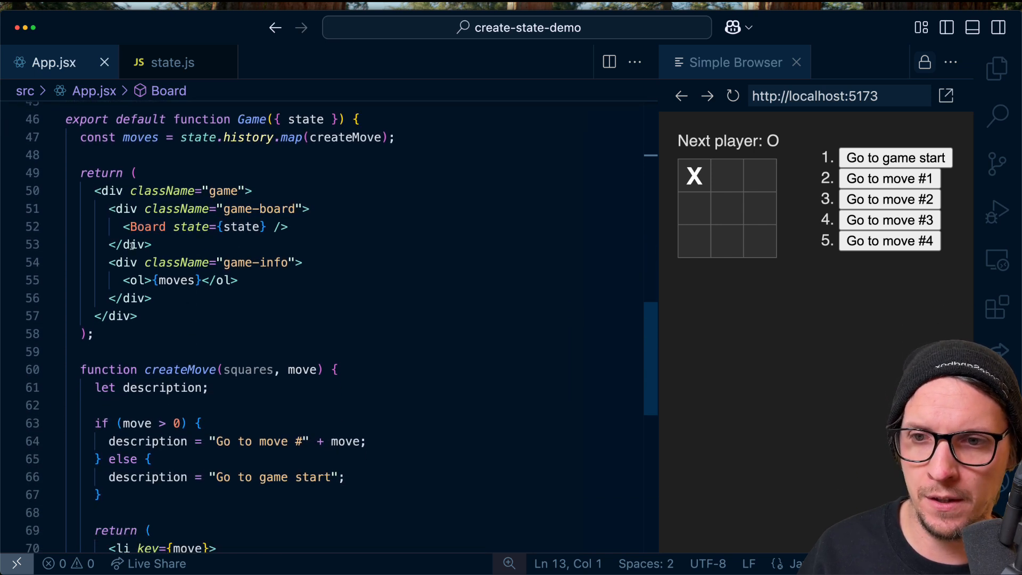
scroll(down, 3)
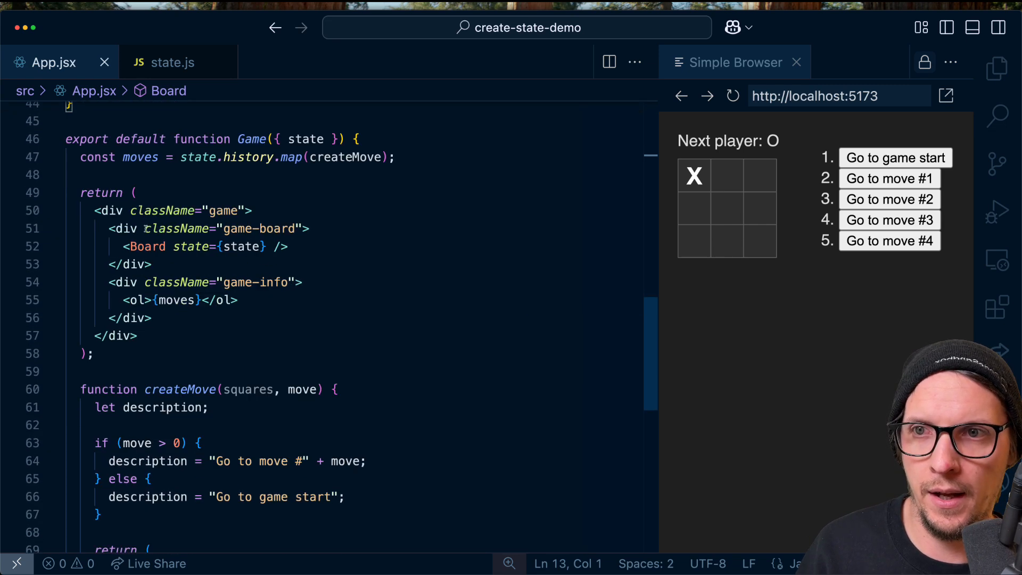
click(173, 63)
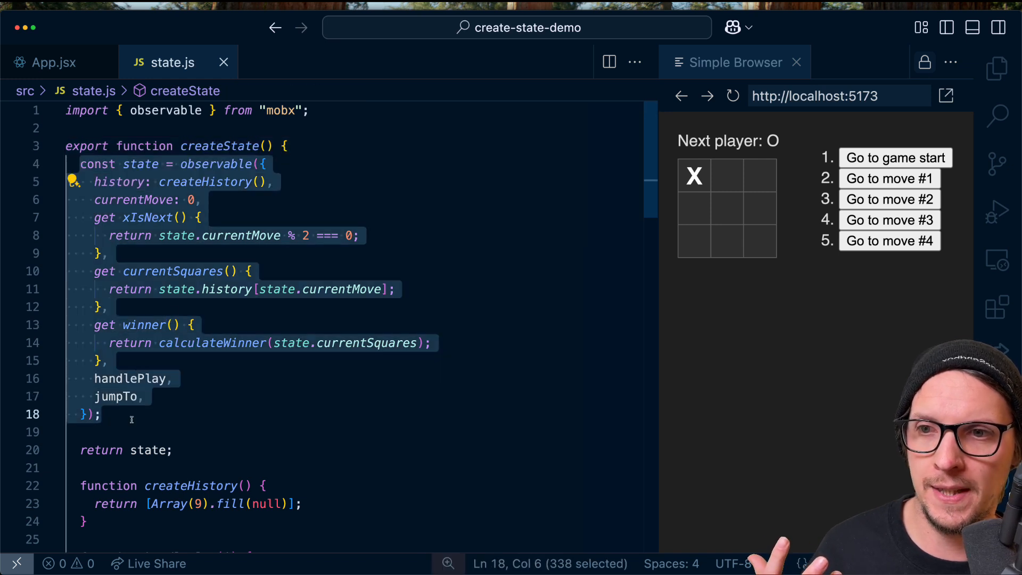
click(173, 378)
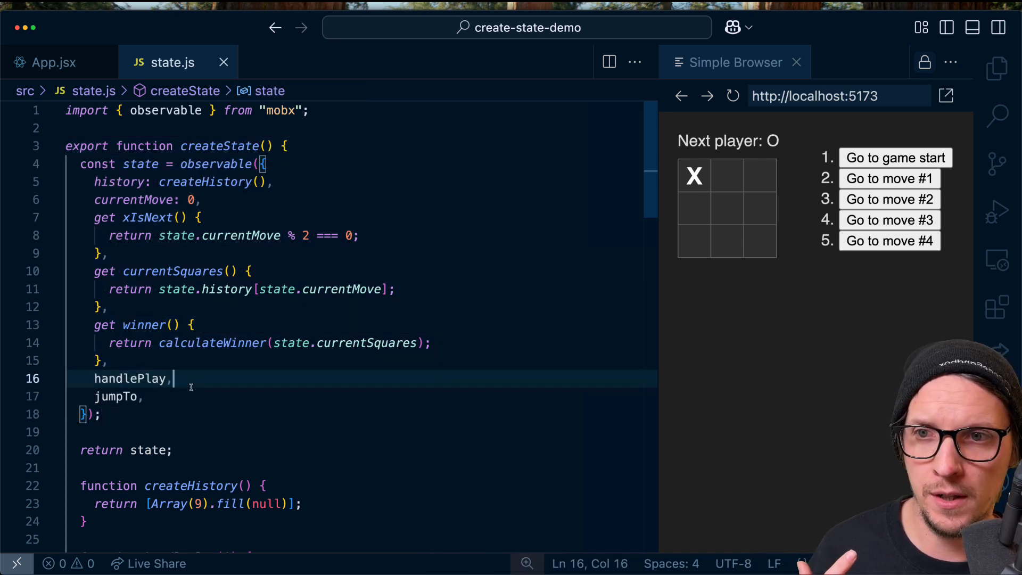
scroll(down, 3)
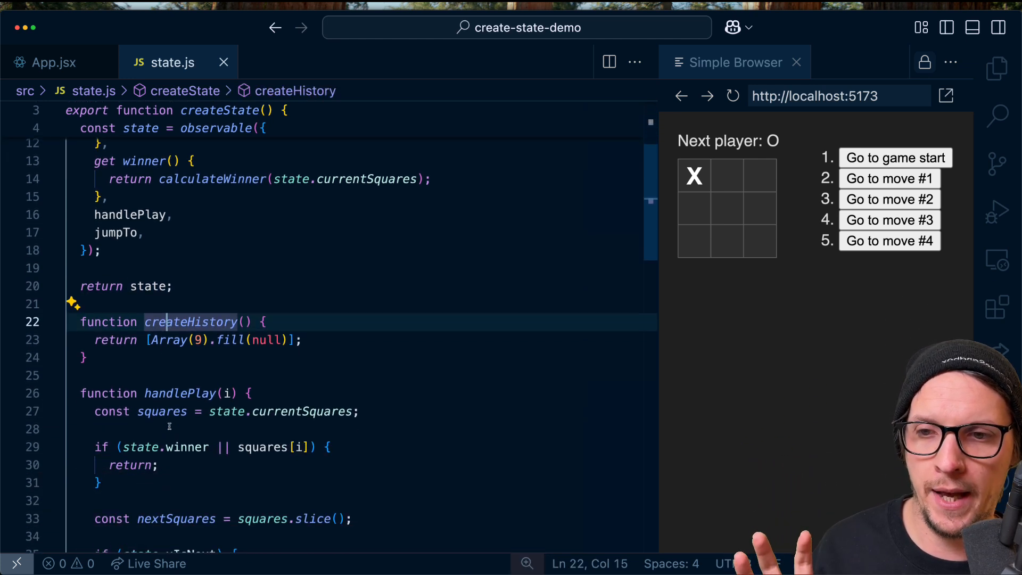
scroll(down, 3)
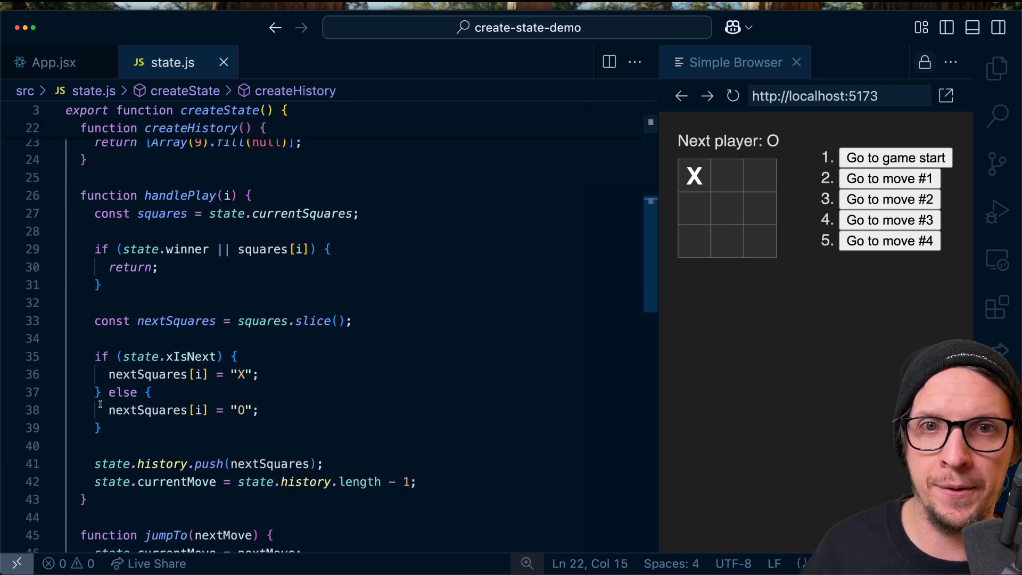
scroll(down, 3)
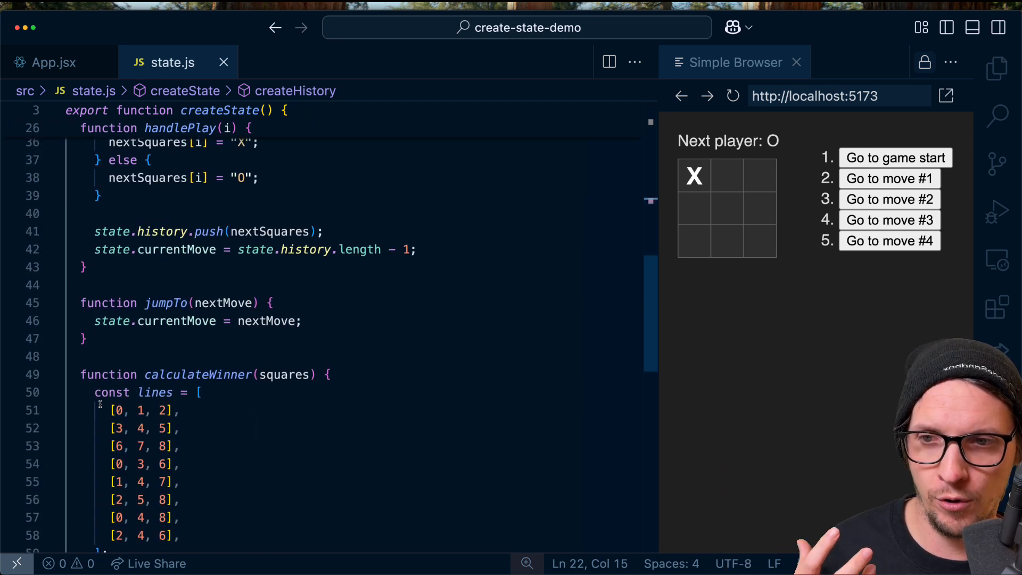
scroll(down, 3)
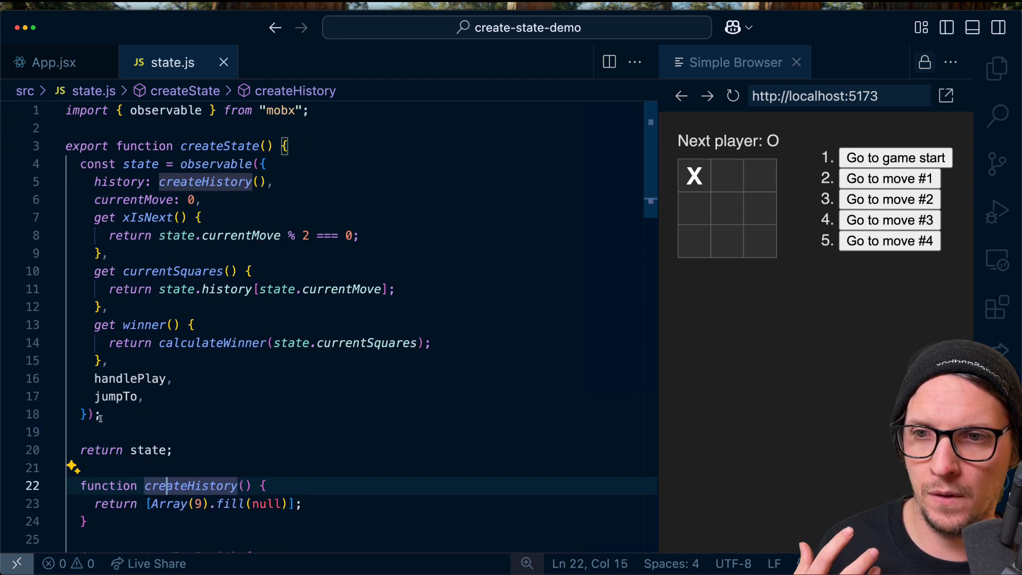
click(204, 435)
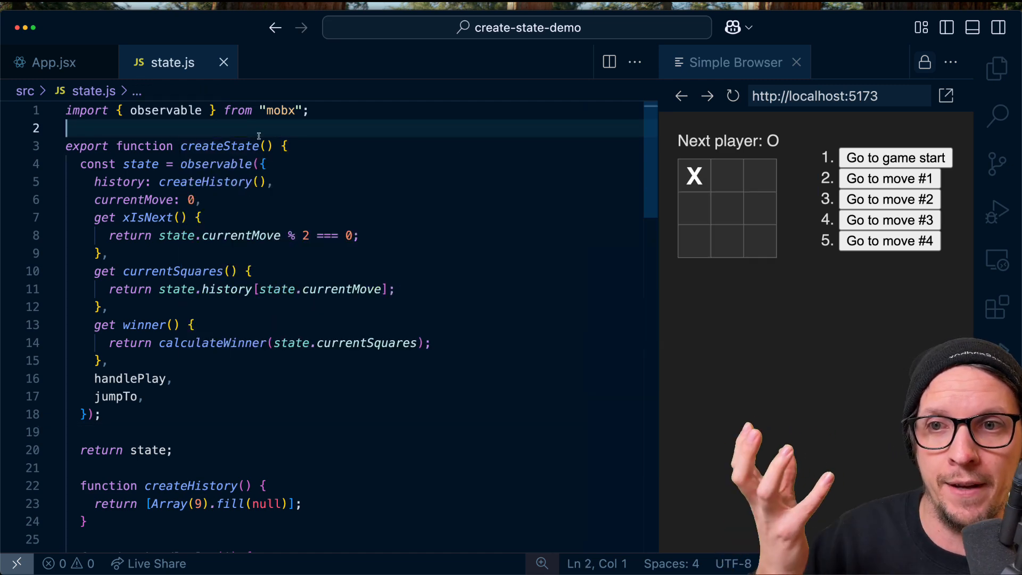
mouse_move(219, 145)
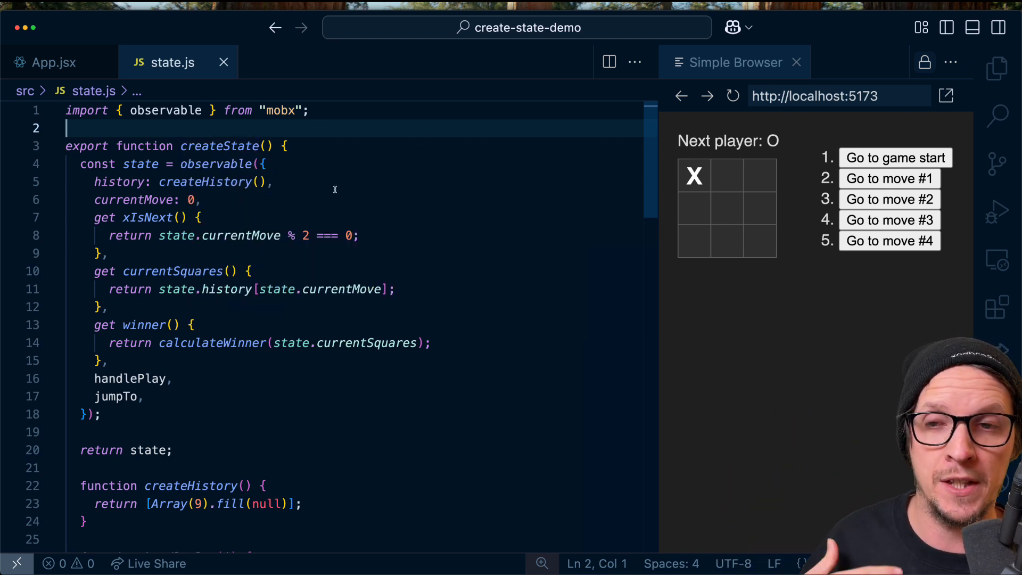
scroll(down, 3)
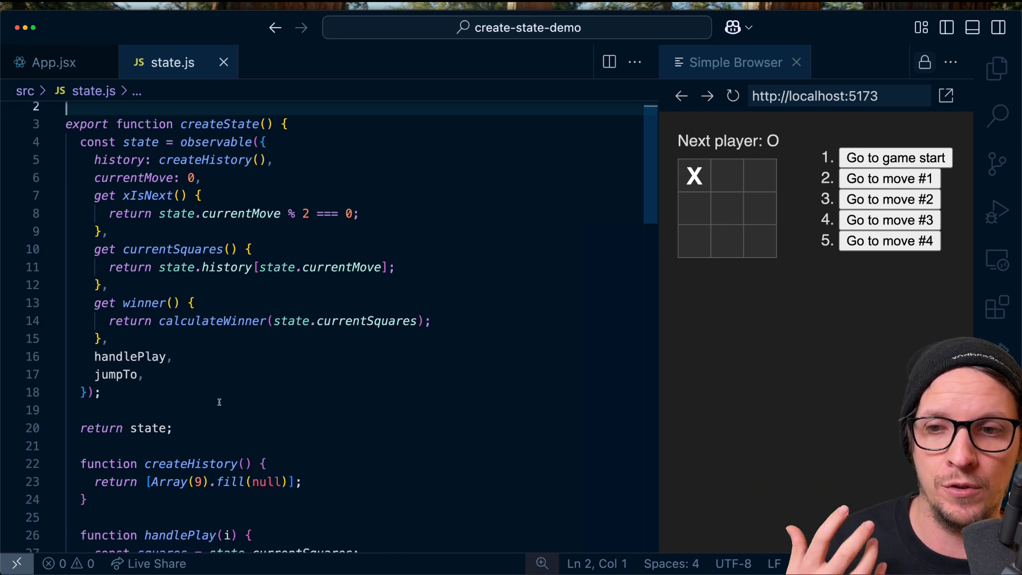